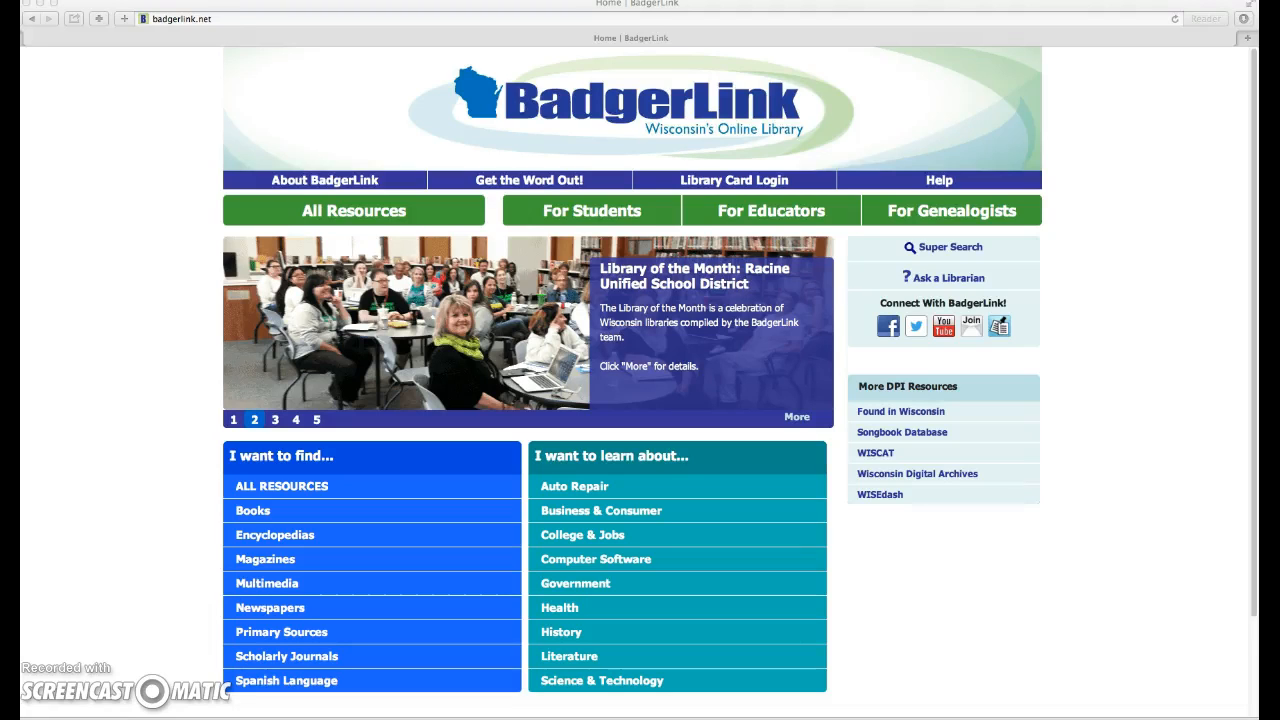
Step: Open BadgerLink's All Resources list and scroll to the N section with NoveList K-8
{"action": "left_click", "coordinate": [275, 419]}
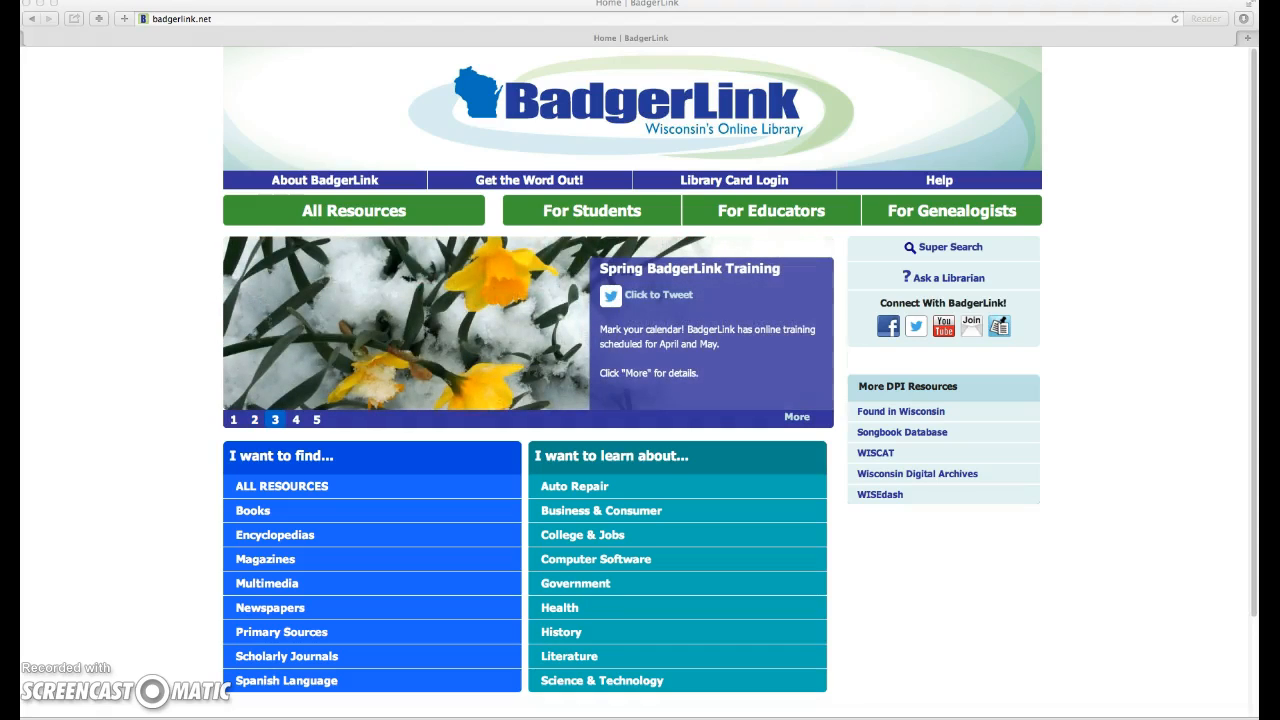
{"action": "mouse_move", "coordinate": [328, 210]}
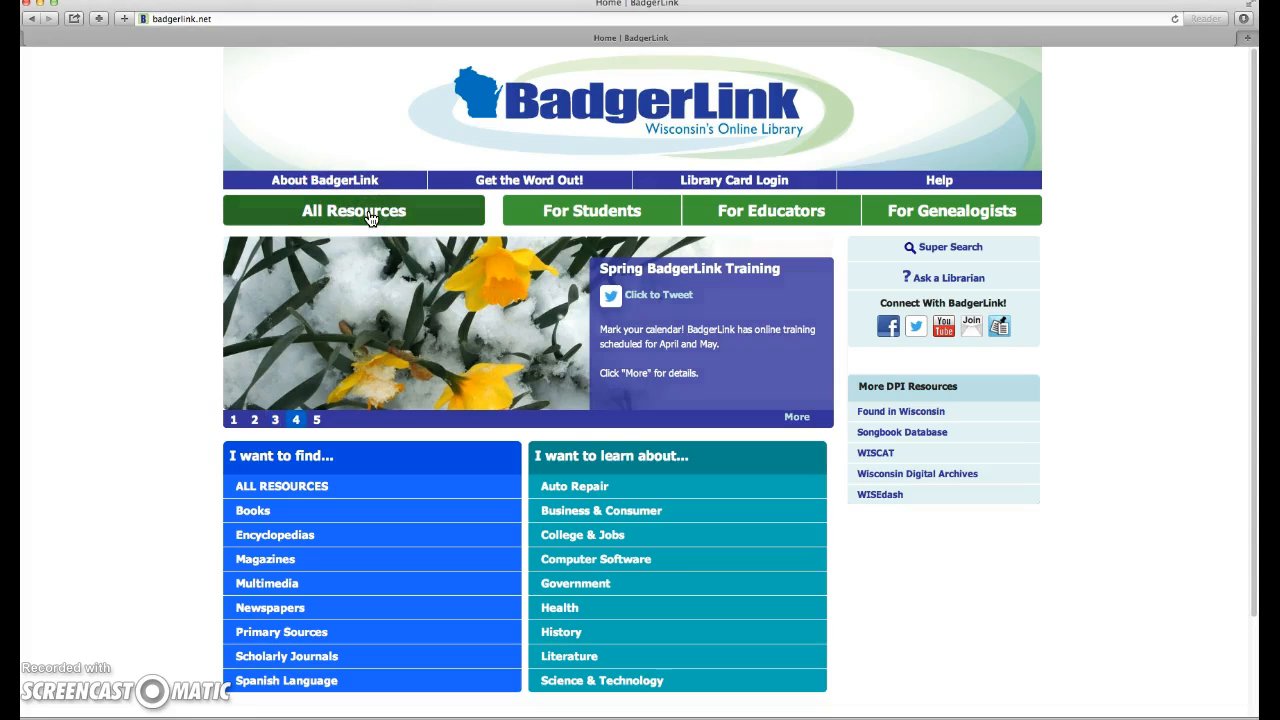
{"action": "left_click", "coordinate": [353, 210]}
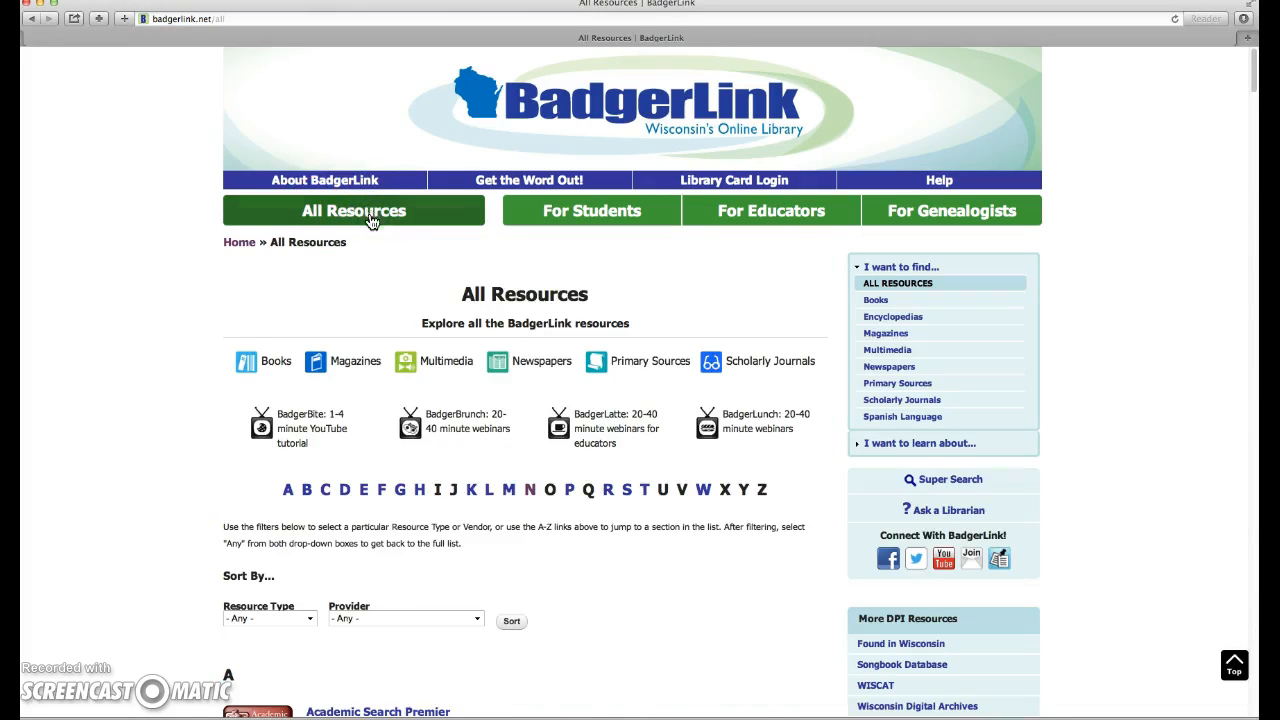
{"action": "scroll", "scroll_direction": "down", "scroll_amount": 3}
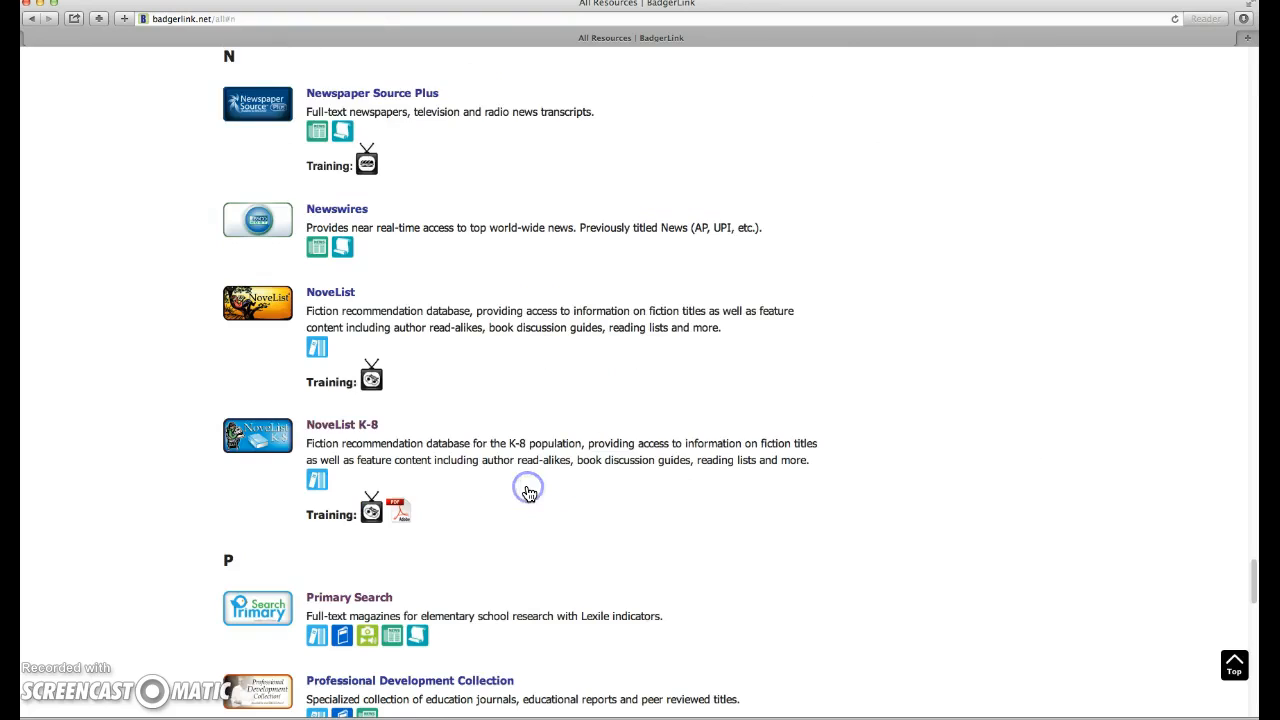
{"action": "mouse_move", "coordinate": [265, 300]}
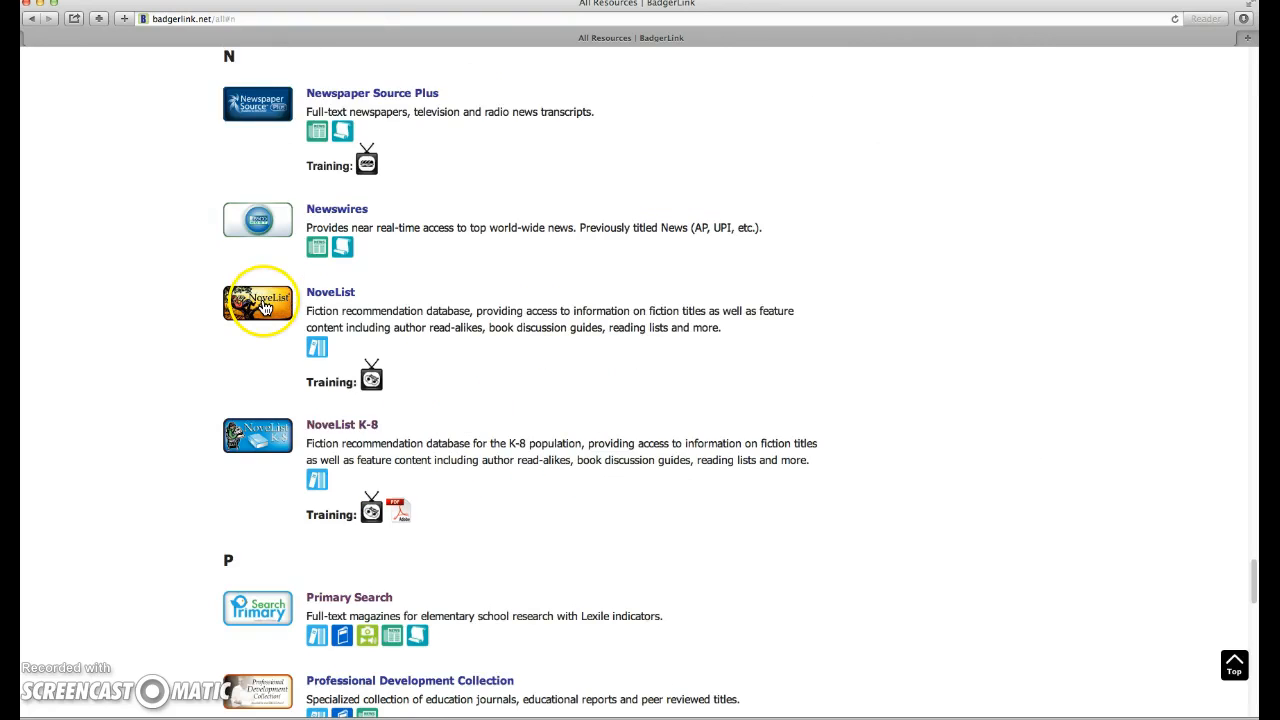
{"action": "mouse_move", "coordinate": [257, 435]}
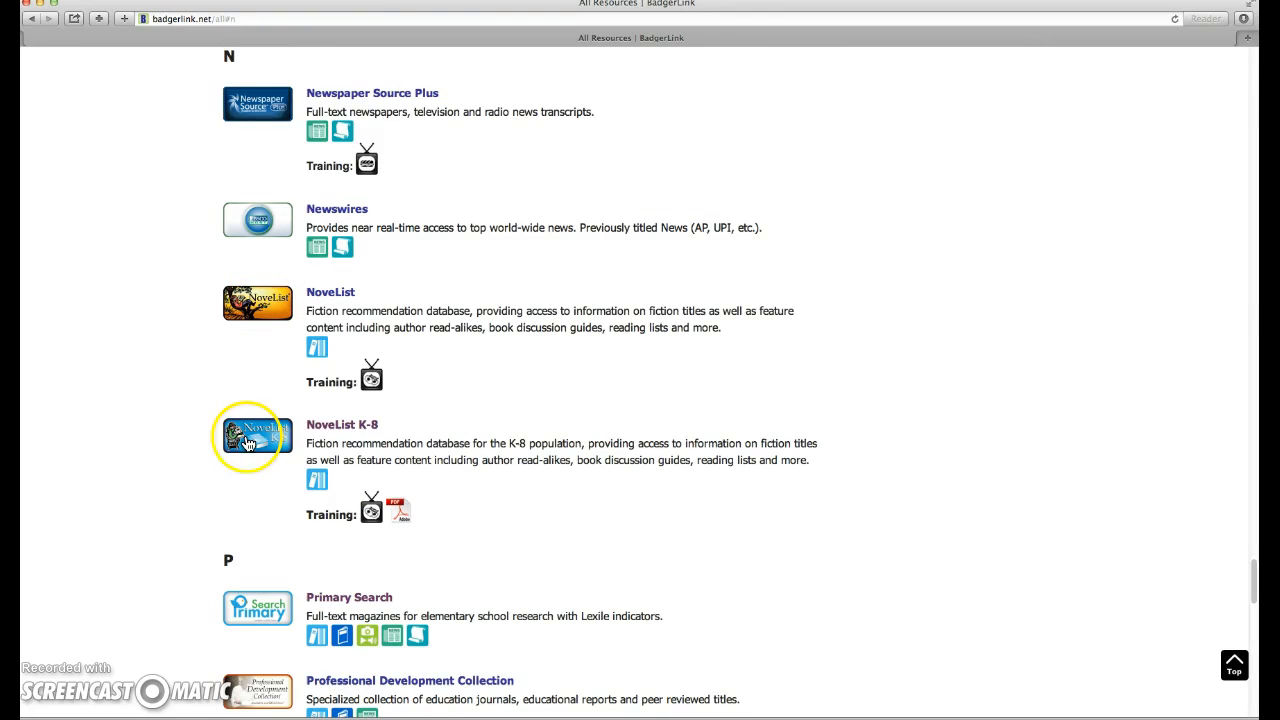
Step: Open NoveList K-8 and cycle Recommended Reads through Ages 0-8, Ages 9-12, then Teen
{"action": "left_click", "coordinate": [253, 438]}
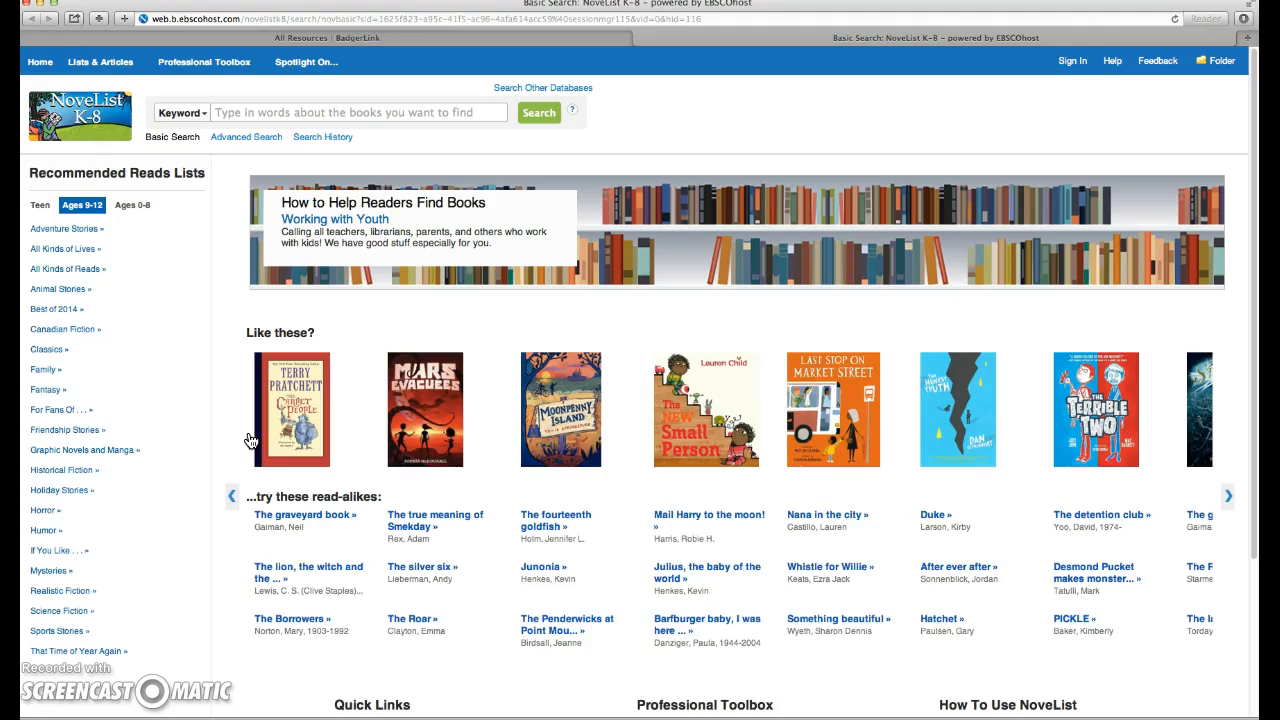
{"action": "mouse_move", "coordinate": [200, 365]}
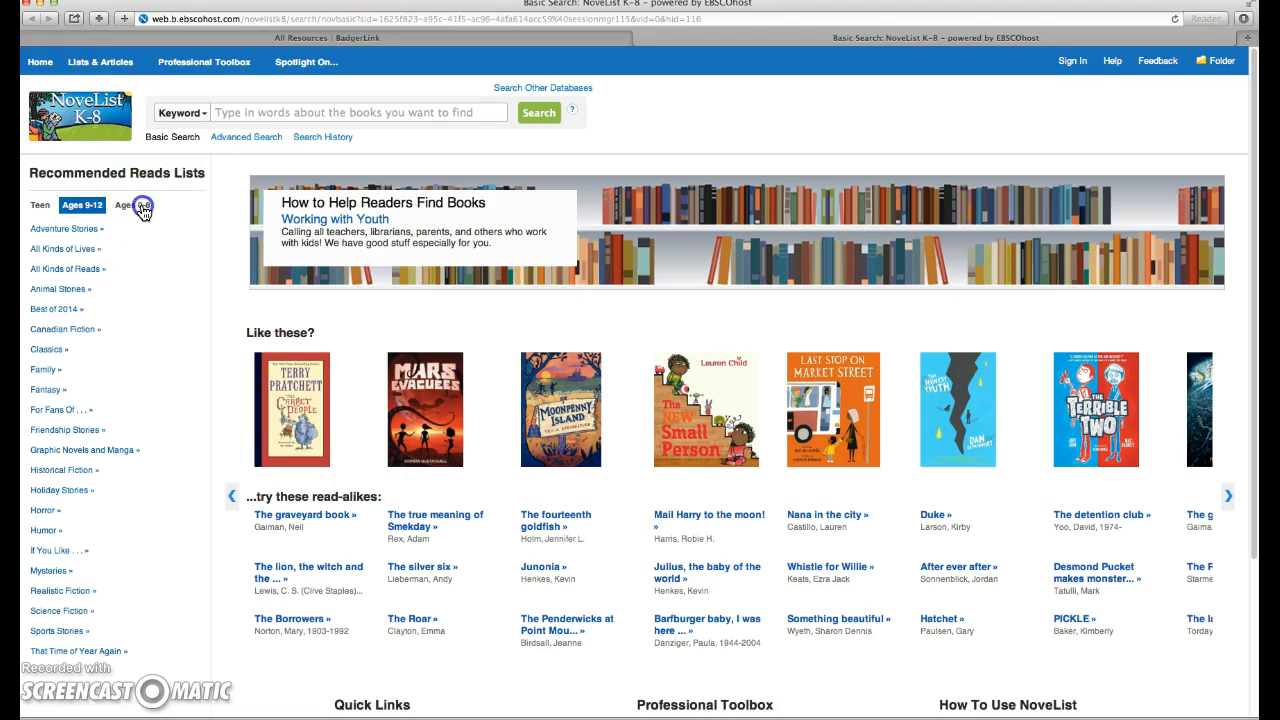
{"action": "left_click", "coordinate": [135, 205]}
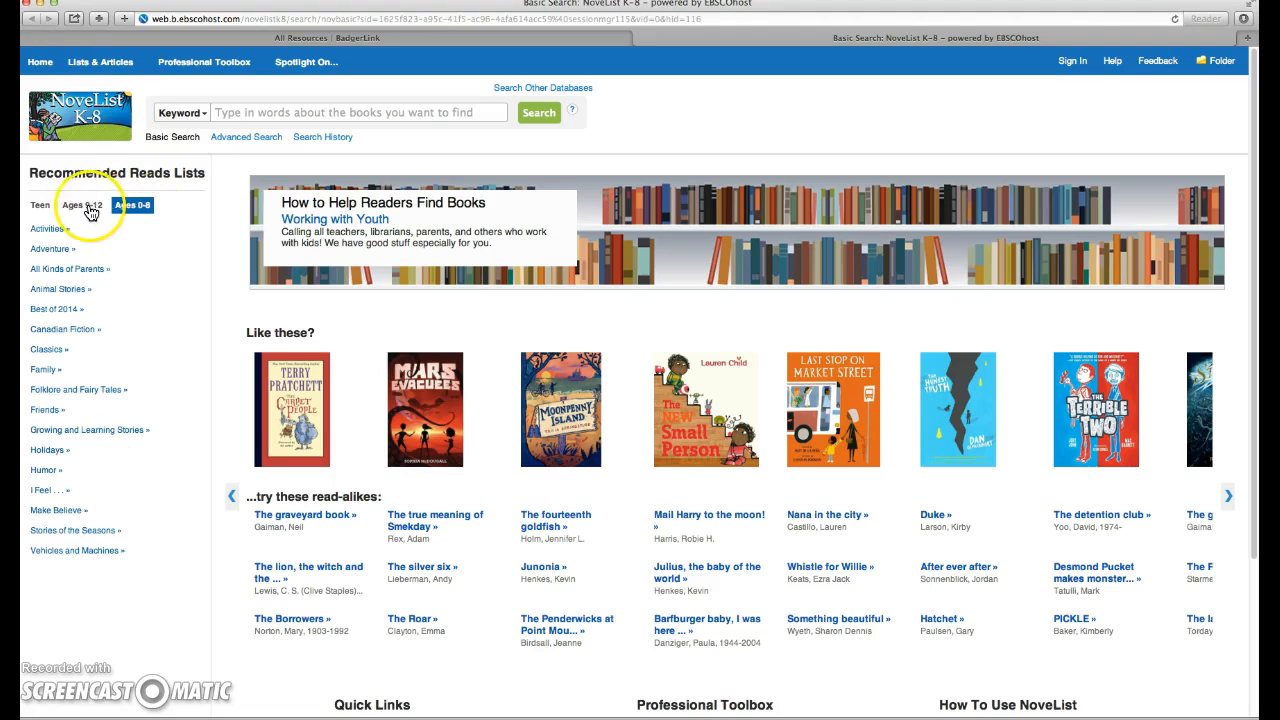
{"action": "left_click", "coordinate": [78, 205]}
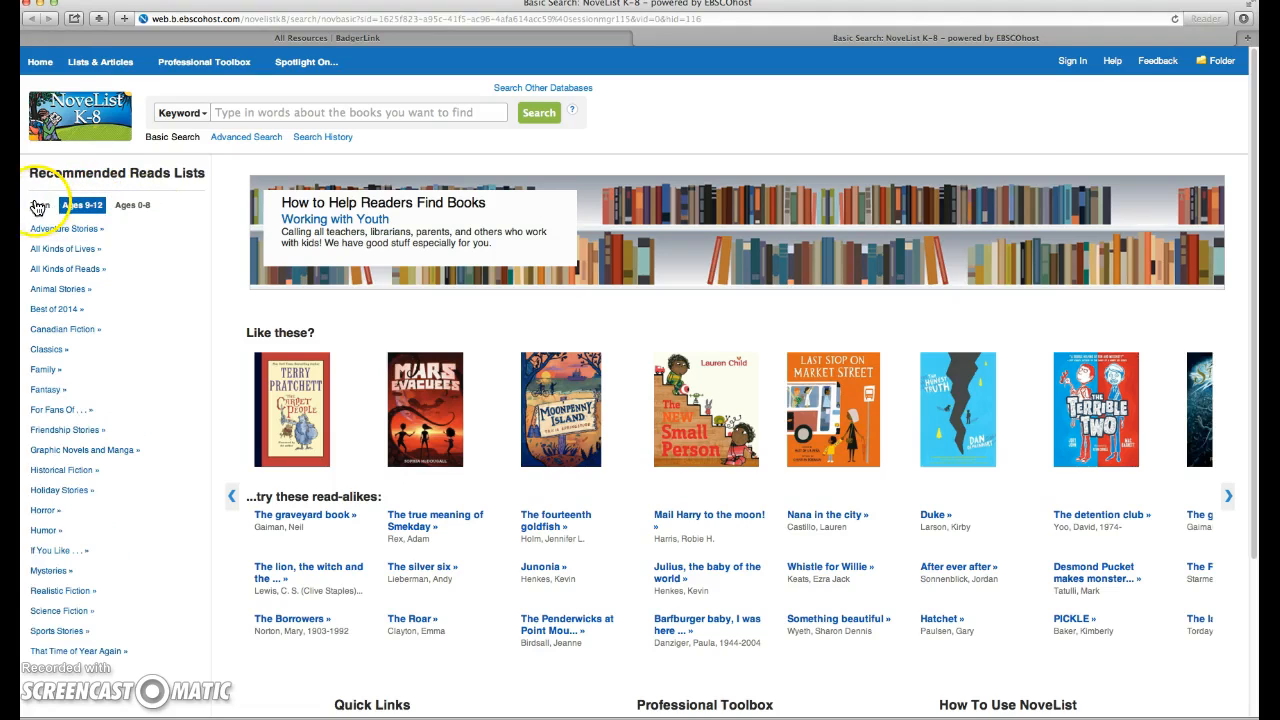
{"action": "left_click", "coordinate": [38, 205]}
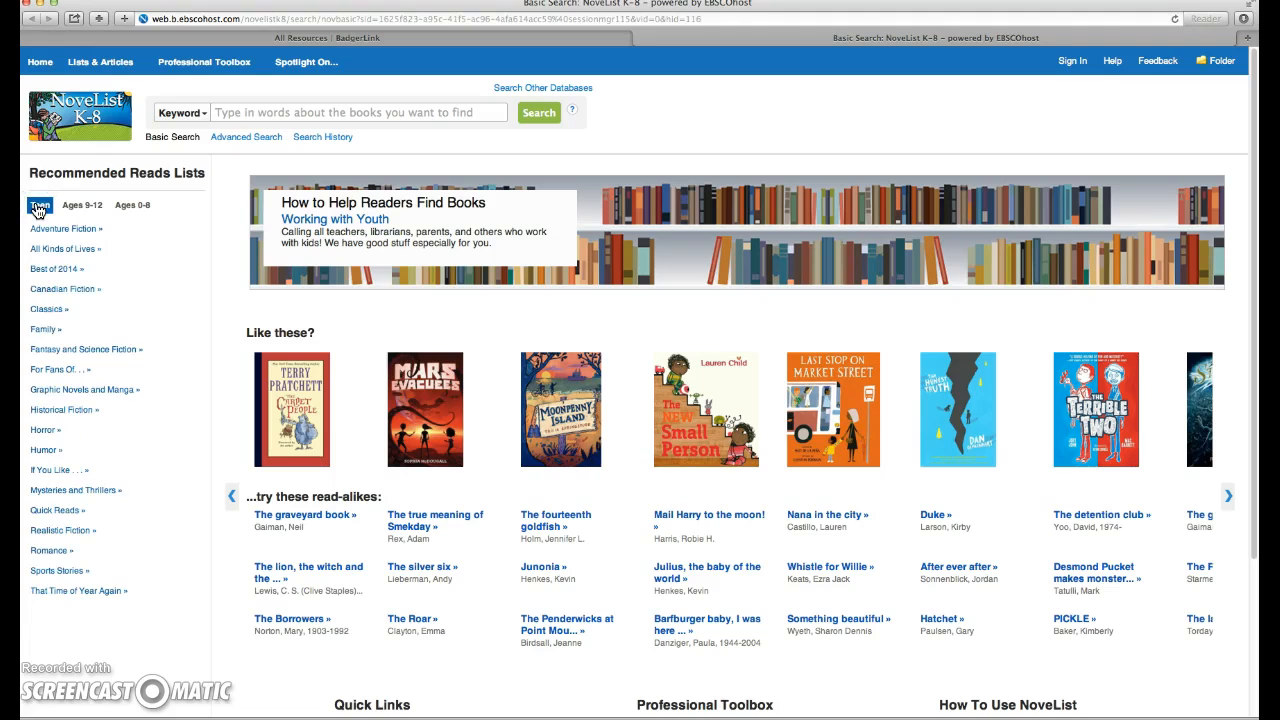
{"action": "left_click", "coordinate": [39, 205]}
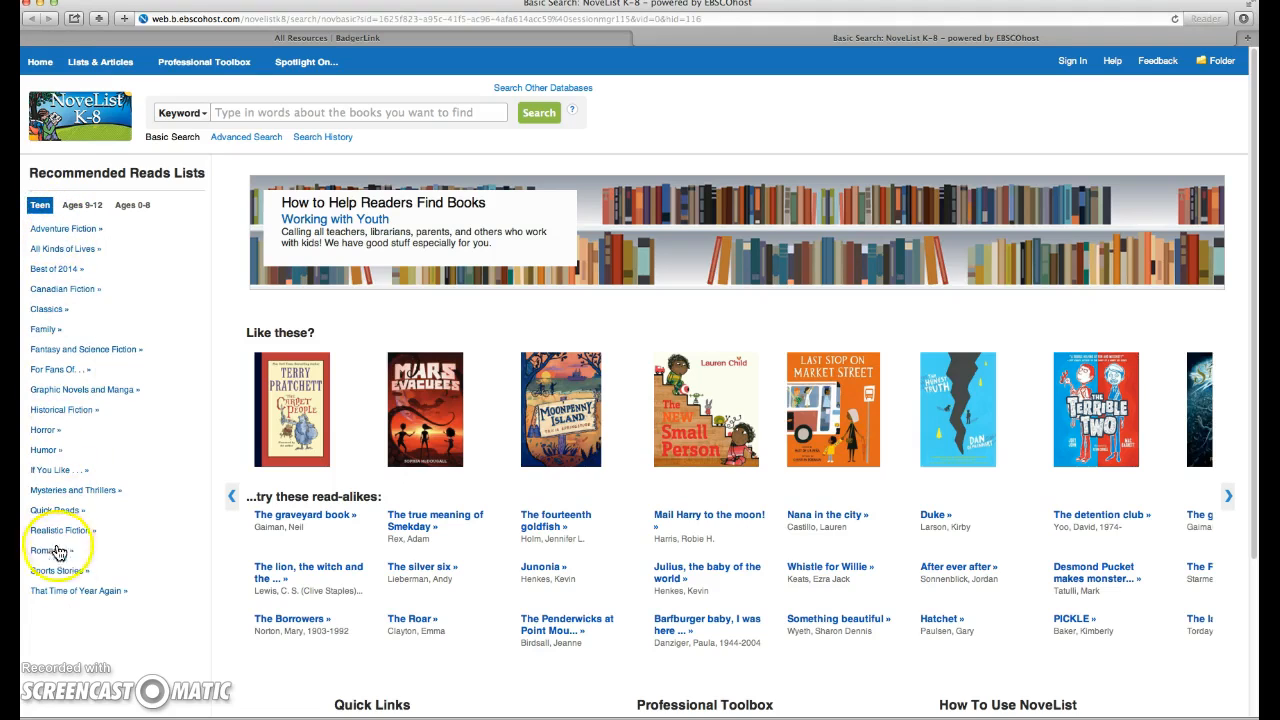
{"action": "mouse_move", "coordinate": [107, 248]}
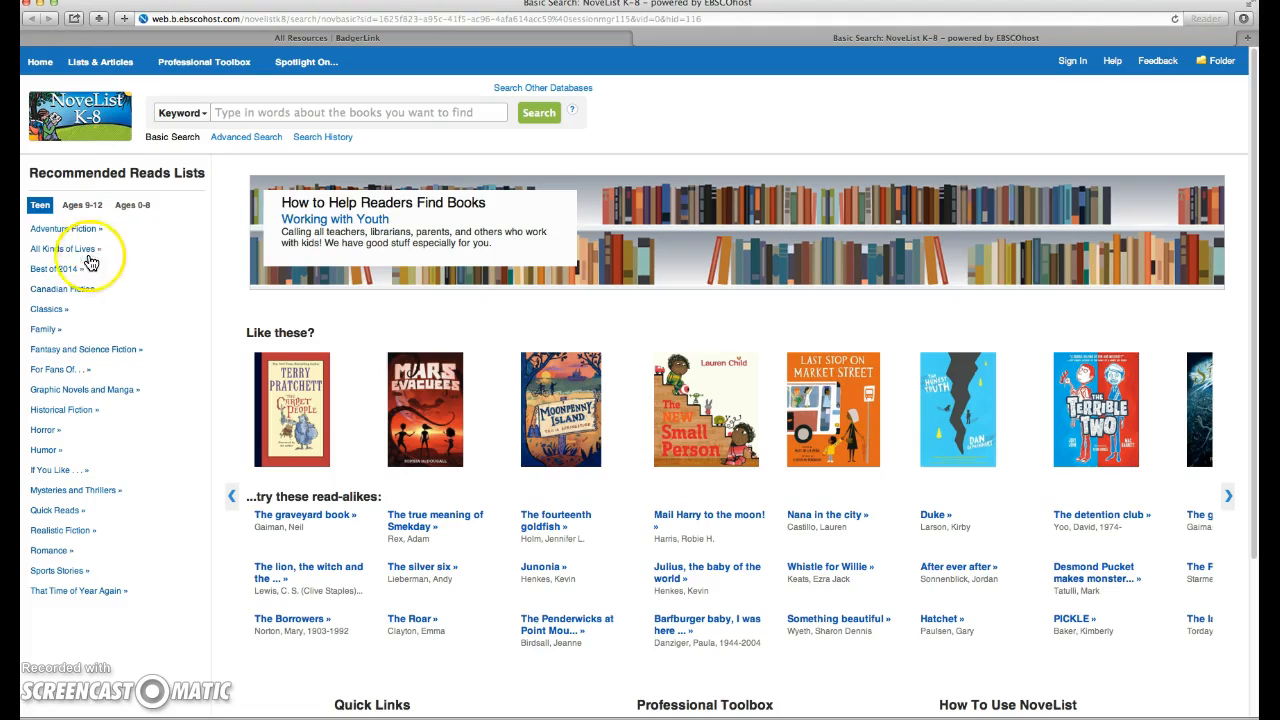
{"action": "mouse_move", "coordinate": [77, 422]}
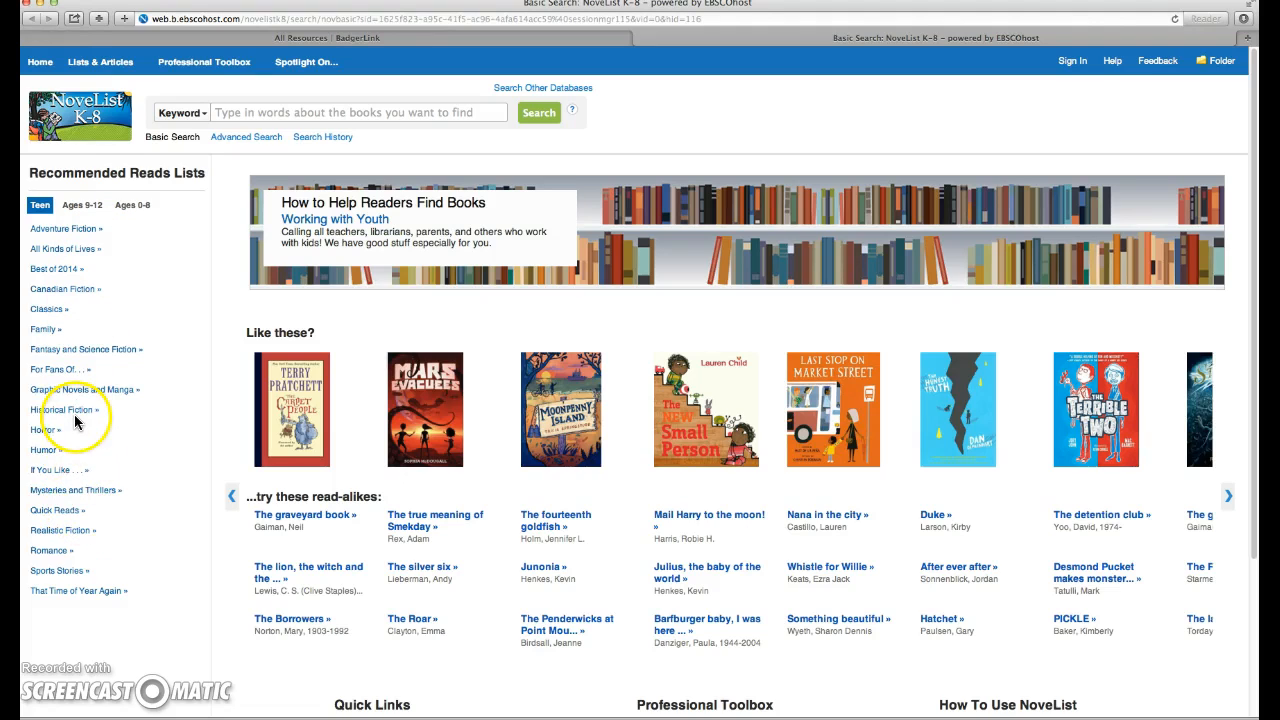
{"action": "mouse_move", "coordinate": [64, 555]}
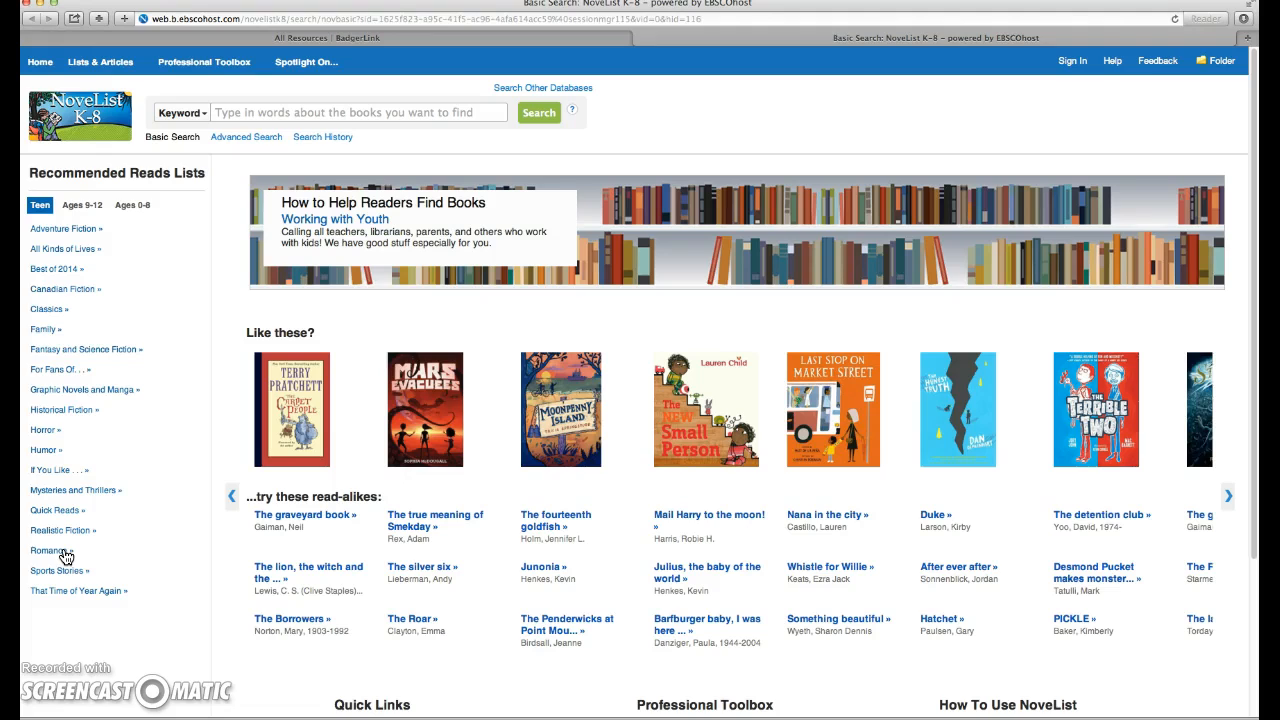
Step: Open the teen 'If You Like . . . Divergent' list and show its details
{"action": "left_click", "coordinate": [60, 470]}
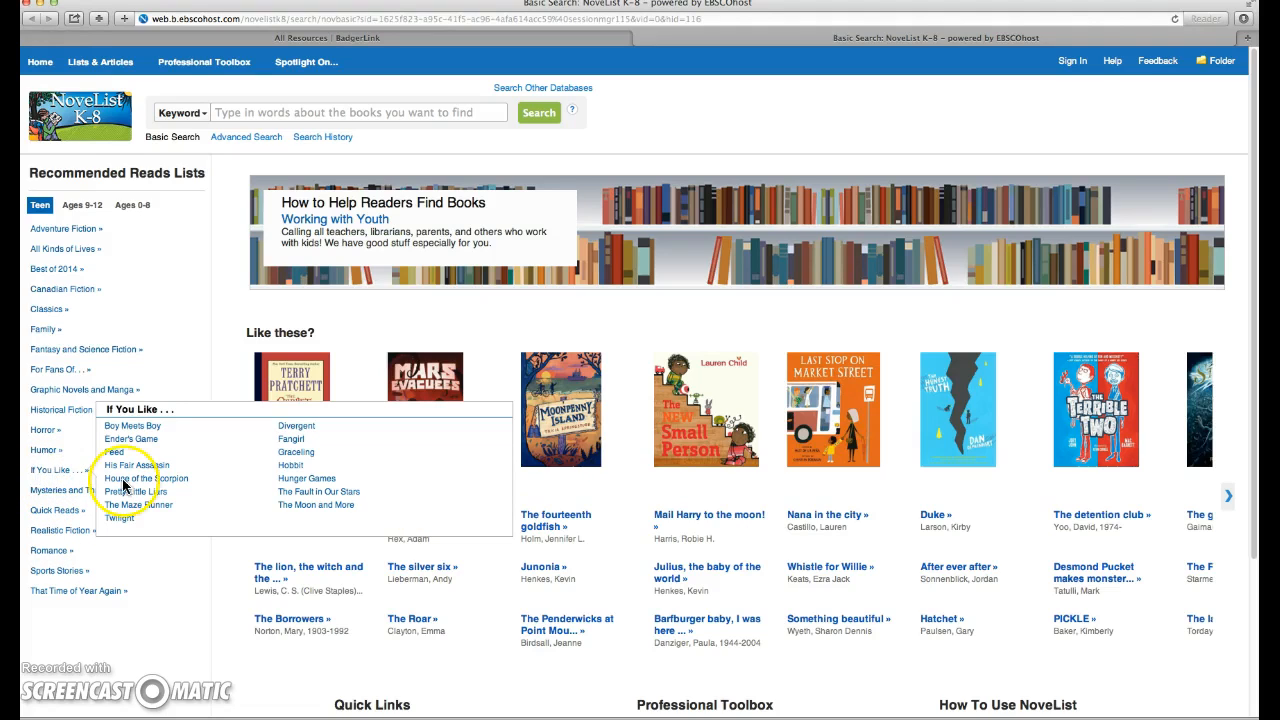
{"action": "left_click", "coordinate": [296, 426]}
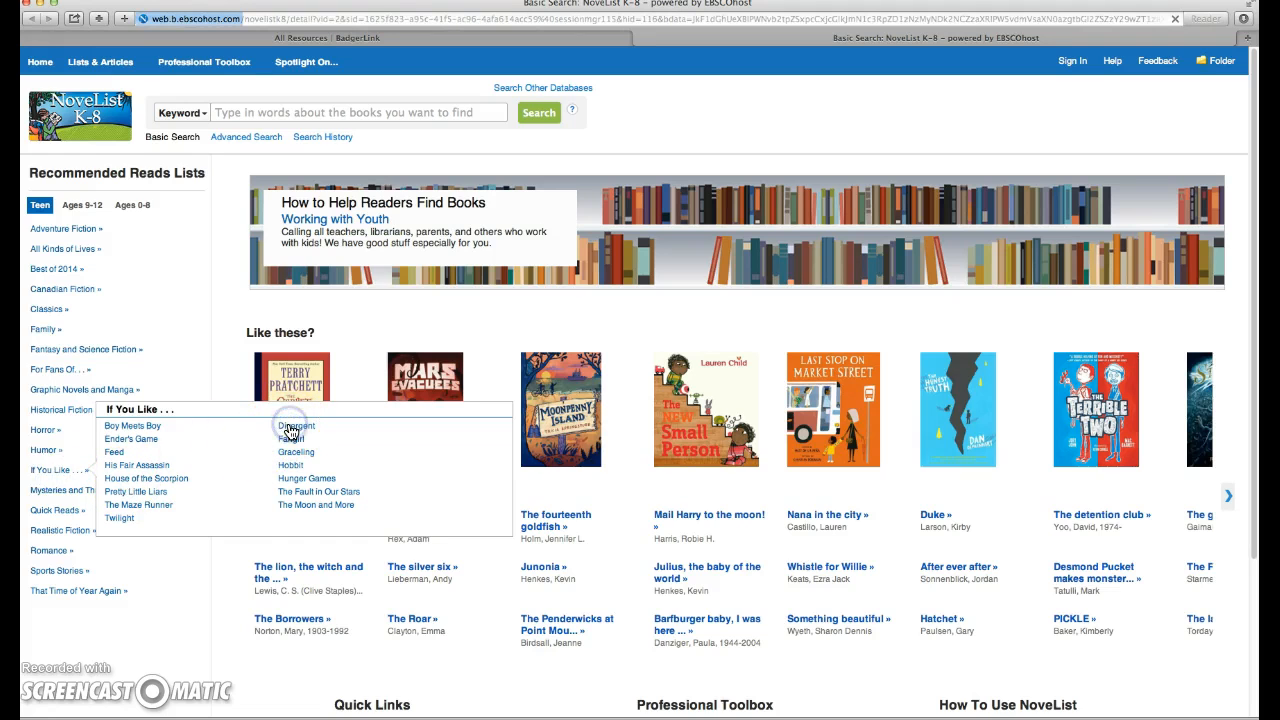
{"action": "left_click", "coordinate": [295, 425]}
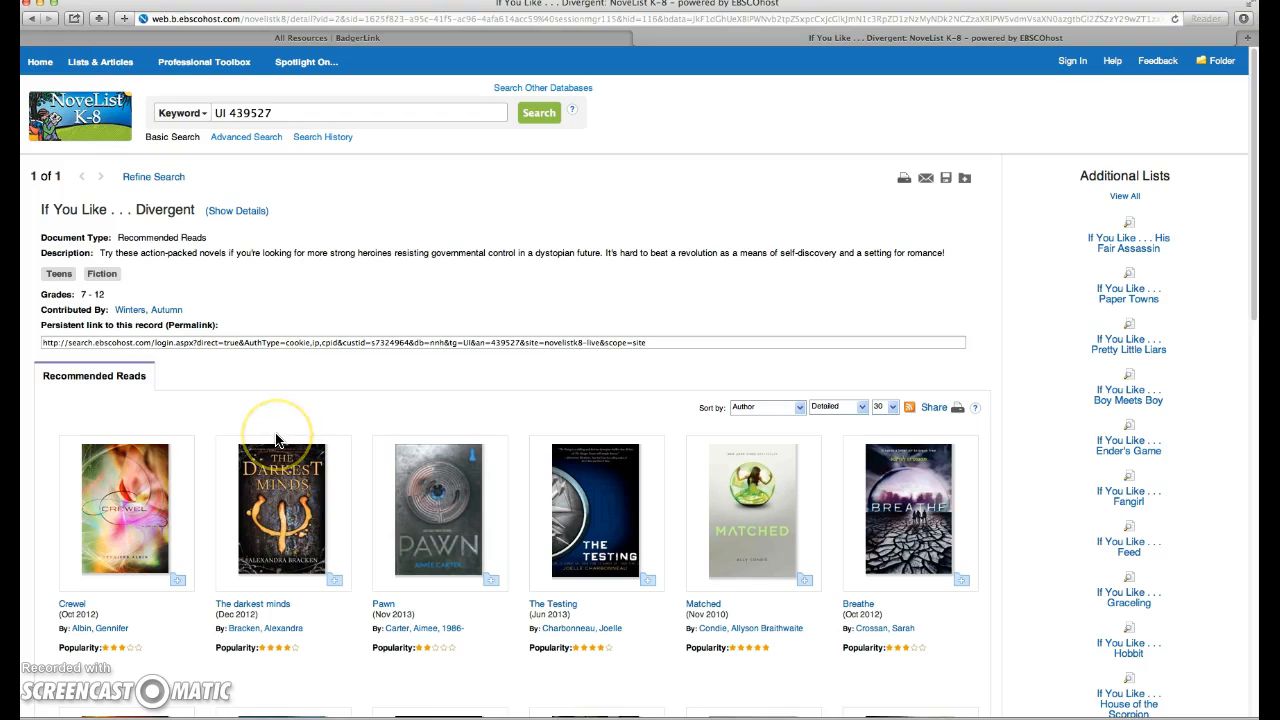
{"action": "mouse_move", "coordinate": [78, 305]}
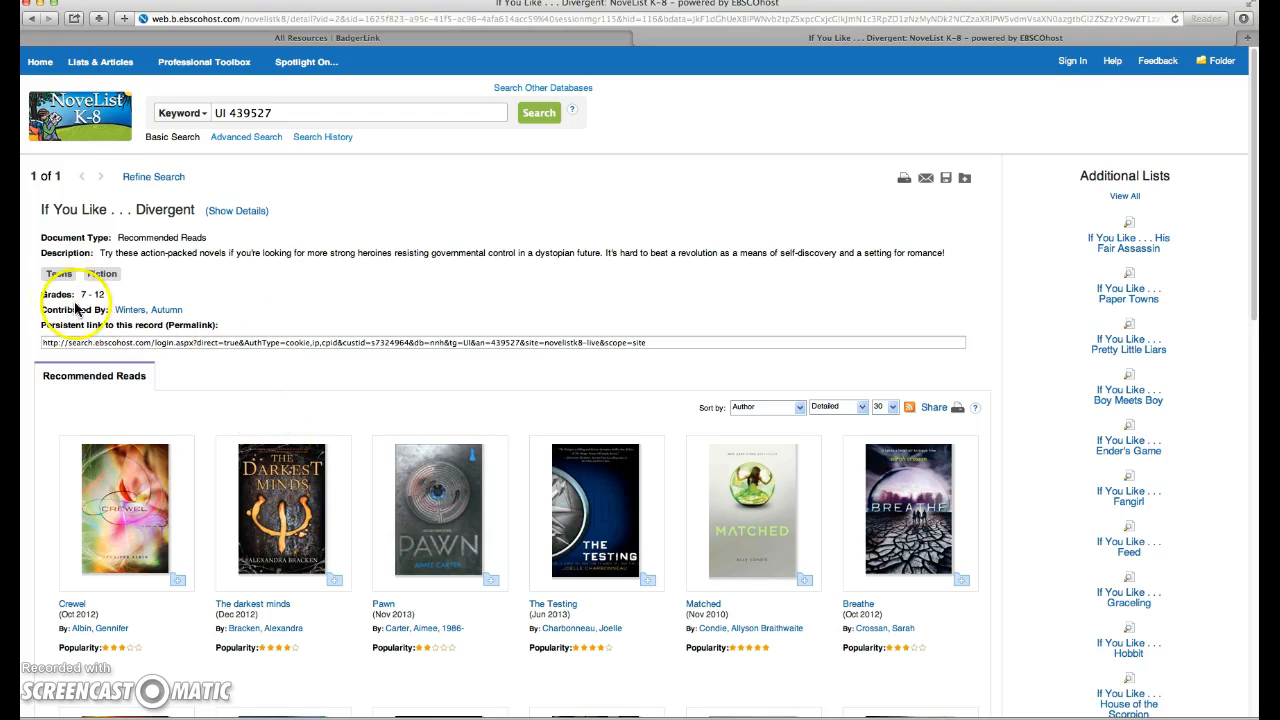
{"action": "left_click", "coordinate": [236, 210]}
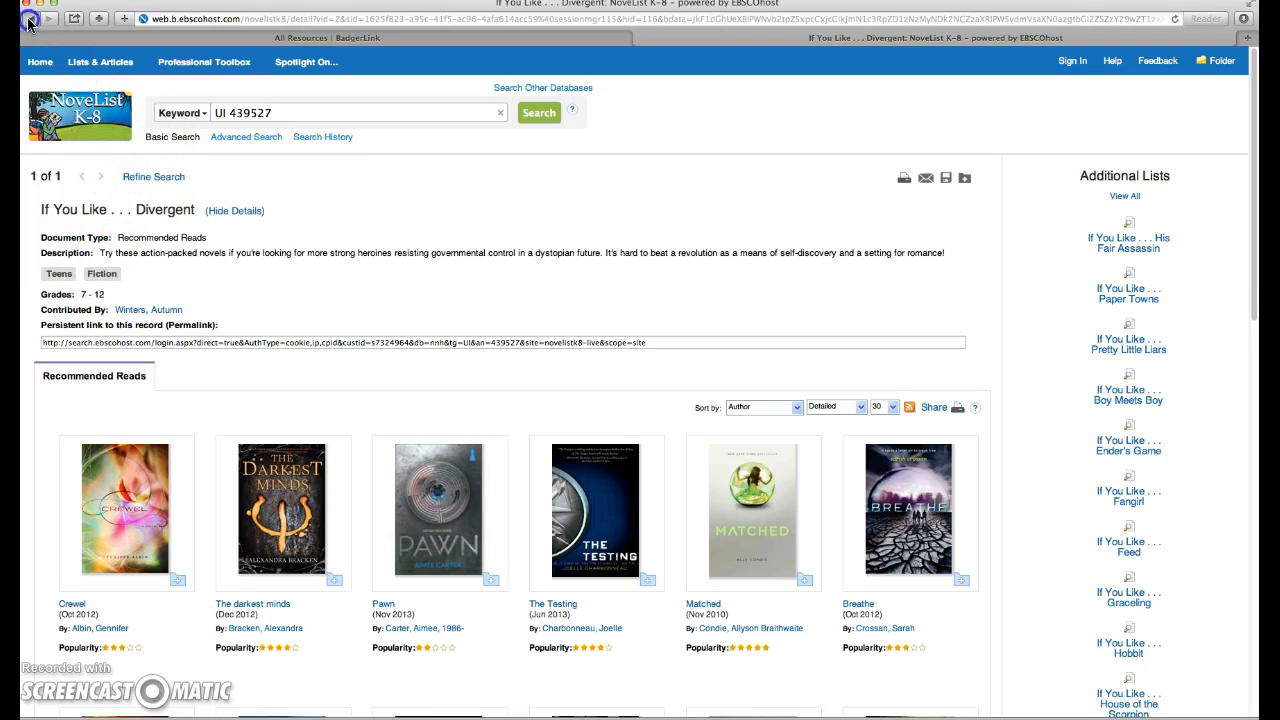
Step: Return home, pick Ages 0-8, and preview the I Feel and Family subtopics
{"action": "left_click", "coordinate": [14, 18]}
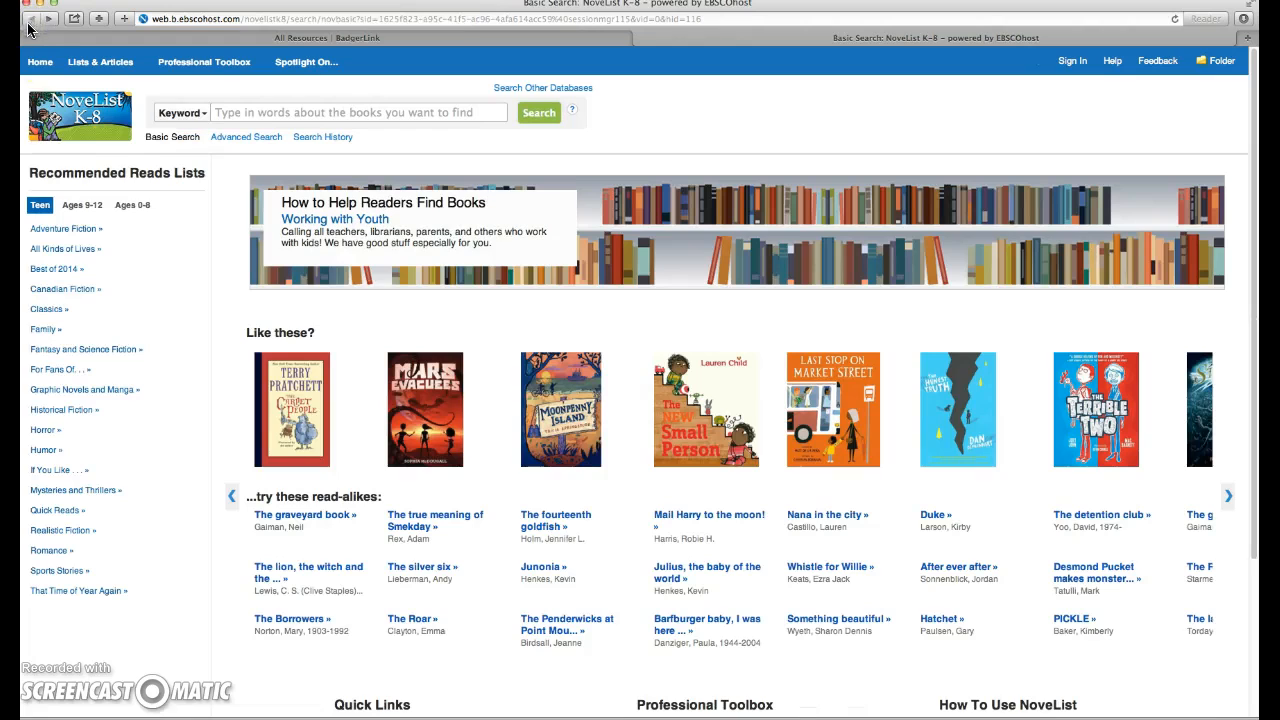
{"action": "left_click", "coordinate": [132, 205]}
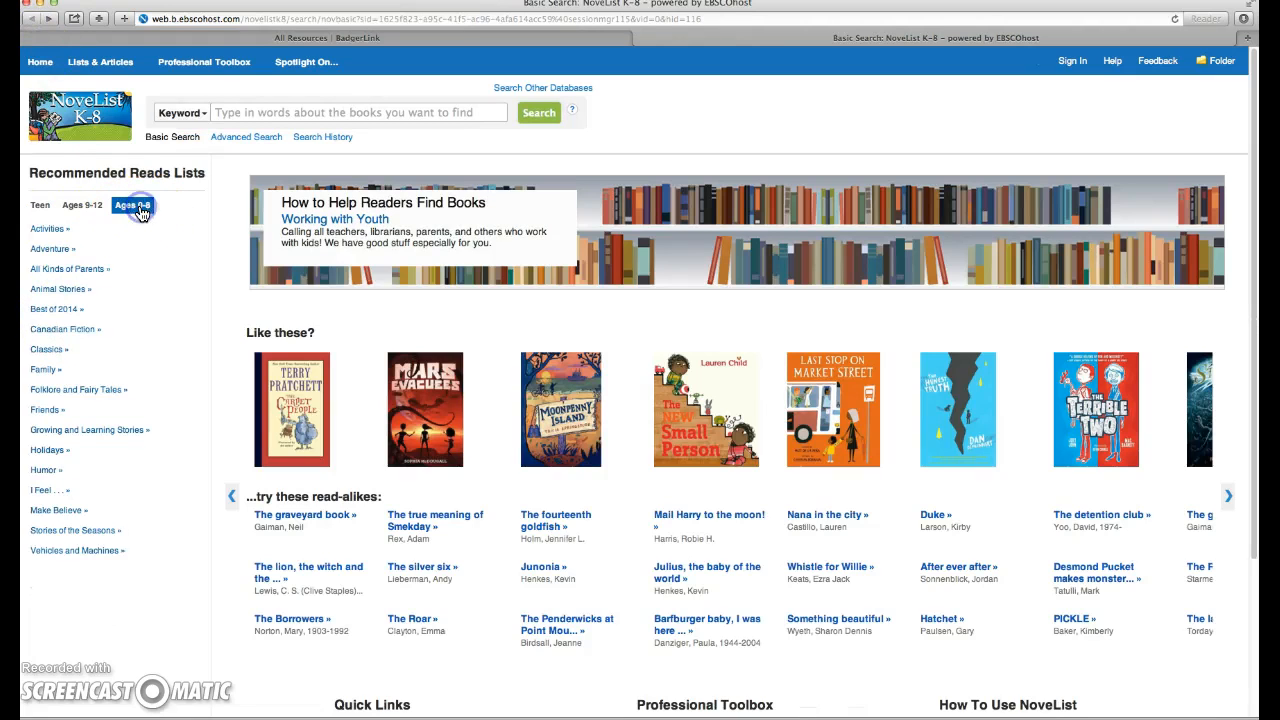
{"action": "left_click", "coordinate": [132, 205]}
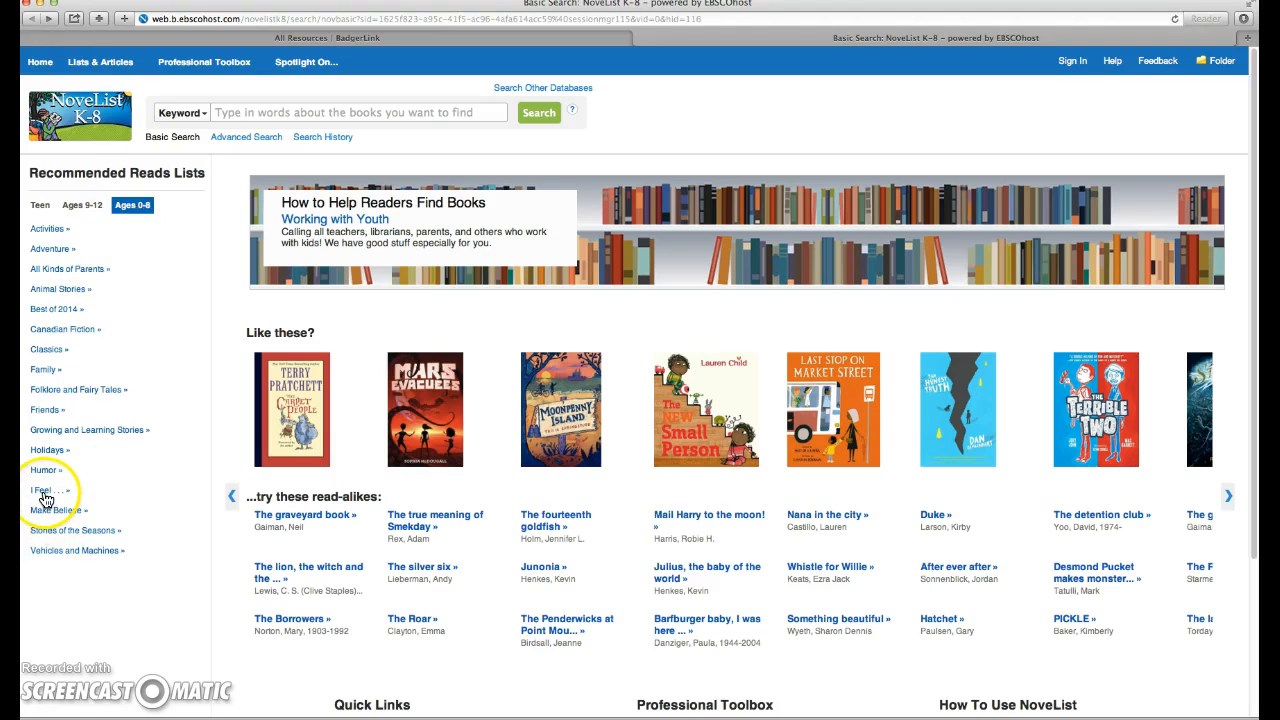
{"action": "left_click", "coordinate": [42, 489]}
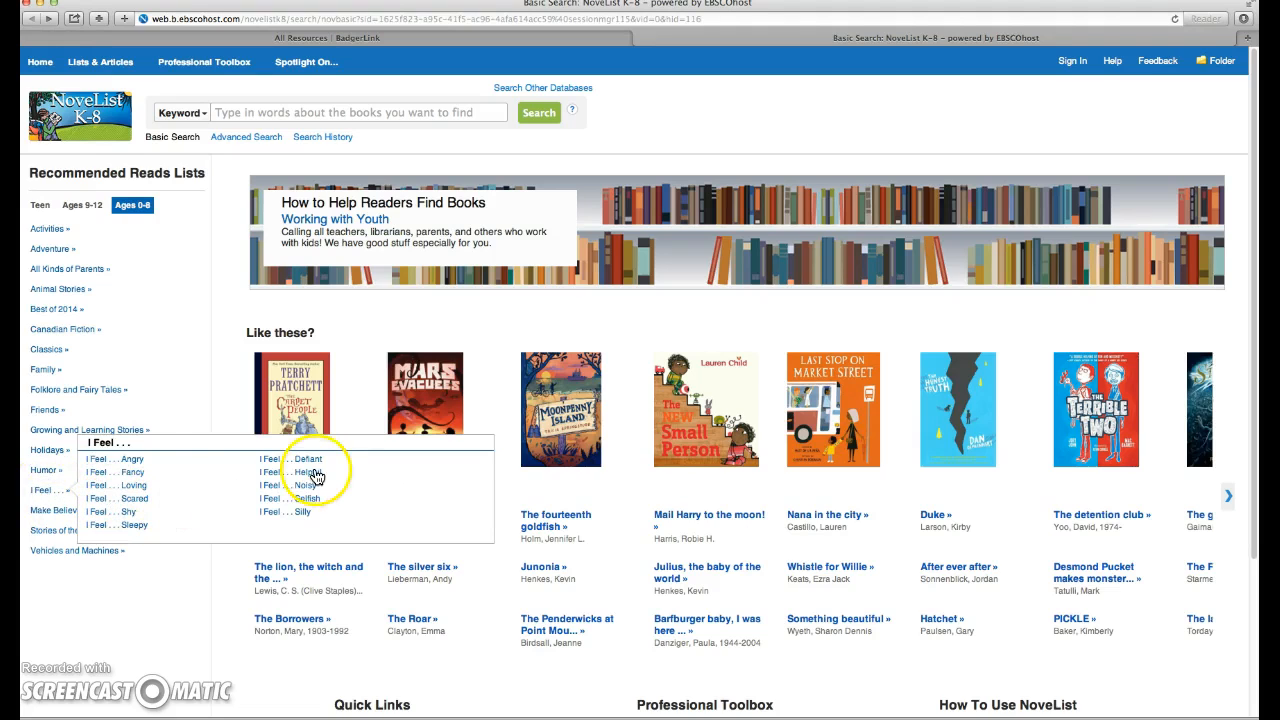
{"action": "mouse_move", "coordinate": [308, 521]}
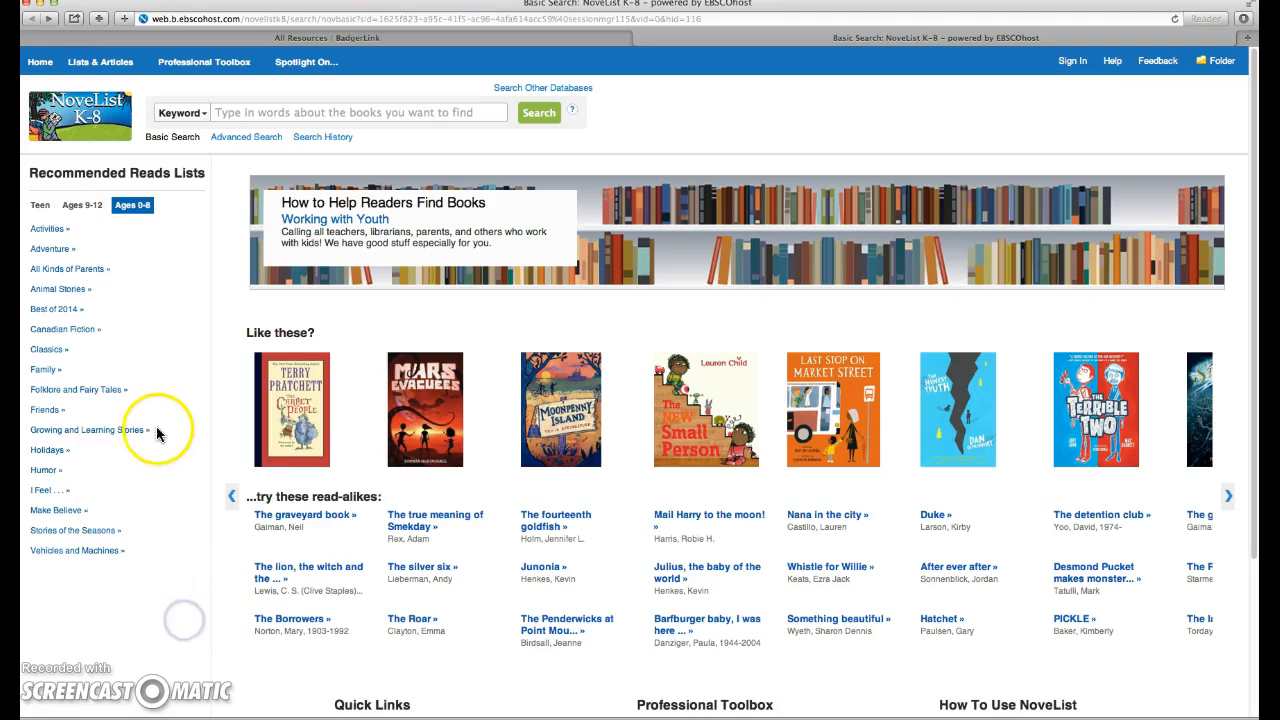
{"action": "mouse_move", "coordinate": [57, 378]}
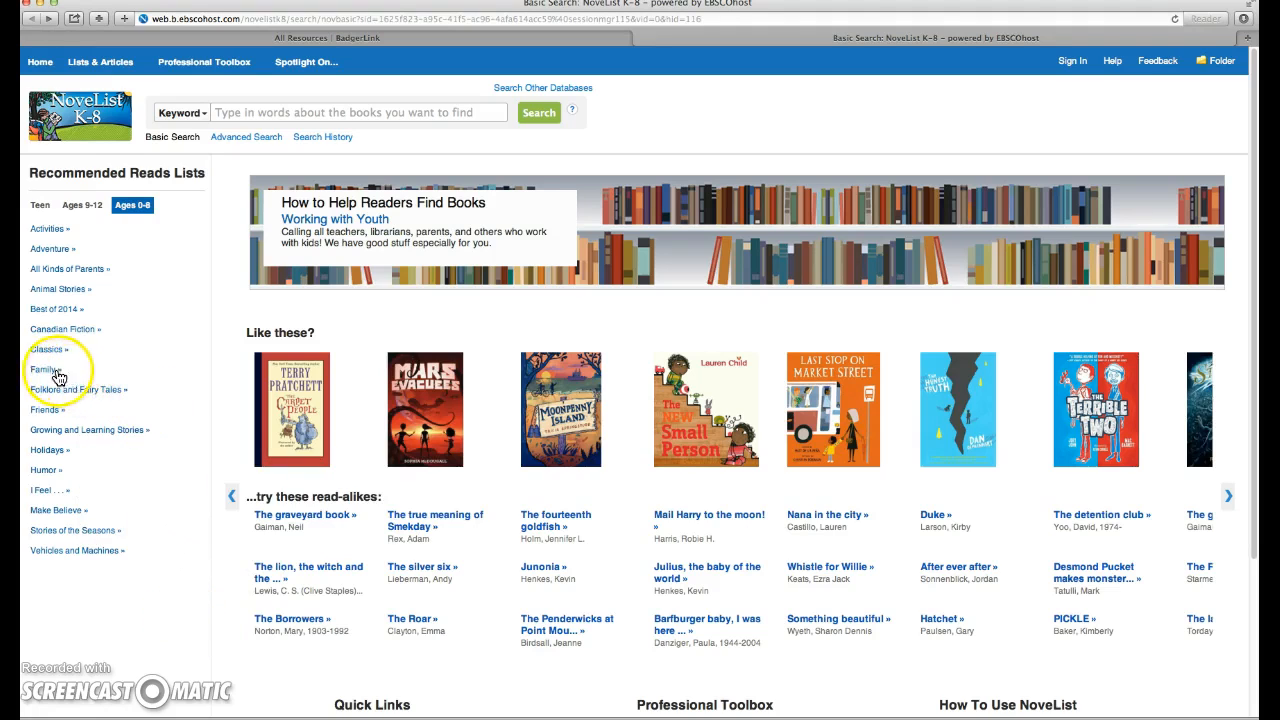
{"action": "left_click", "coordinate": [46, 368]}
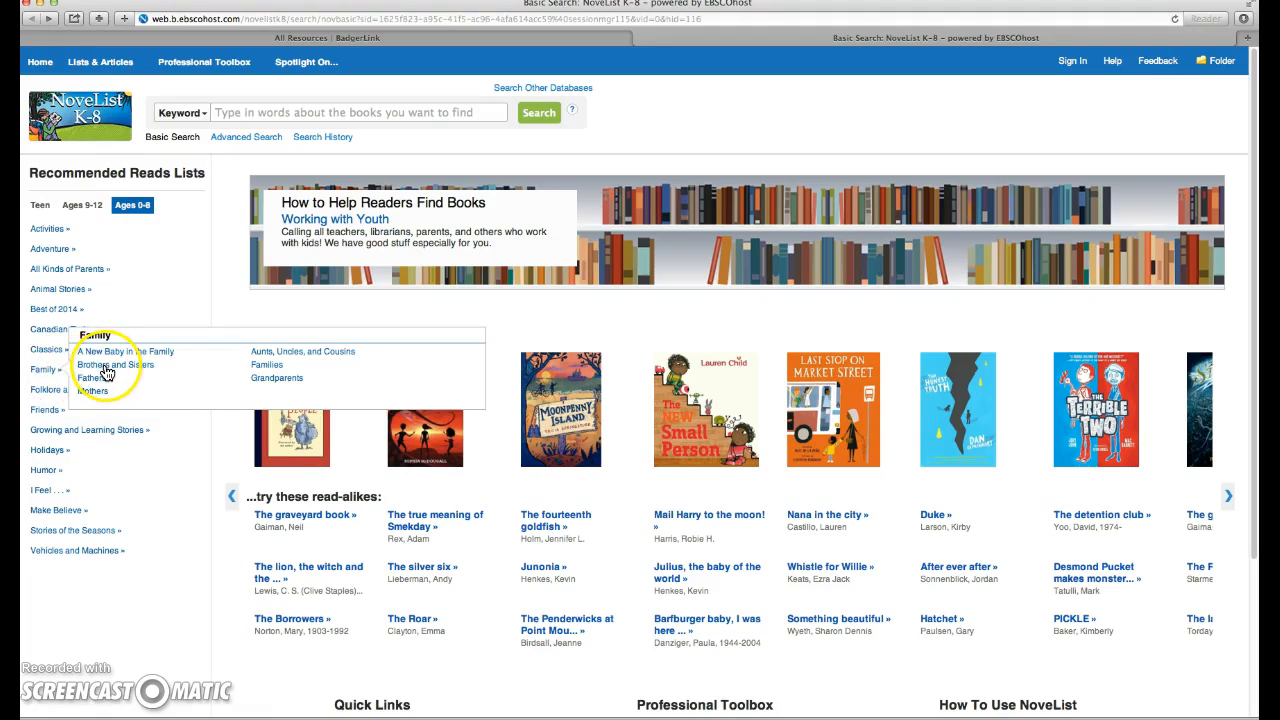
{"action": "mouse_move", "coordinate": [101, 386]}
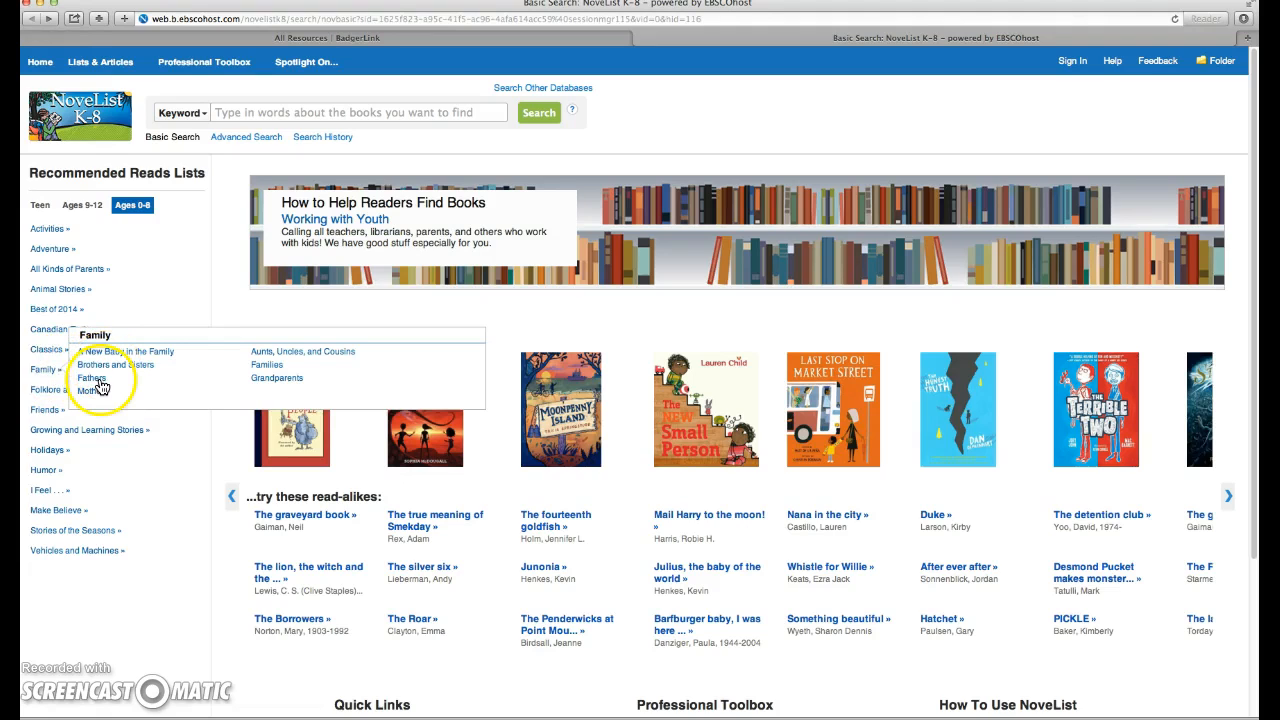
{"action": "mouse_move", "coordinate": [250, 395]}
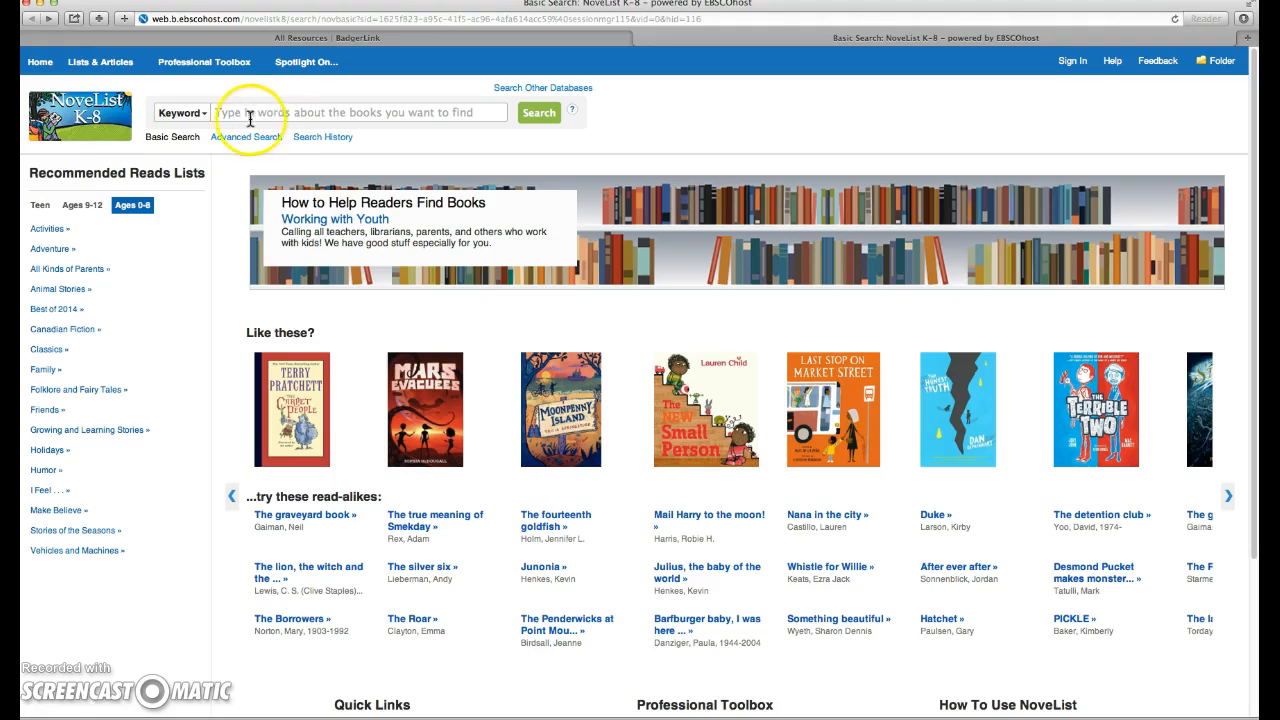
Step: View the search type options and keep Keyword selected
{"action": "left_click", "coordinate": [180, 112]}
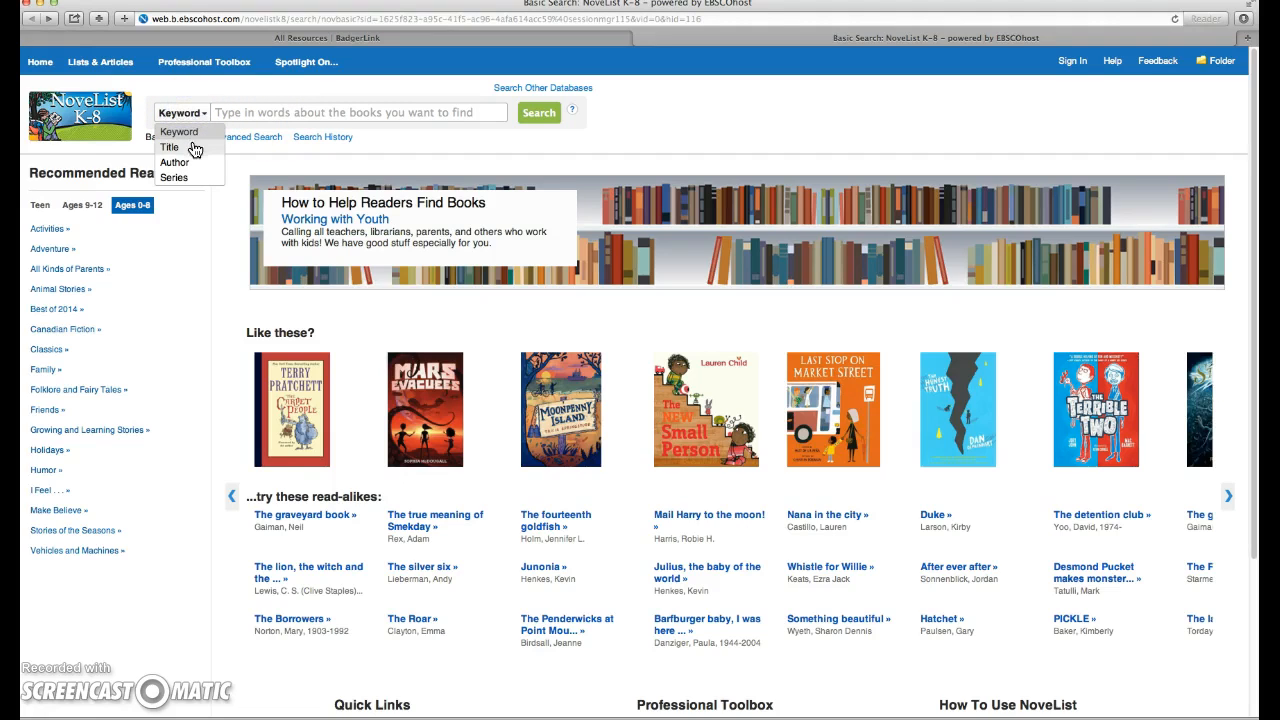
{"action": "mouse_move", "coordinate": [184, 185]}
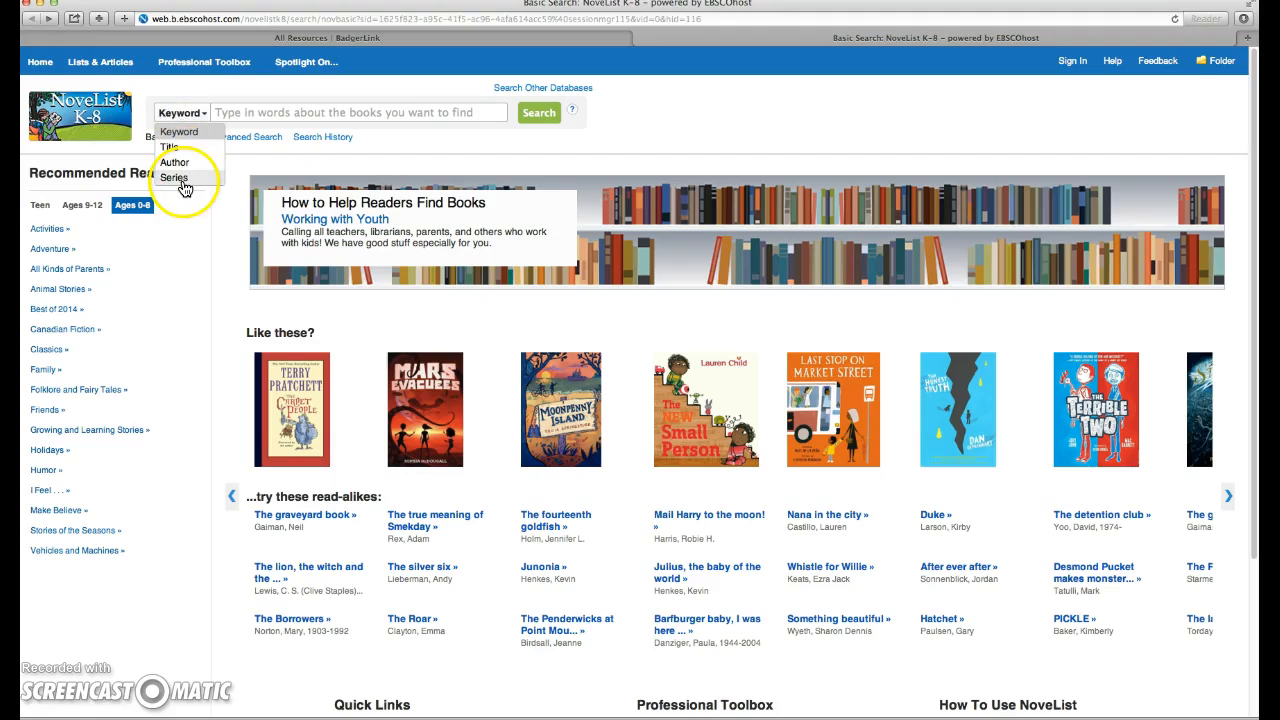
{"action": "left_click", "coordinate": [230, 172]}
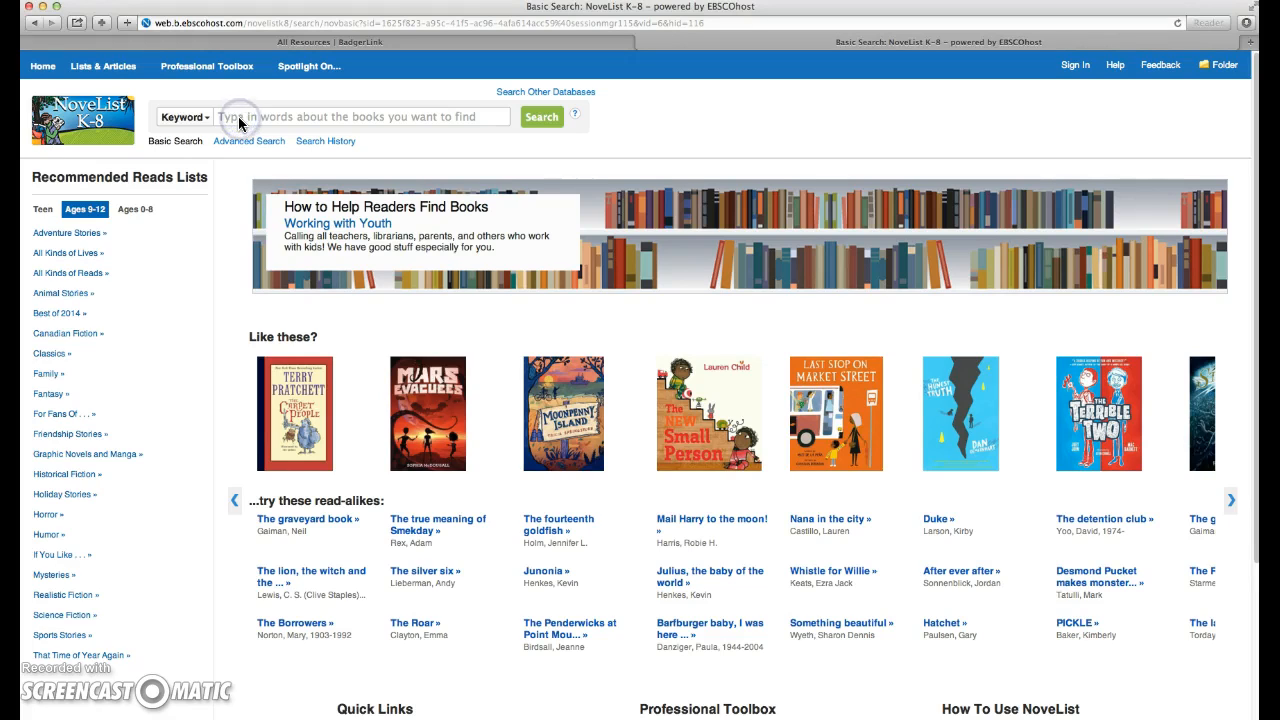
Step: Search keyword 'civil war point of view' and filter results to Lists & Articles
{"action": "type", "text": "c"}
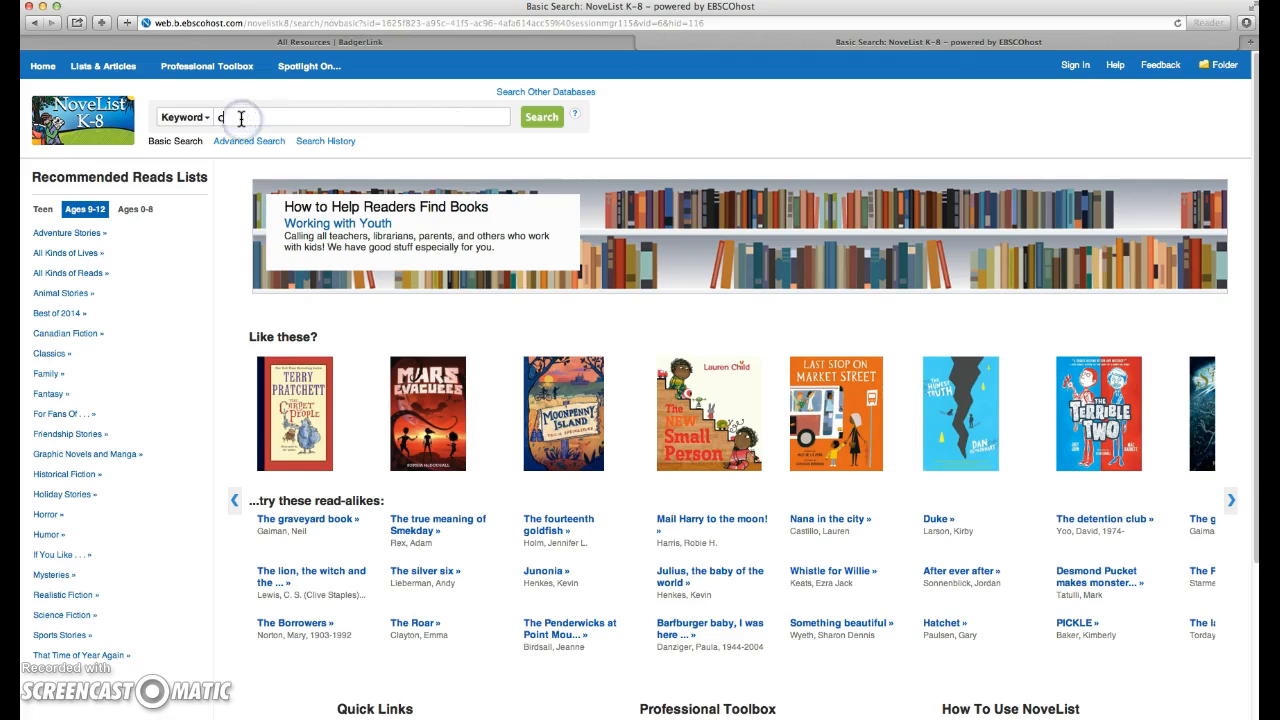
{"action": "type", "text": "civil war"}
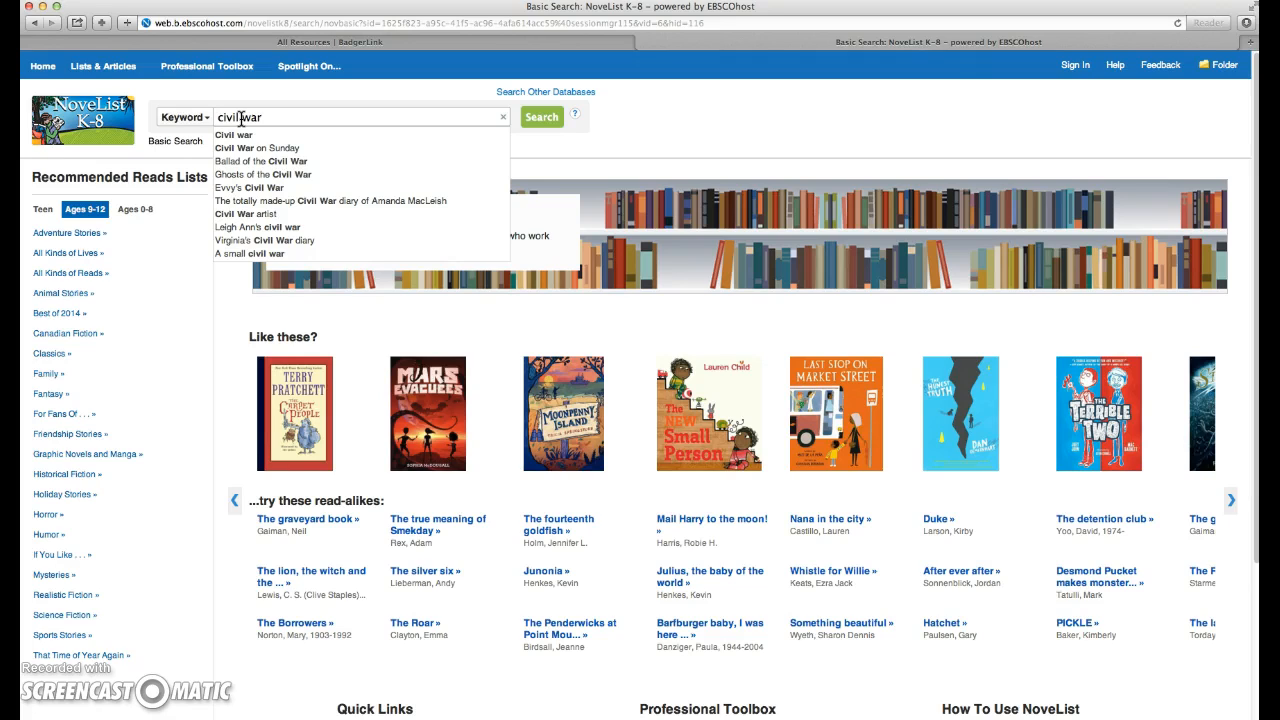
{"action": "type", "text": "point of vi"}
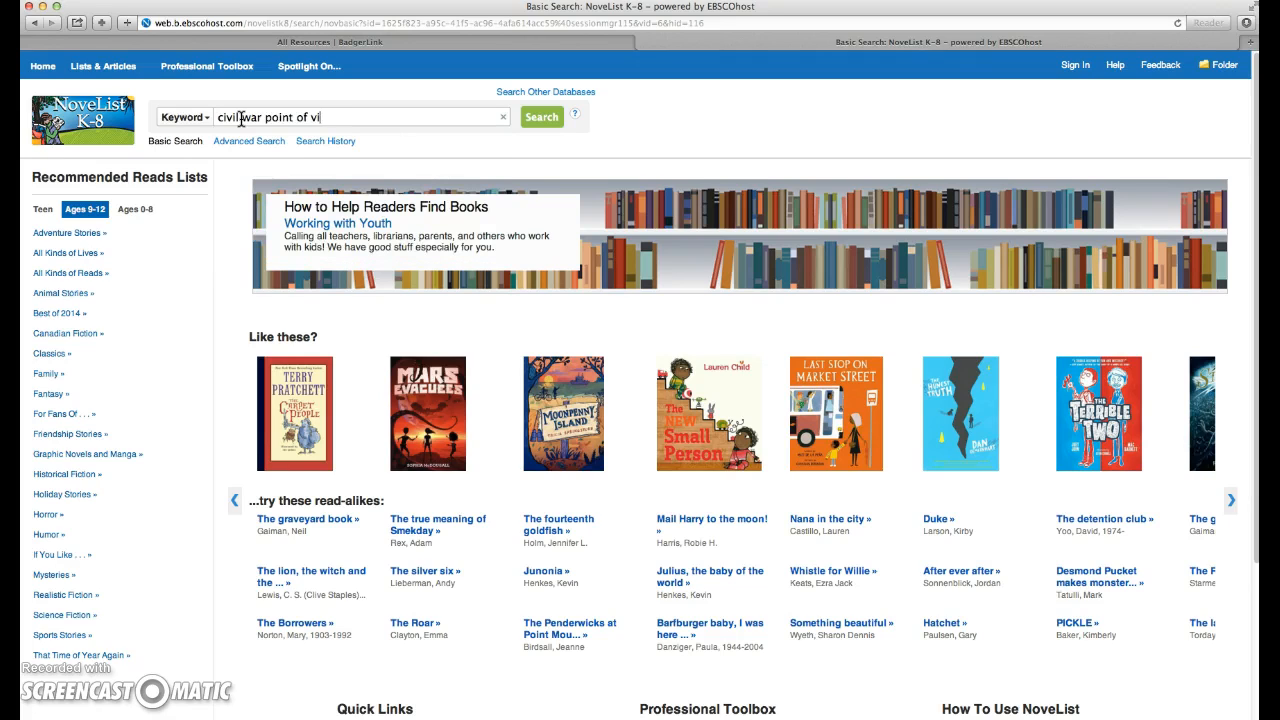
{"action": "type", "text": "ew"}
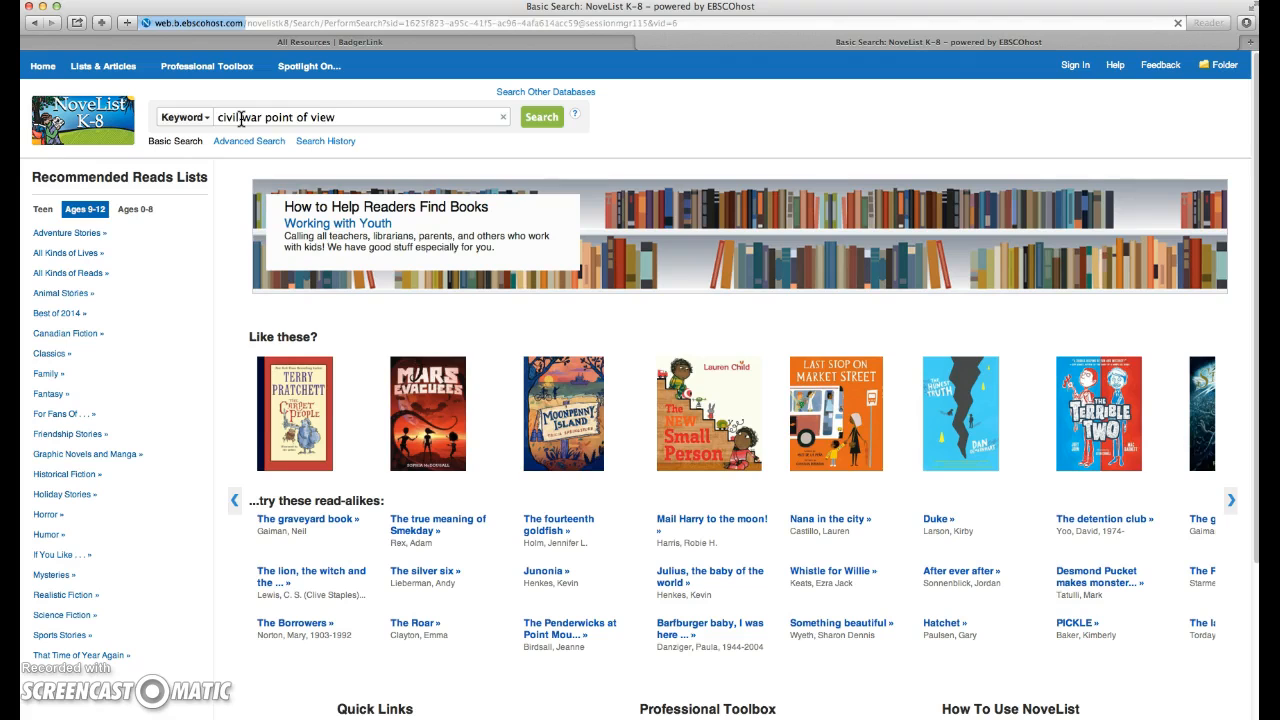
{"action": "left_click", "coordinate": [541, 117]}
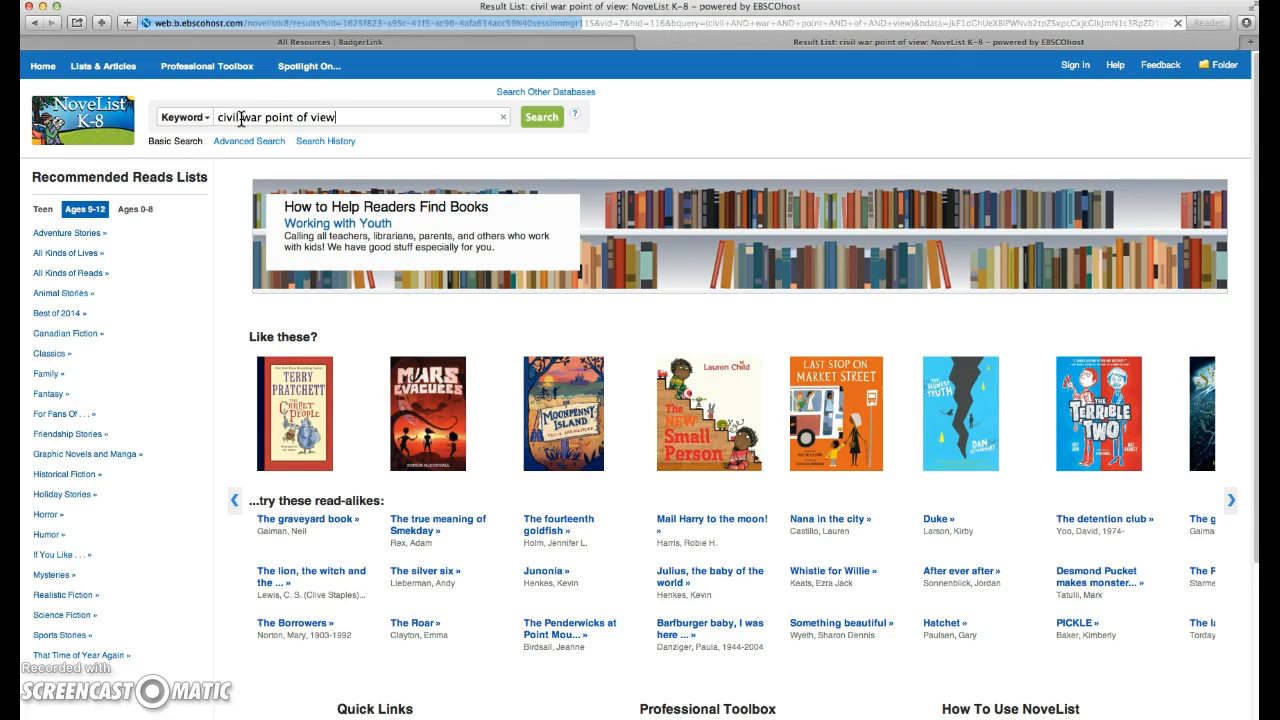
{"action": "left_click", "coordinate": [541, 117]}
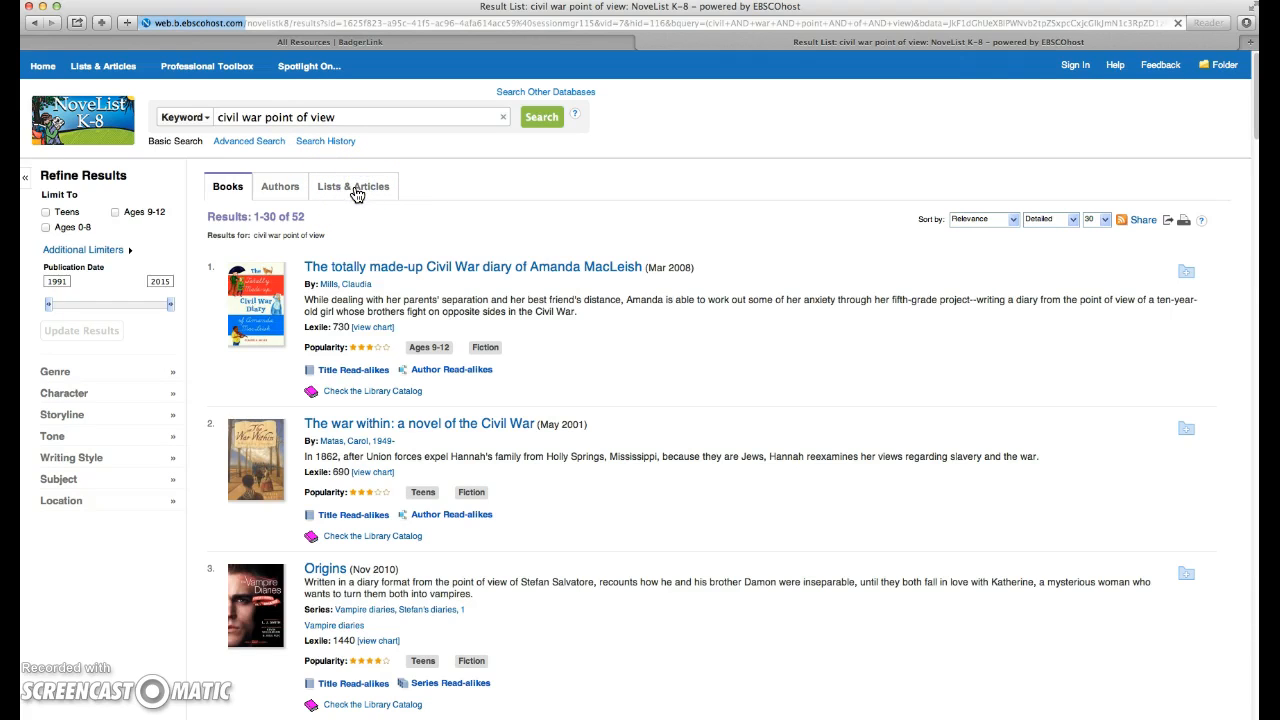
{"action": "left_click", "coordinate": [353, 186]}
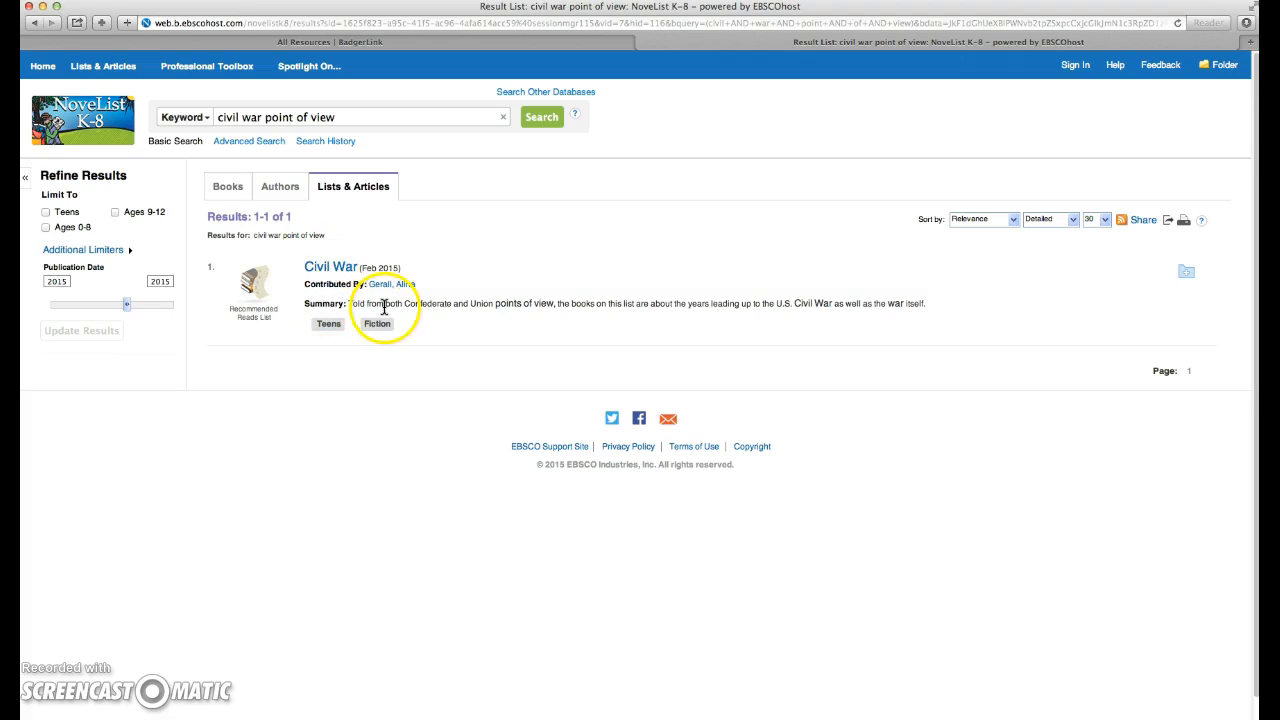
{"action": "mouse_move", "coordinate": [495, 318]}
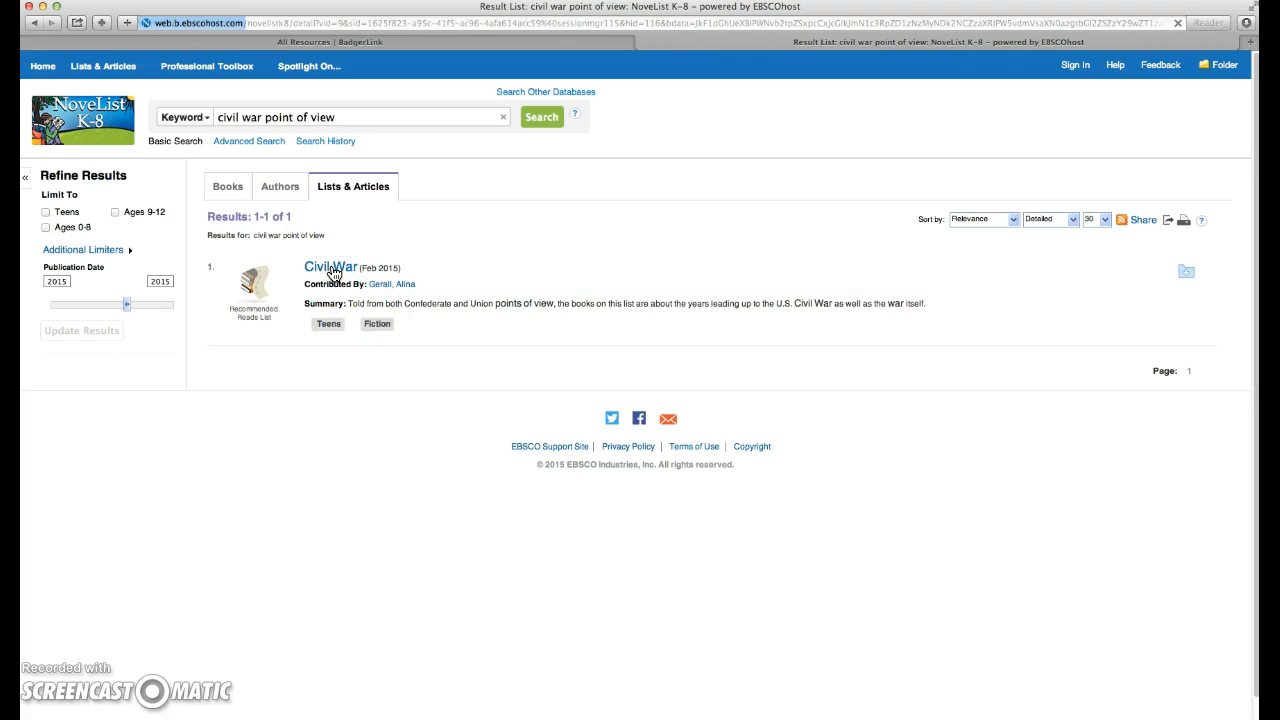
Step: Open the Civil War recommended reads list from the results
{"action": "left_click", "coordinate": [330, 267]}
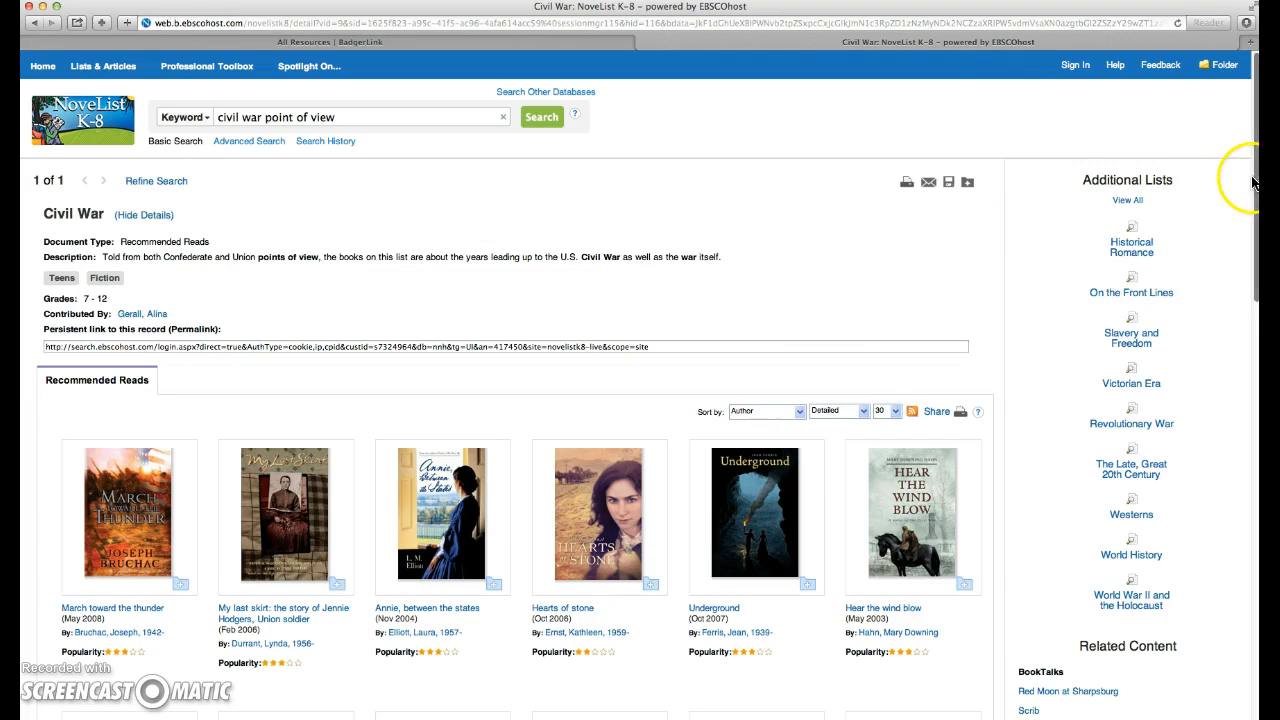
Step: Scroll through the Civil War list, then view the personal folder holding it
{"action": "scroll", "scroll_direction": "down", "scroll_amount": 3}
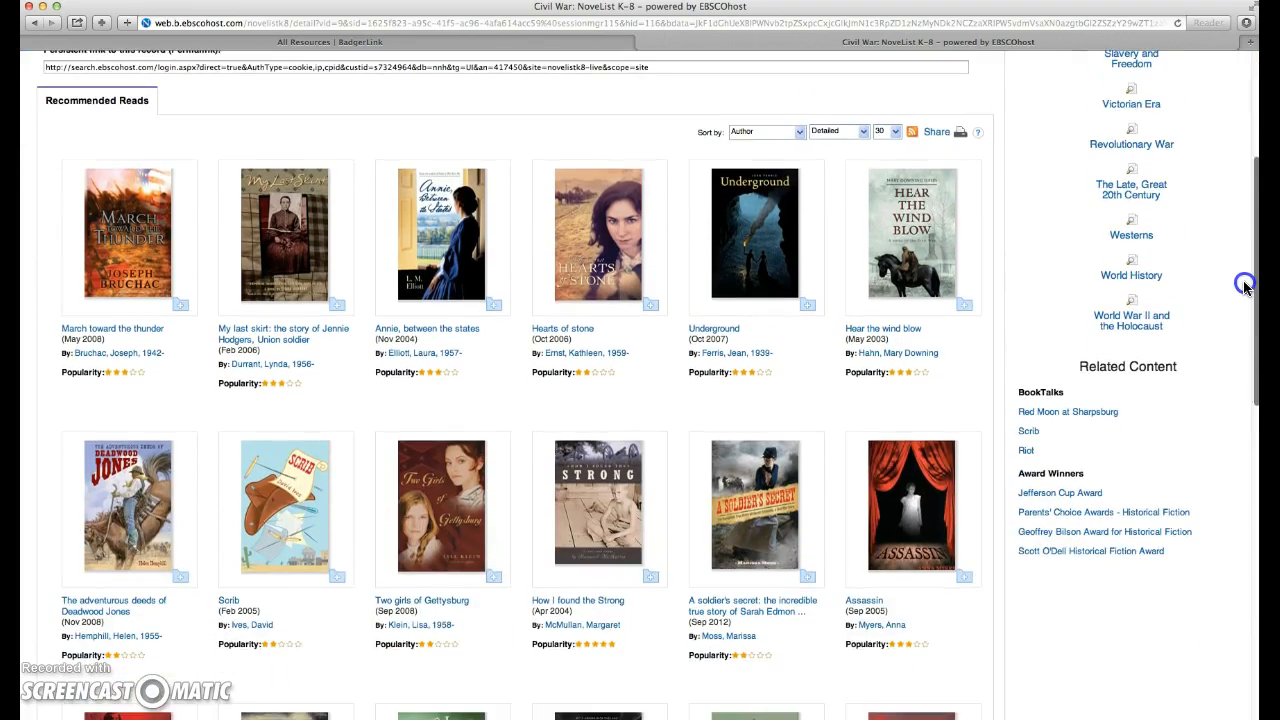
{"action": "scroll", "scroll_direction": "down", "scroll_amount": 3}
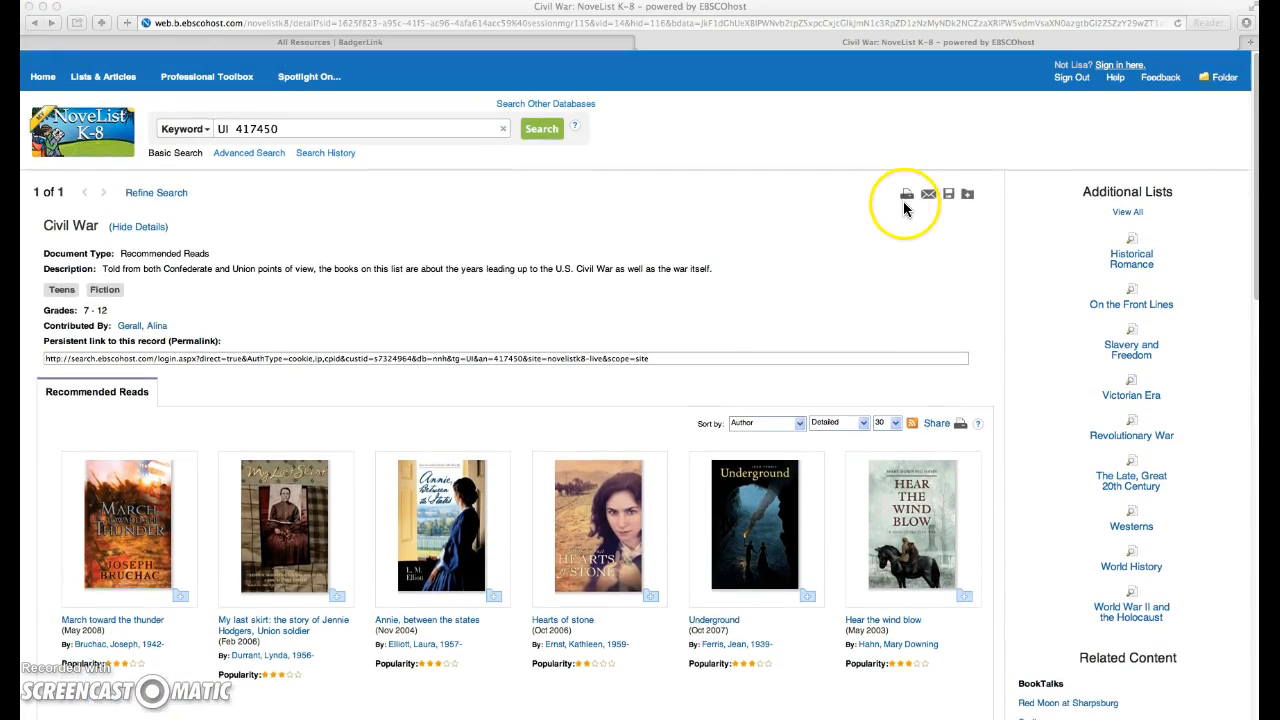
{"action": "mouse_move", "coordinate": [910, 209]}
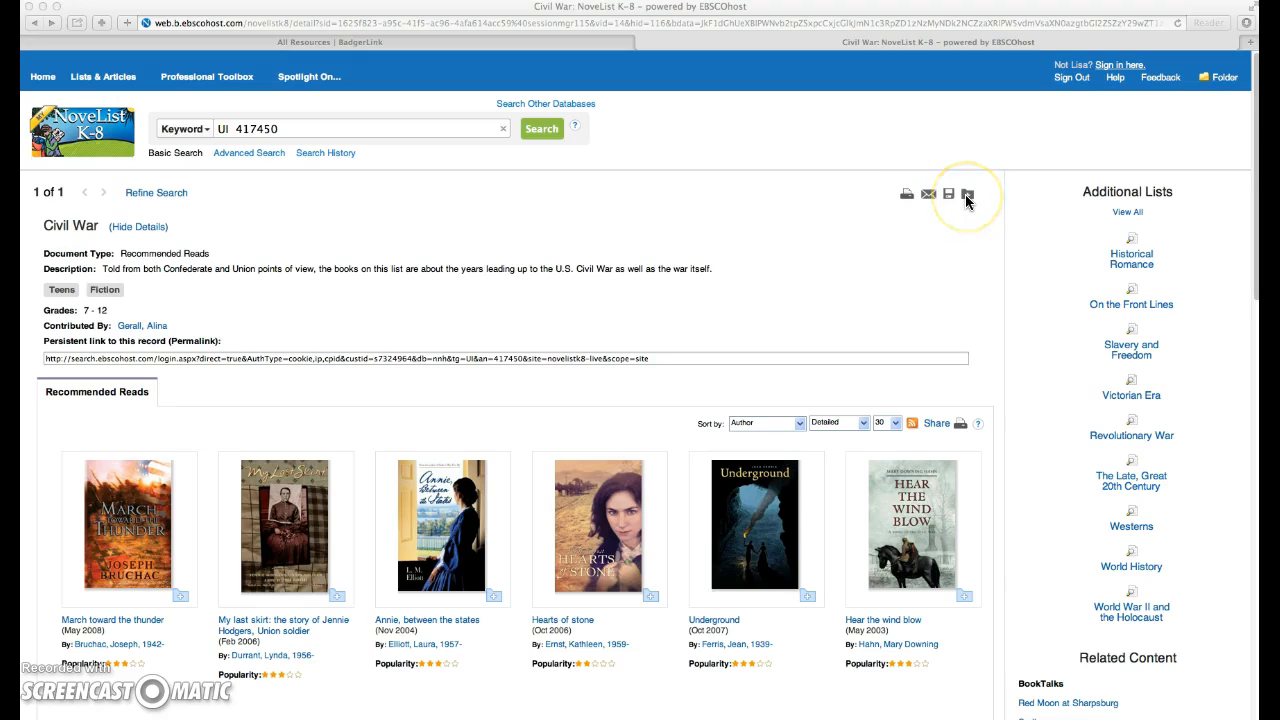
{"action": "mouse_move", "coordinate": [1053, 93]}
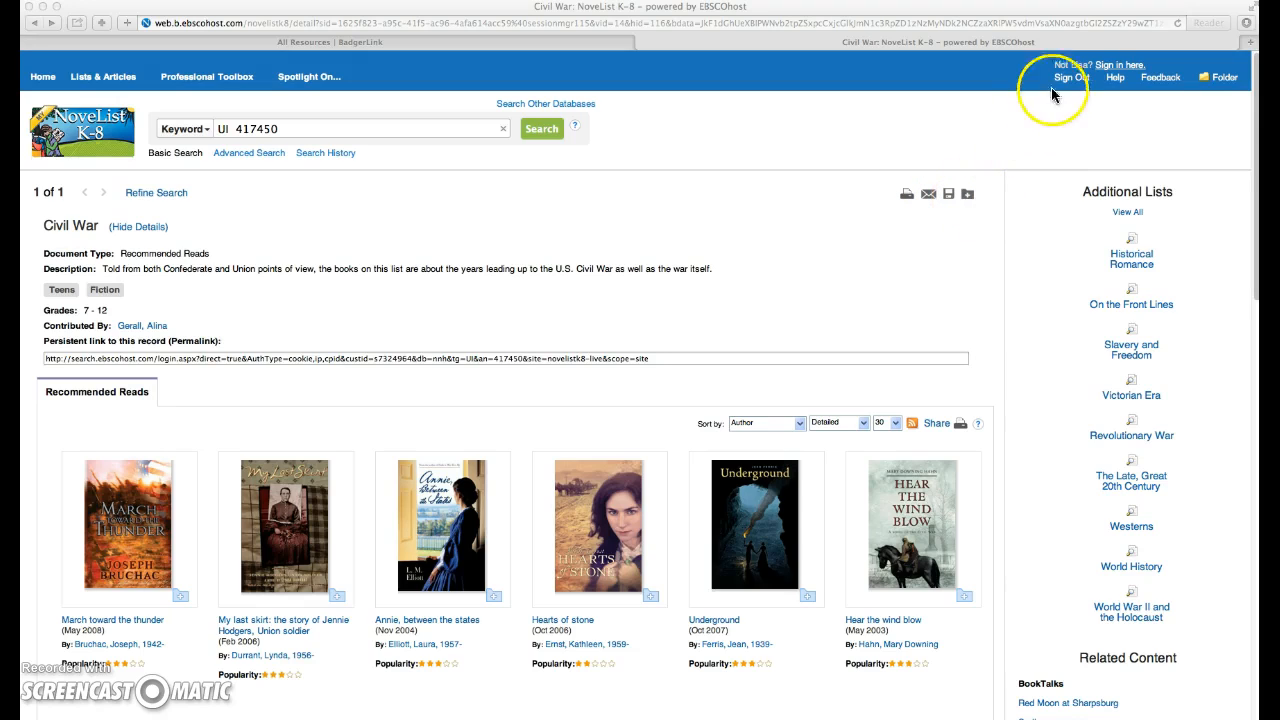
{"action": "mouse_move", "coordinate": [1065, 78]}
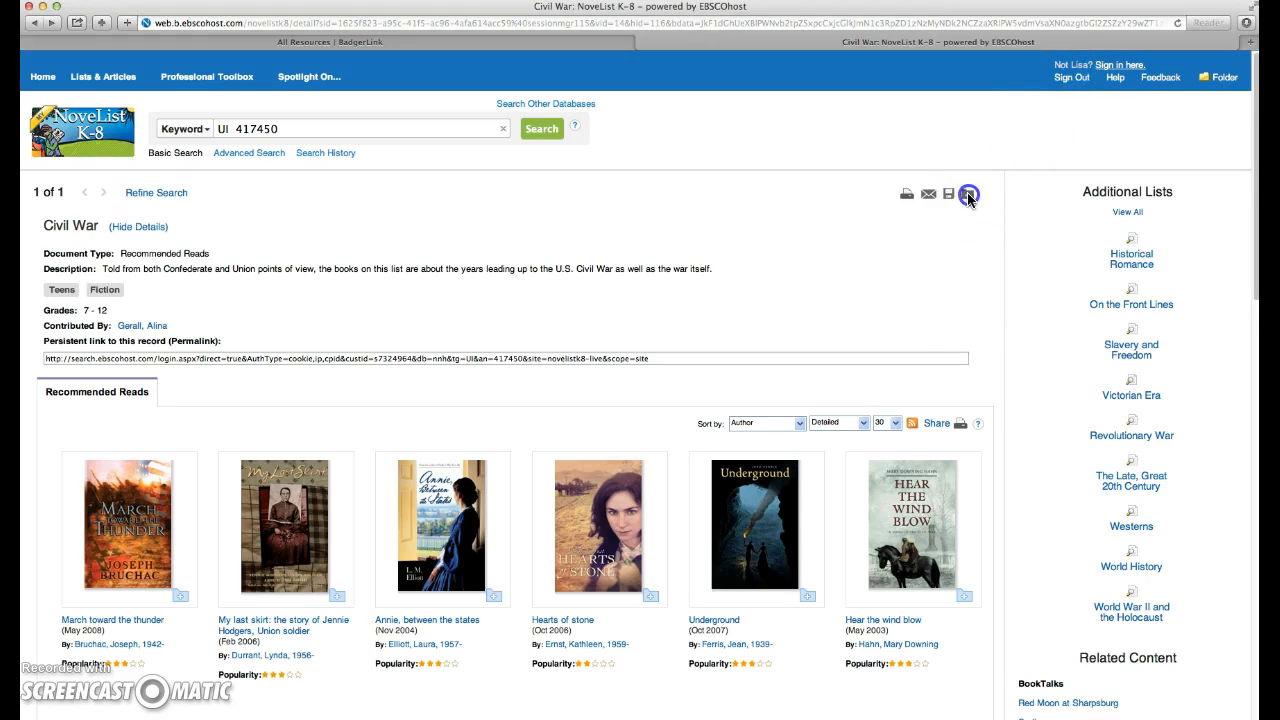
{"action": "mouse_move", "coordinate": [951, 194]}
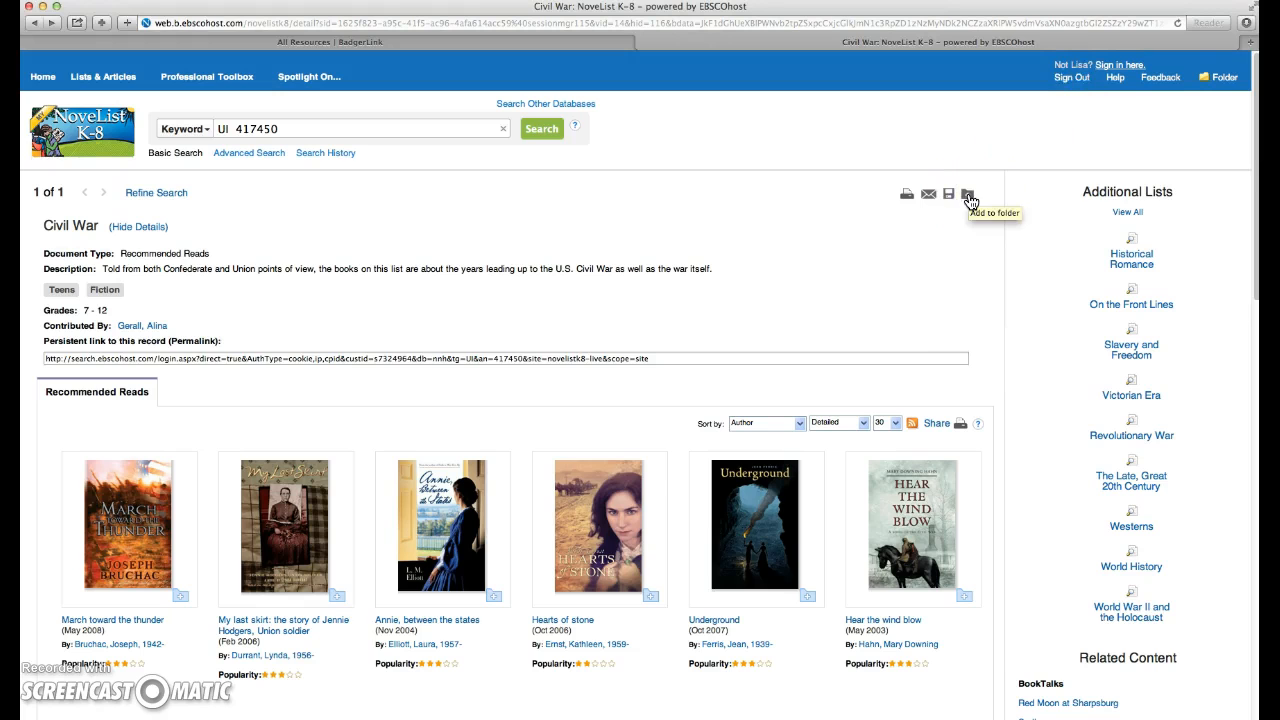
{"action": "mouse_move", "coordinate": [1216, 98]}
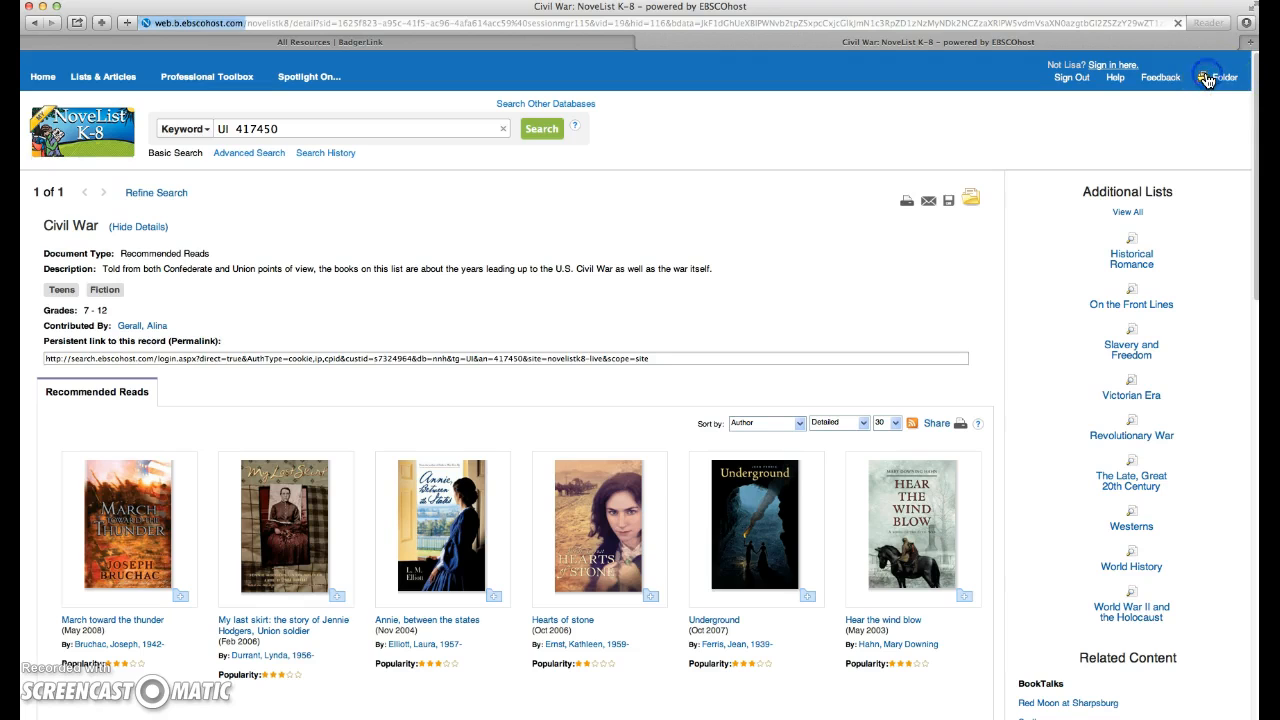
{"action": "left_click", "coordinate": [1236, 76]}
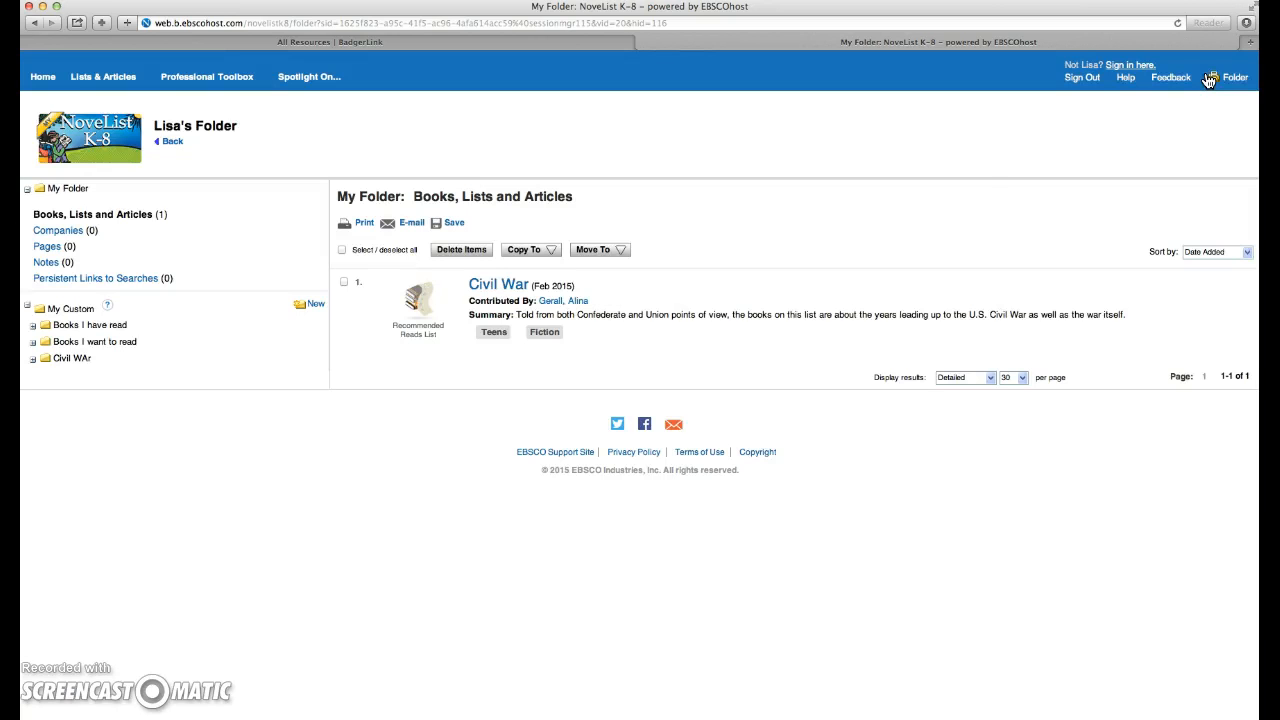
{"action": "mouse_move", "coordinate": [104, 345]}
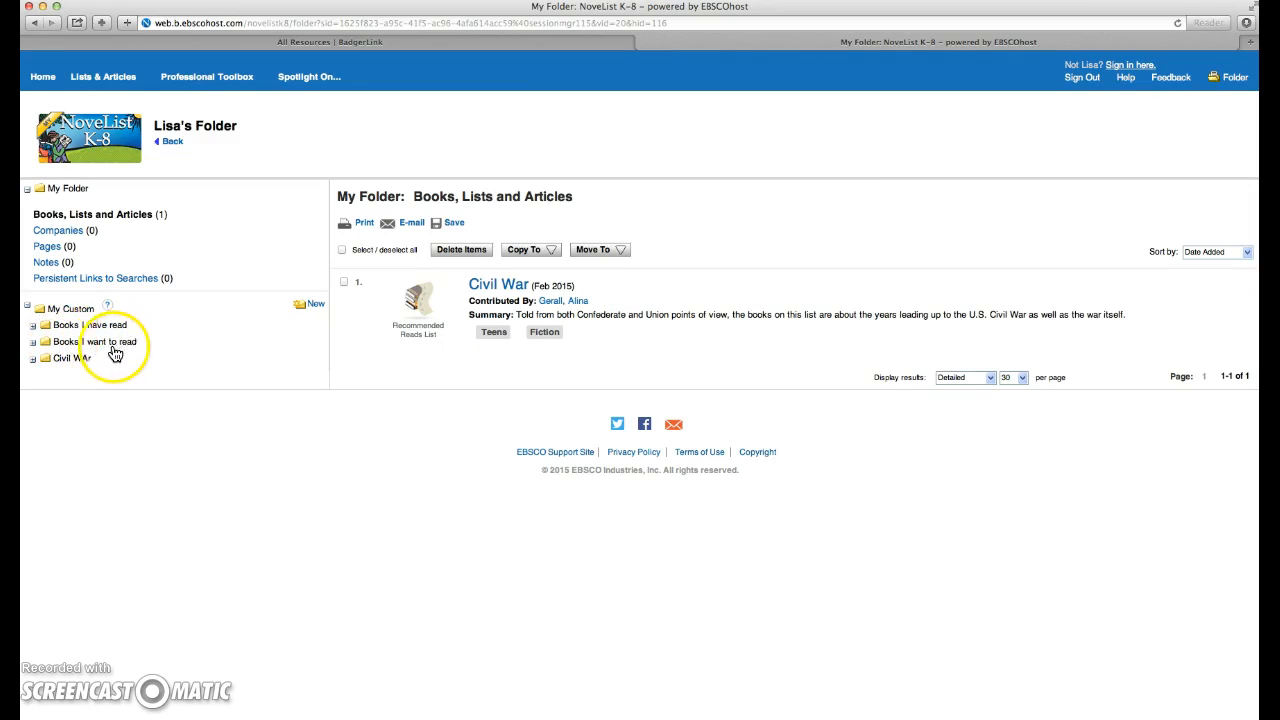
{"action": "mouse_move", "coordinate": [82, 368]}
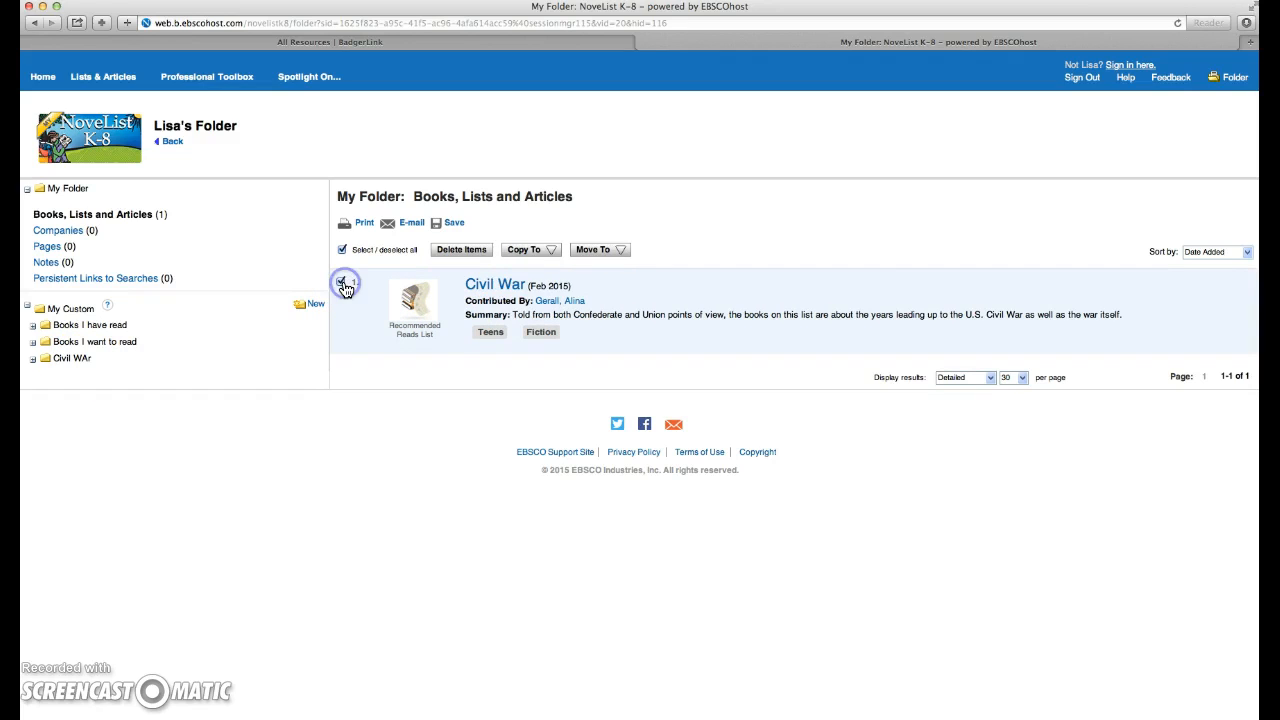
Step: Move the Civil War list into the custom 'Civil WAr' folder and view its items
{"action": "left_click", "coordinate": [595, 249]}
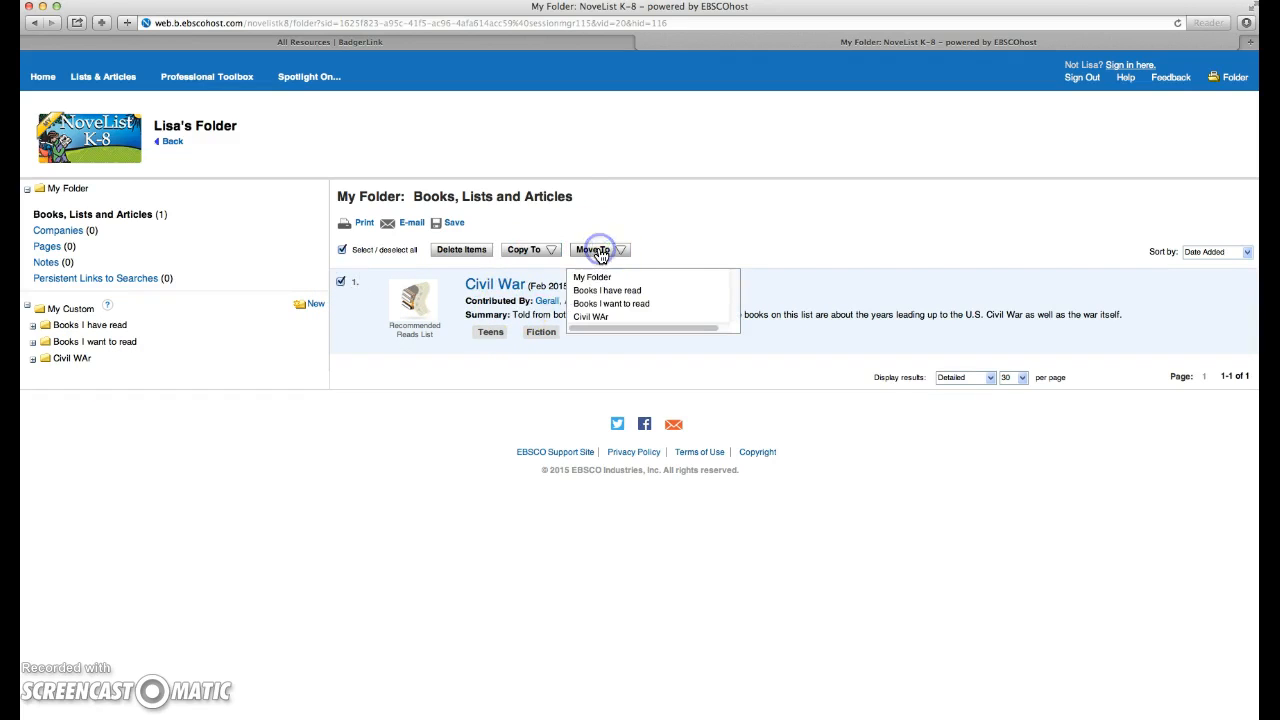
{"action": "mouse_move", "coordinate": [595, 317]}
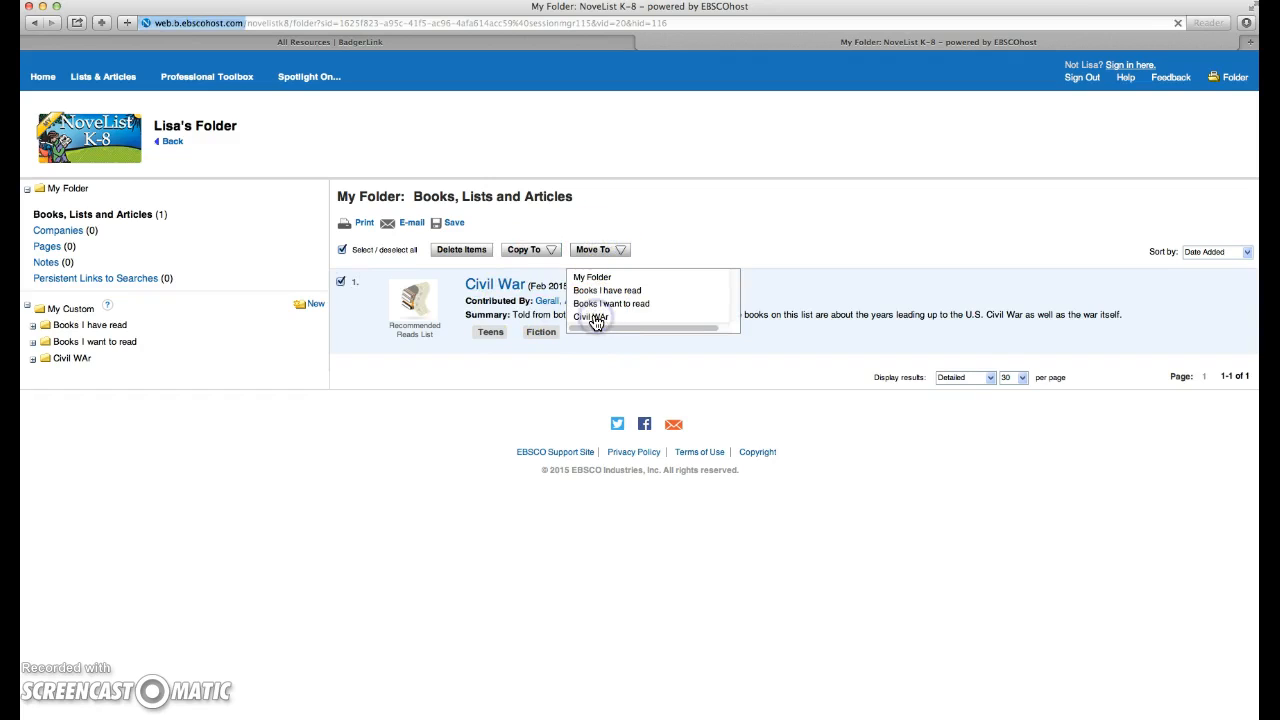
{"action": "left_click", "coordinate": [592, 317]}
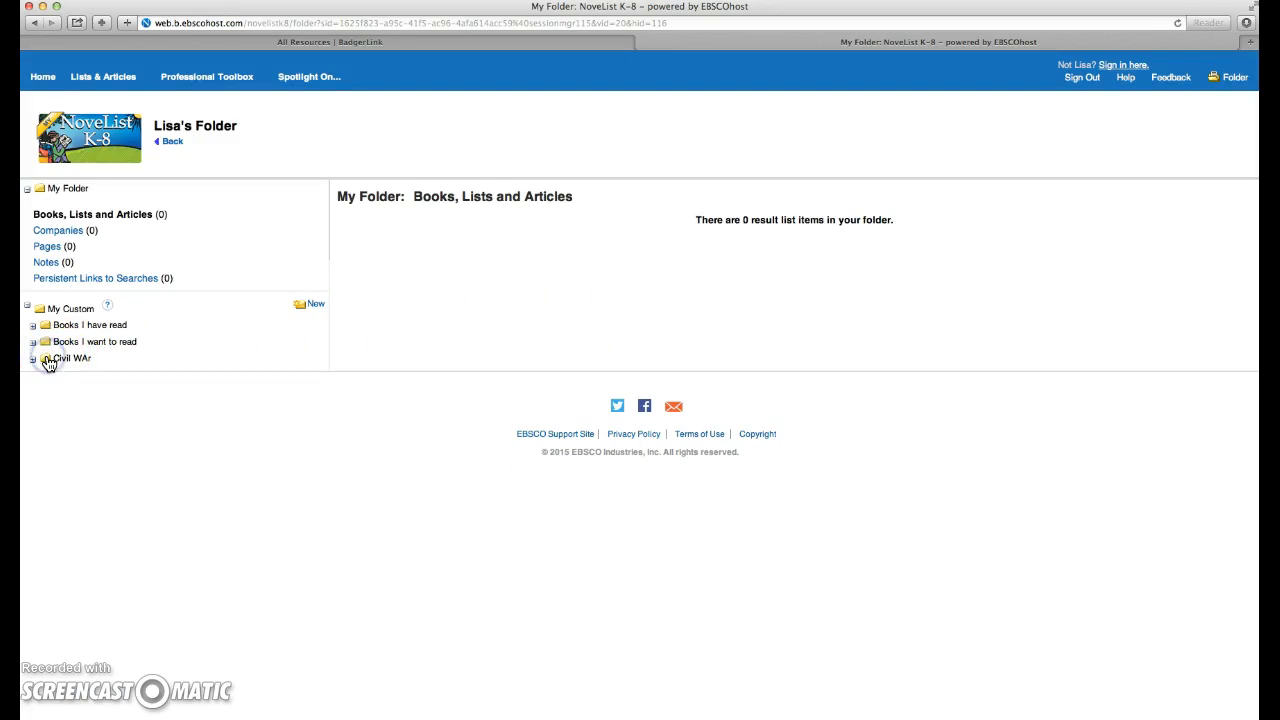
{"action": "left_click", "coordinate": [34, 358]}
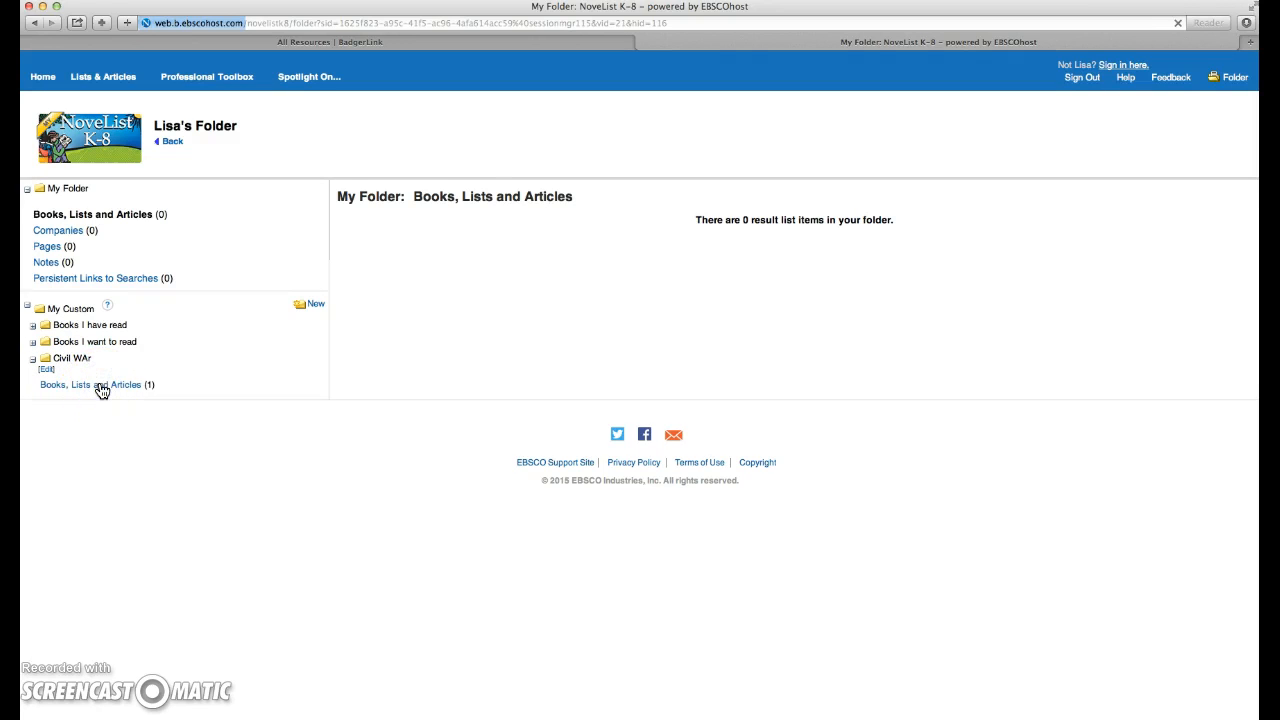
{"action": "left_click", "coordinate": [89, 384]}
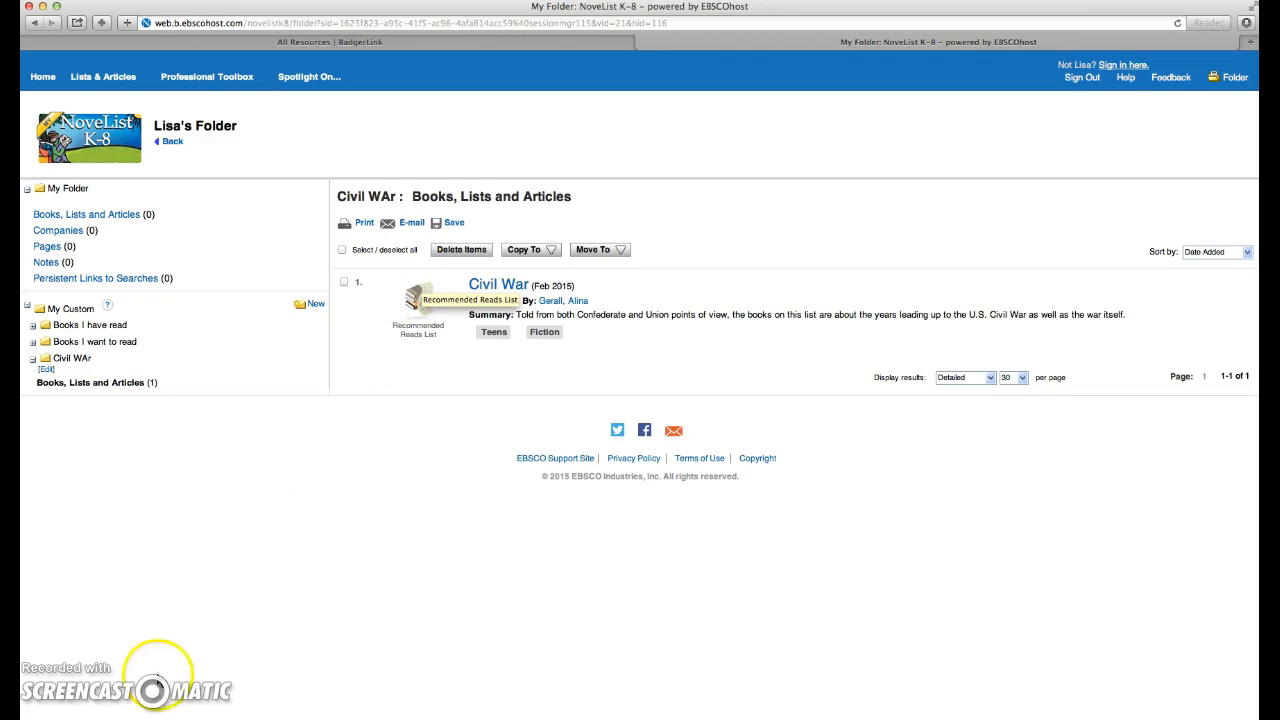
{"action": "mouse_move", "coordinate": [251, 378]}
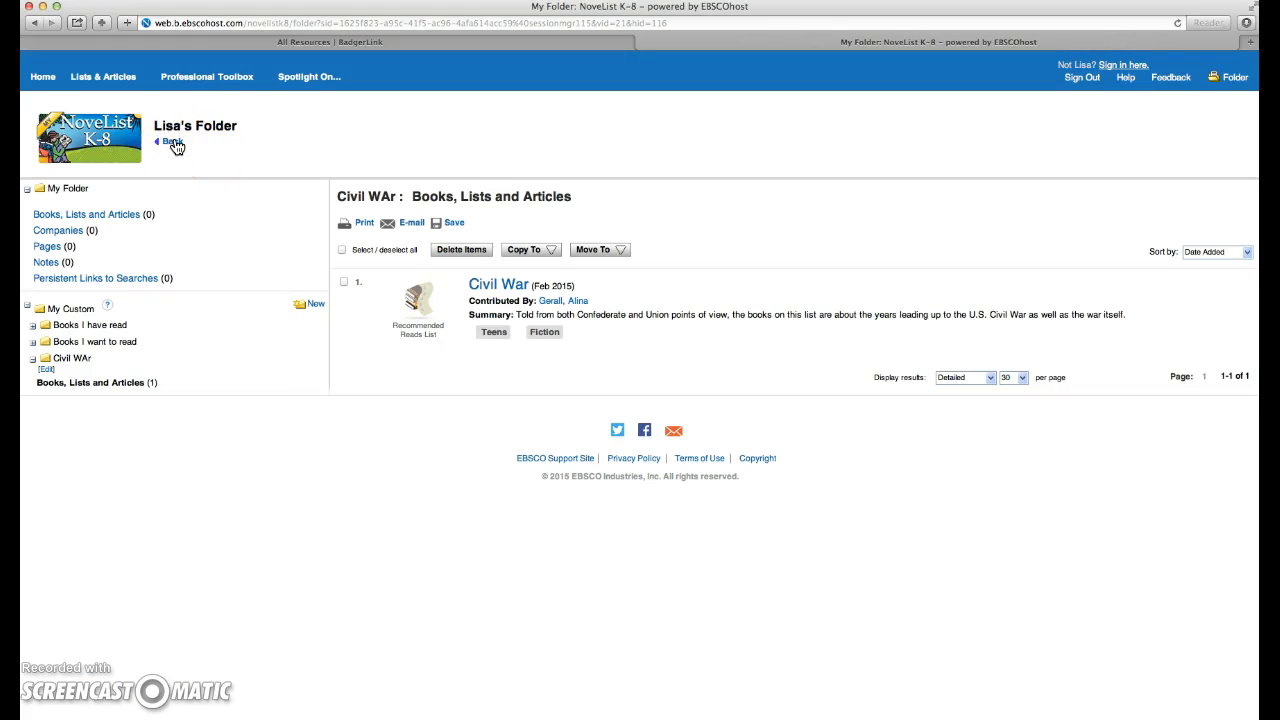
Step: Return to the Civil War record and run a new keyword search for 'civil war'
{"action": "left_click", "coordinate": [498, 284]}
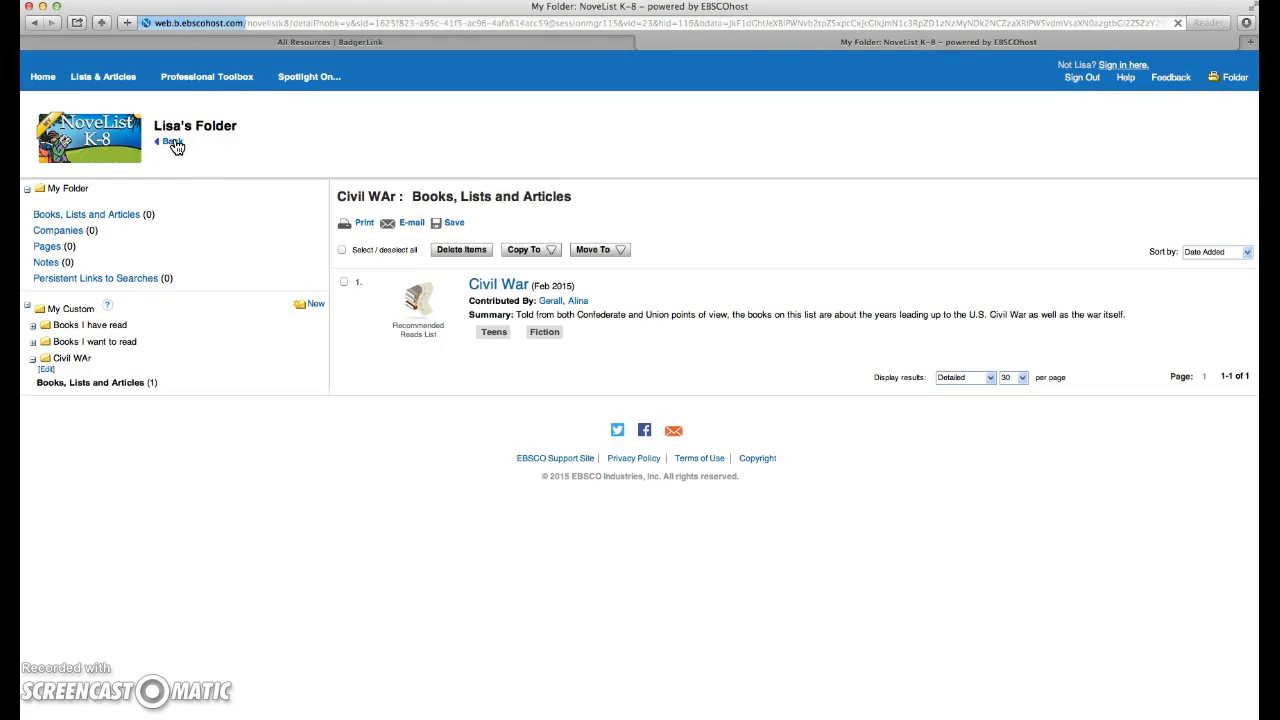
{"action": "left_click", "coordinate": [498, 284]}
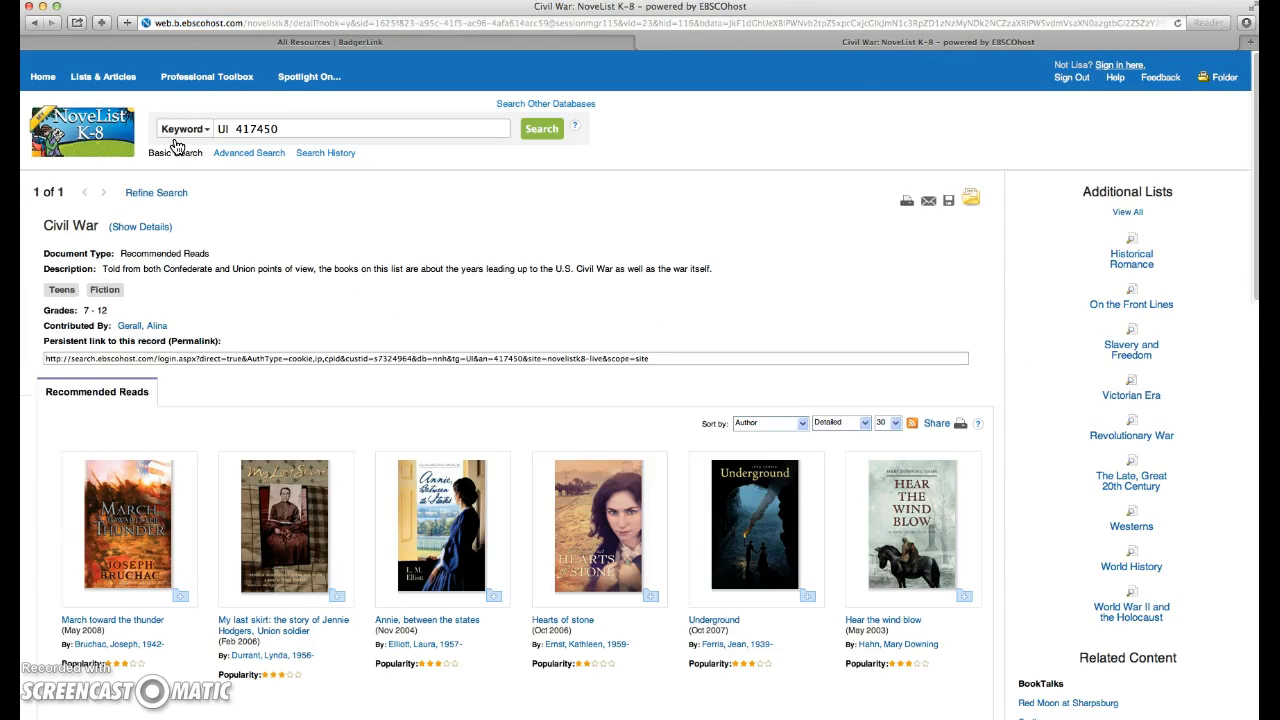
{"action": "left_click", "coordinate": [140, 226]}
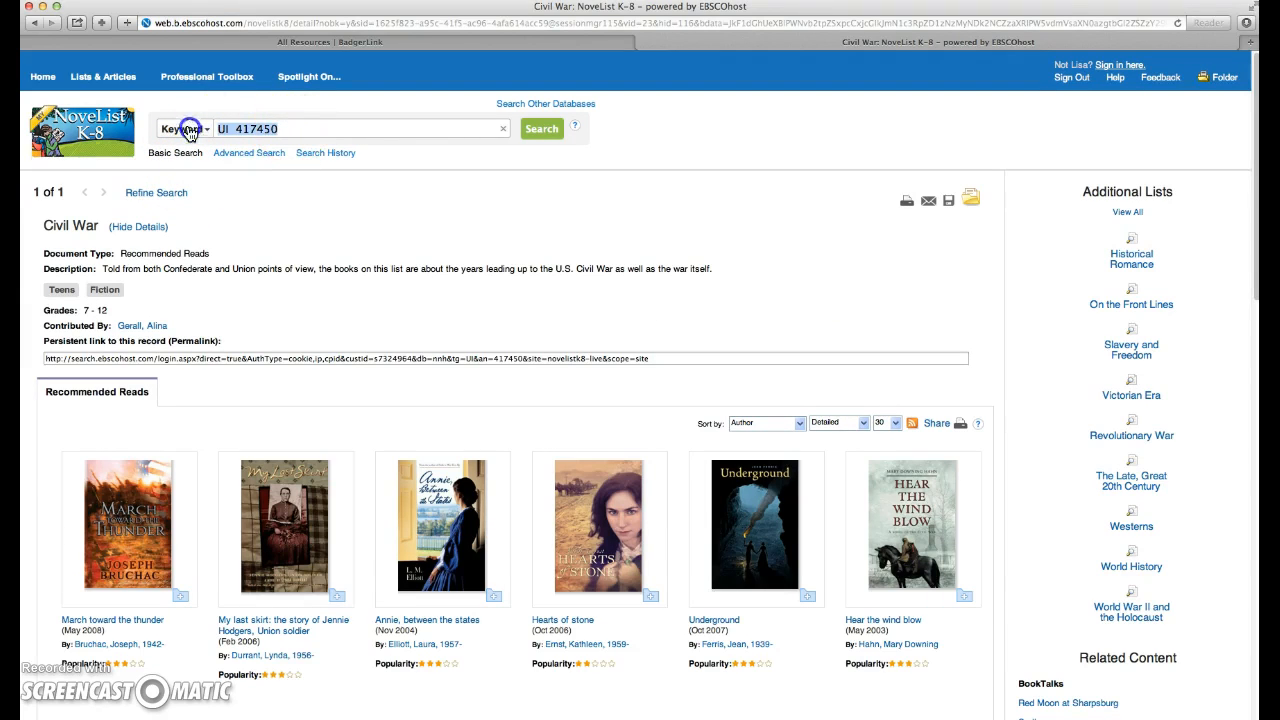
{"action": "type", "text": "civil war"}
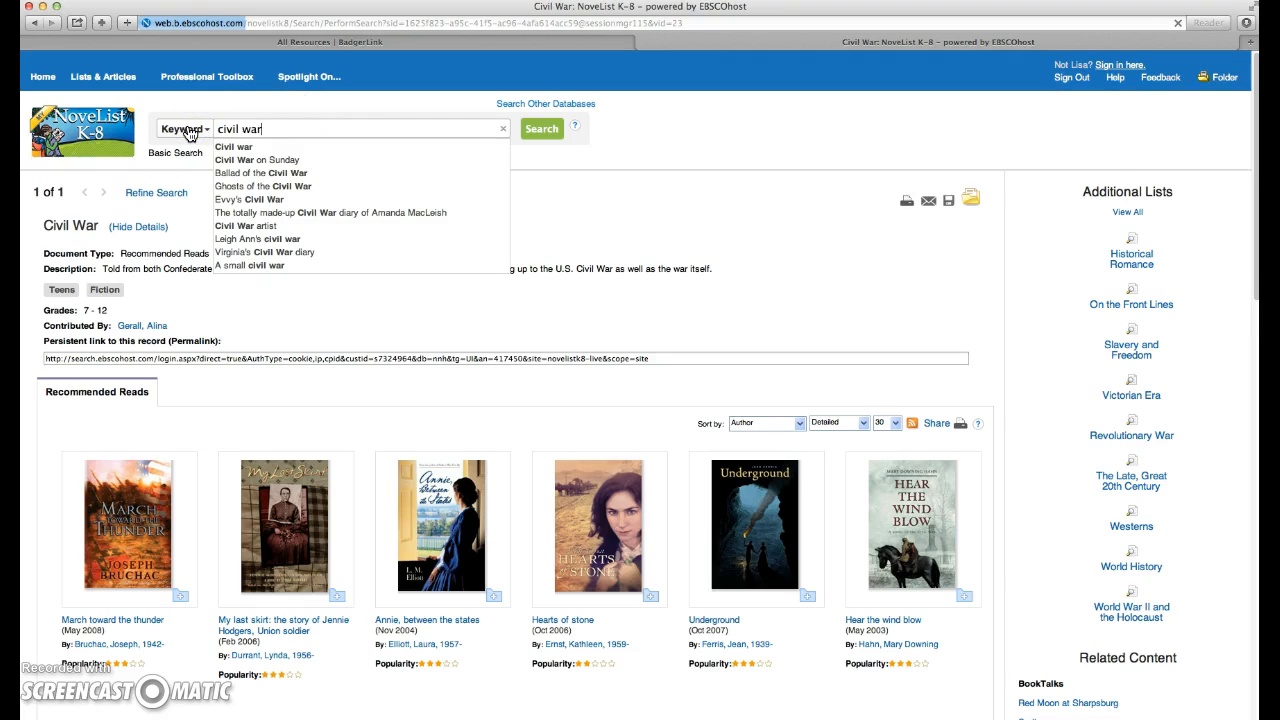
{"action": "left_click", "coordinate": [541, 128]}
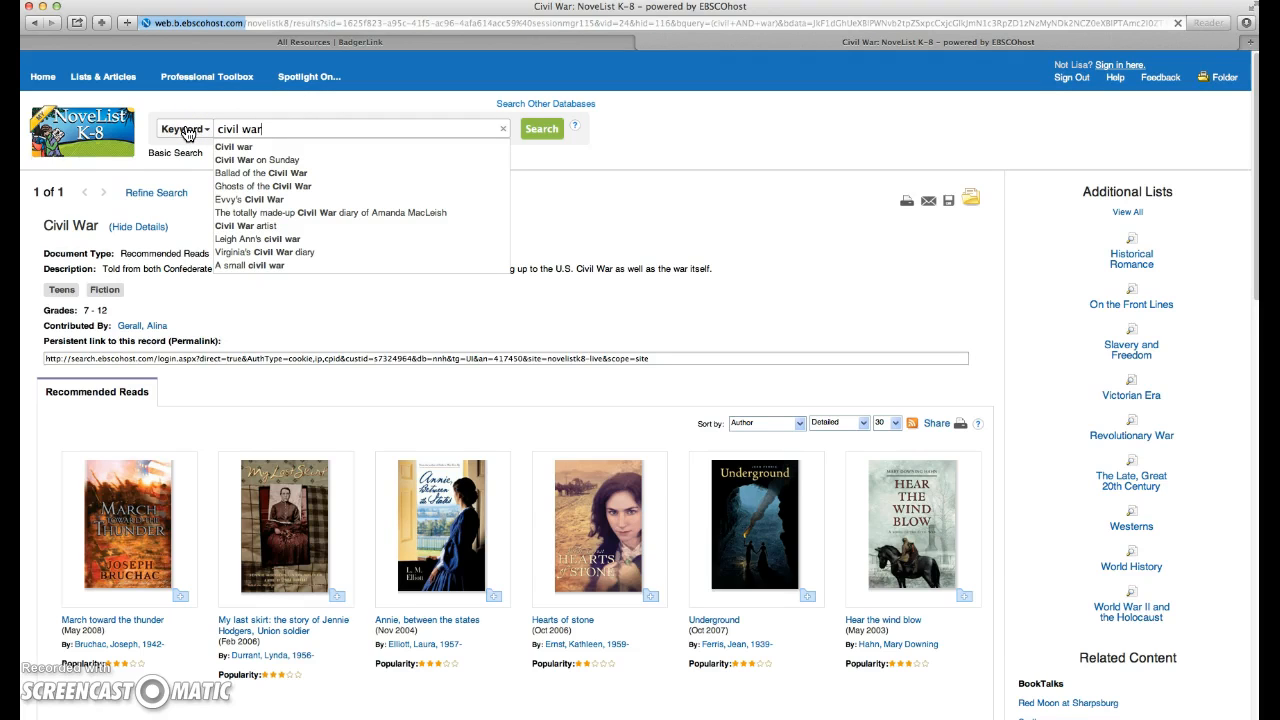
{"action": "left_click", "coordinate": [541, 128]}
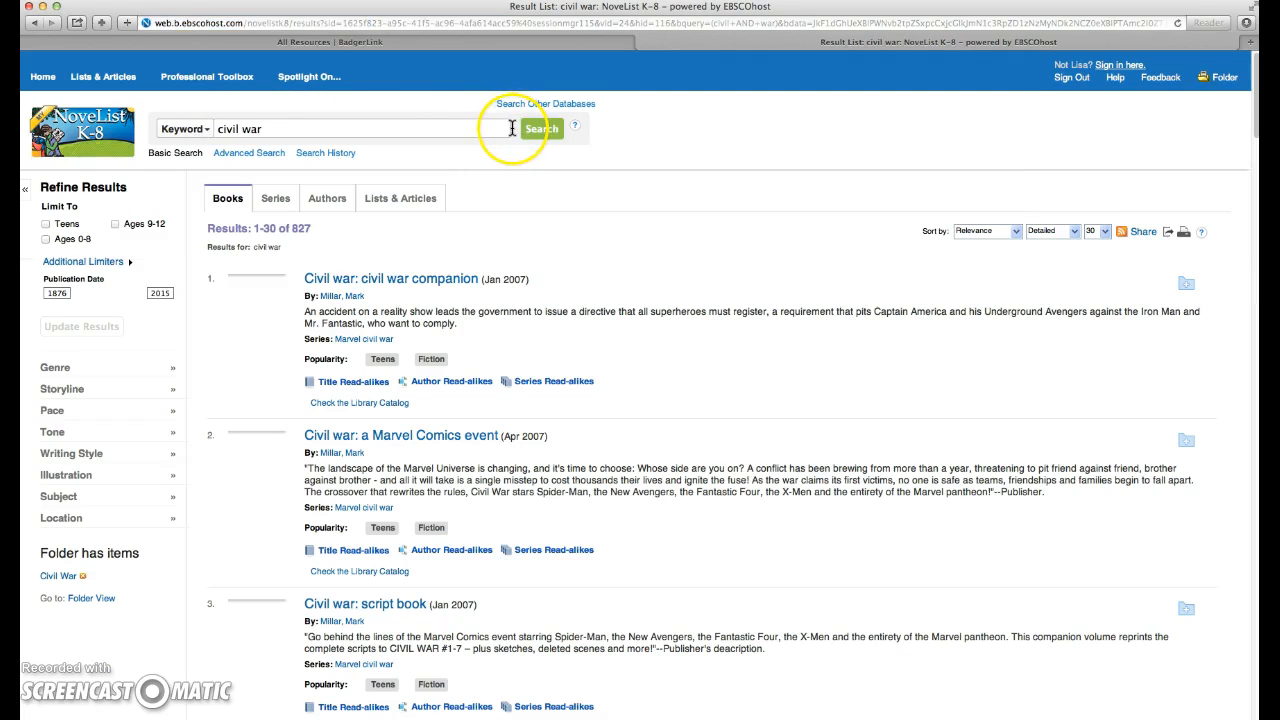
{"action": "mouse_move", "coordinate": [490, 160]}
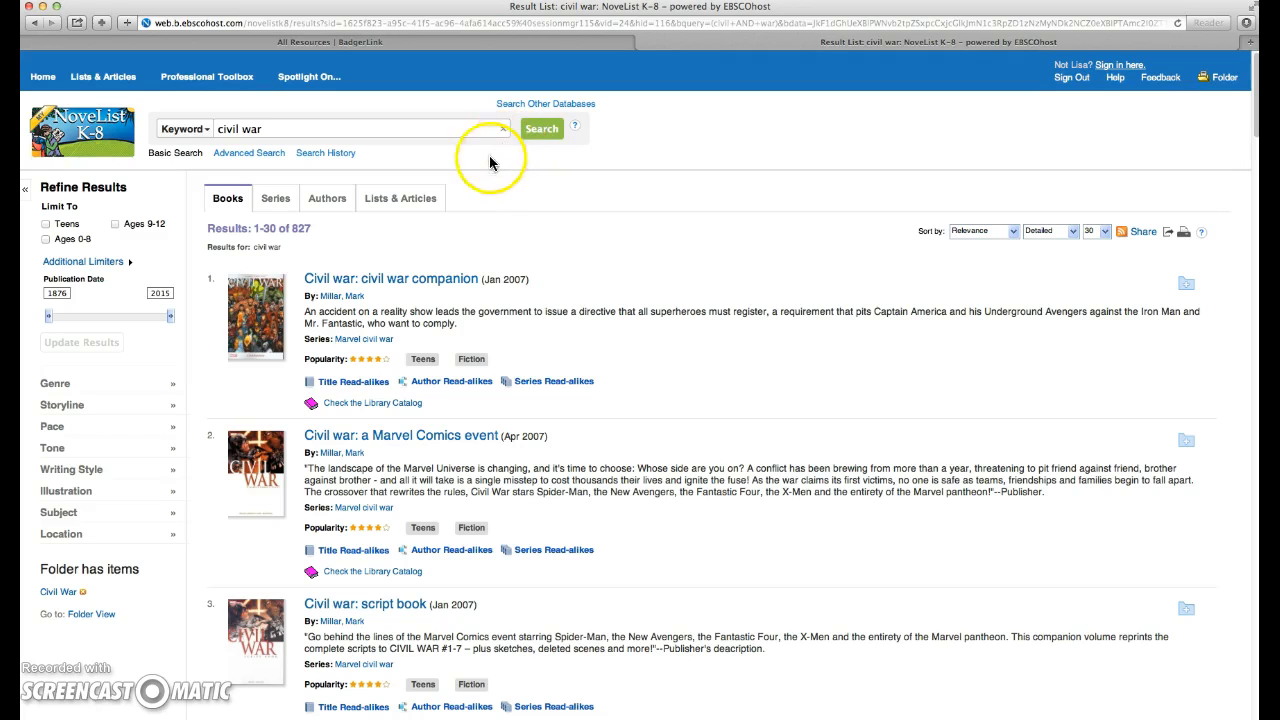
{"action": "mouse_move", "coordinate": [395, 198]}
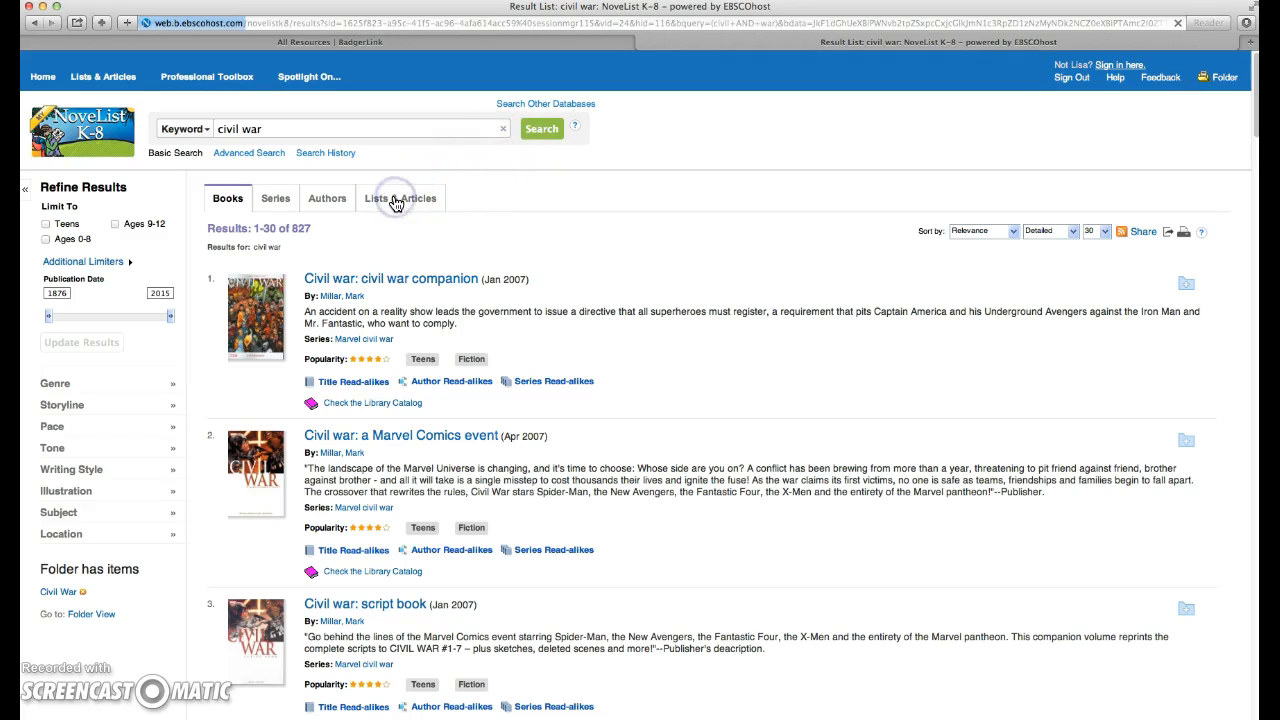
Step: Switch the civil war results to Lists & Articles and browse the 17 matches
{"action": "left_click", "coordinate": [400, 198]}
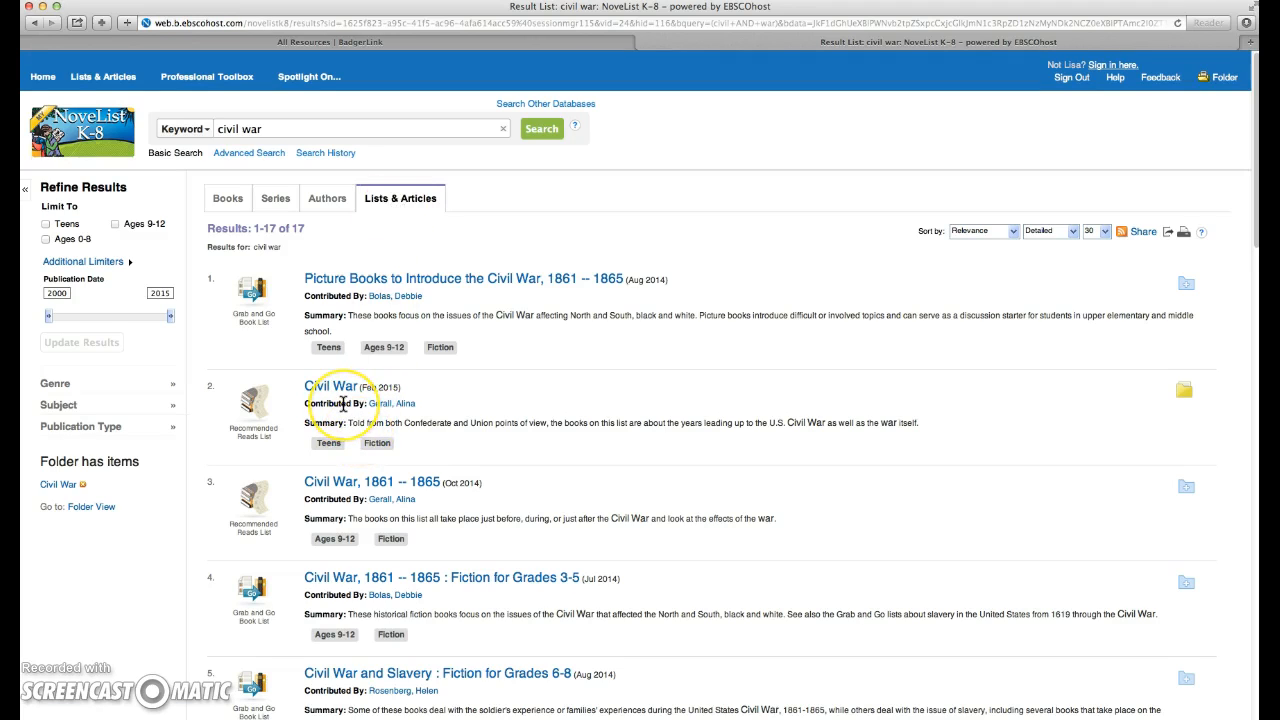
{"action": "mouse_move", "coordinate": [372, 492]}
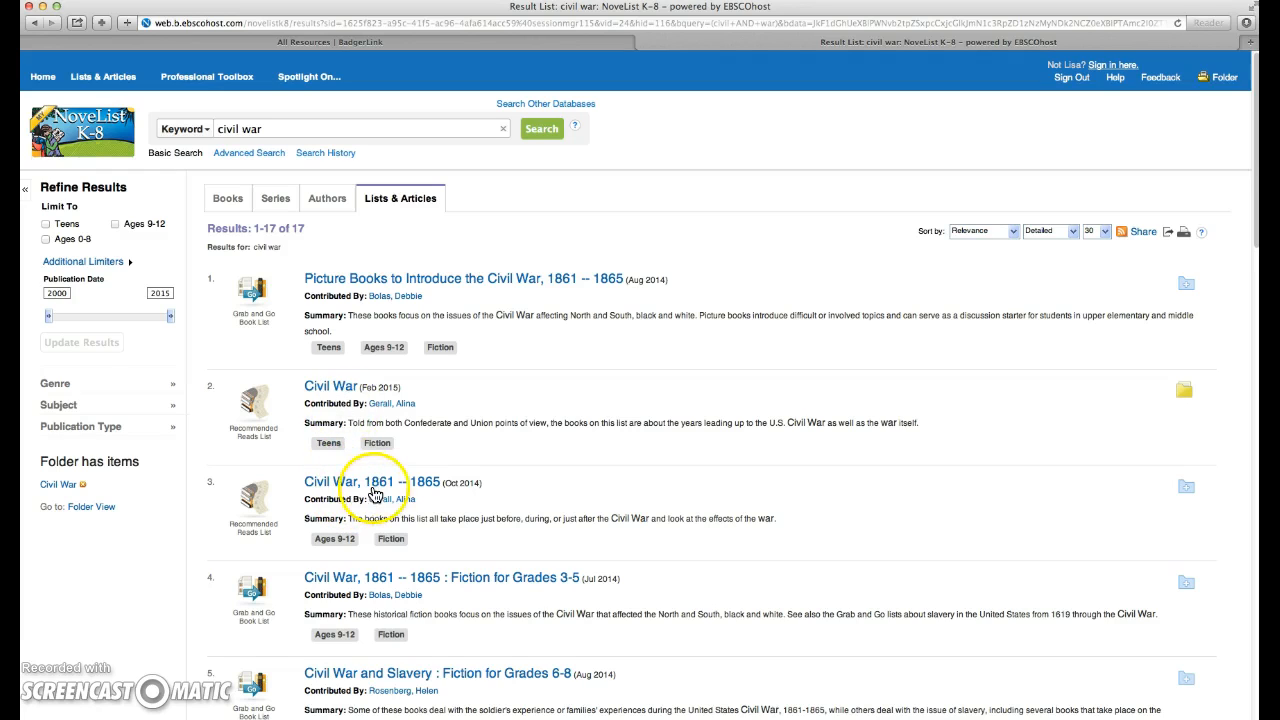
{"action": "mouse_move", "coordinate": [487, 582]}
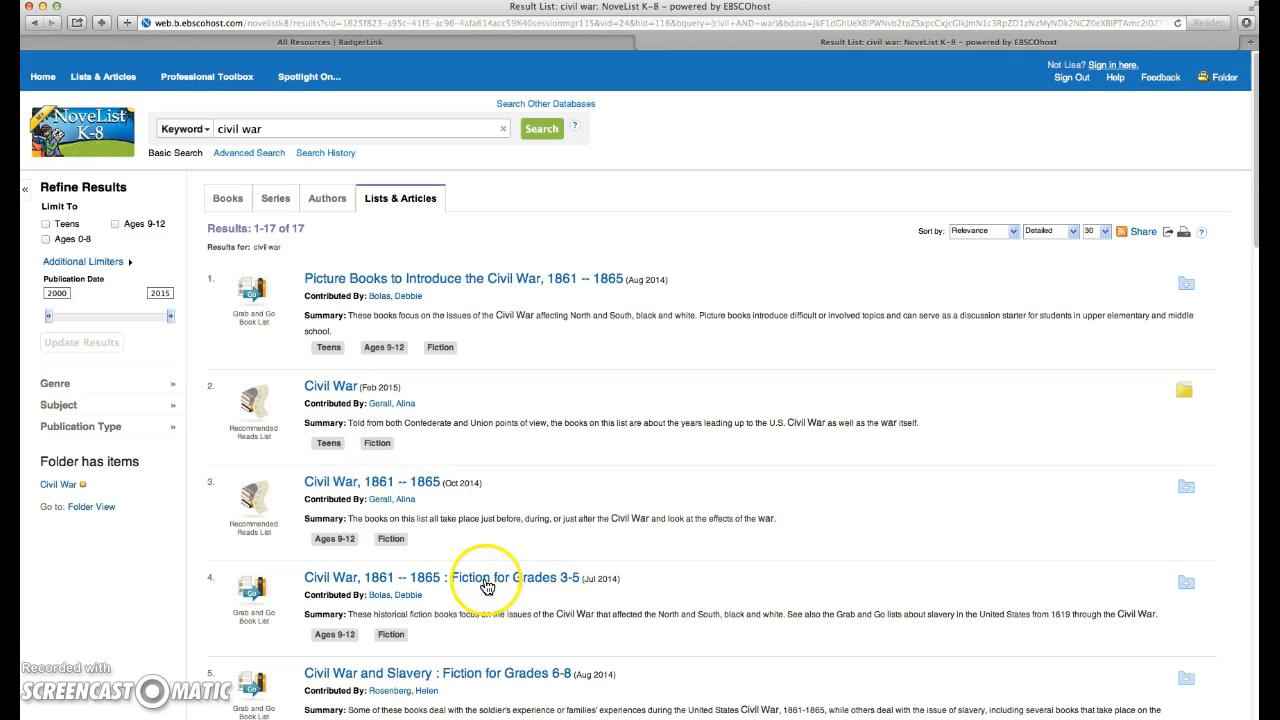
{"action": "mouse_move", "coordinate": [525, 582]}
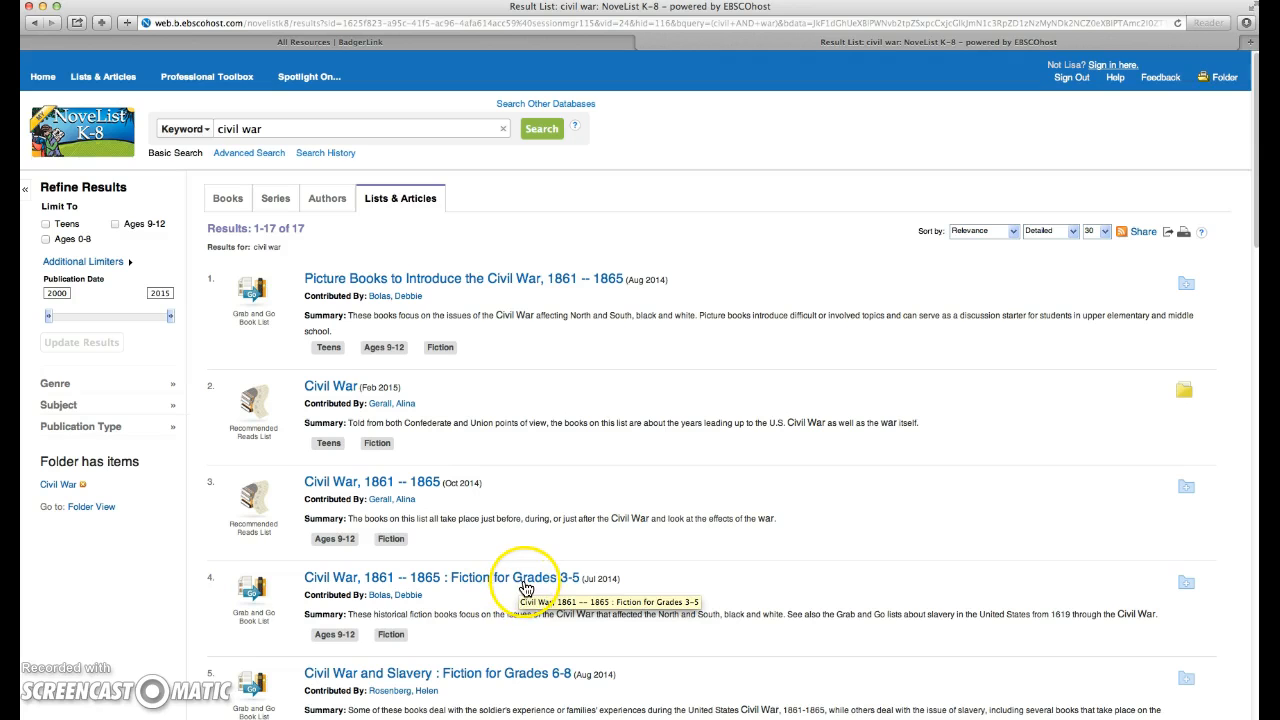
{"action": "mouse_move", "coordinate": [556, 690]}
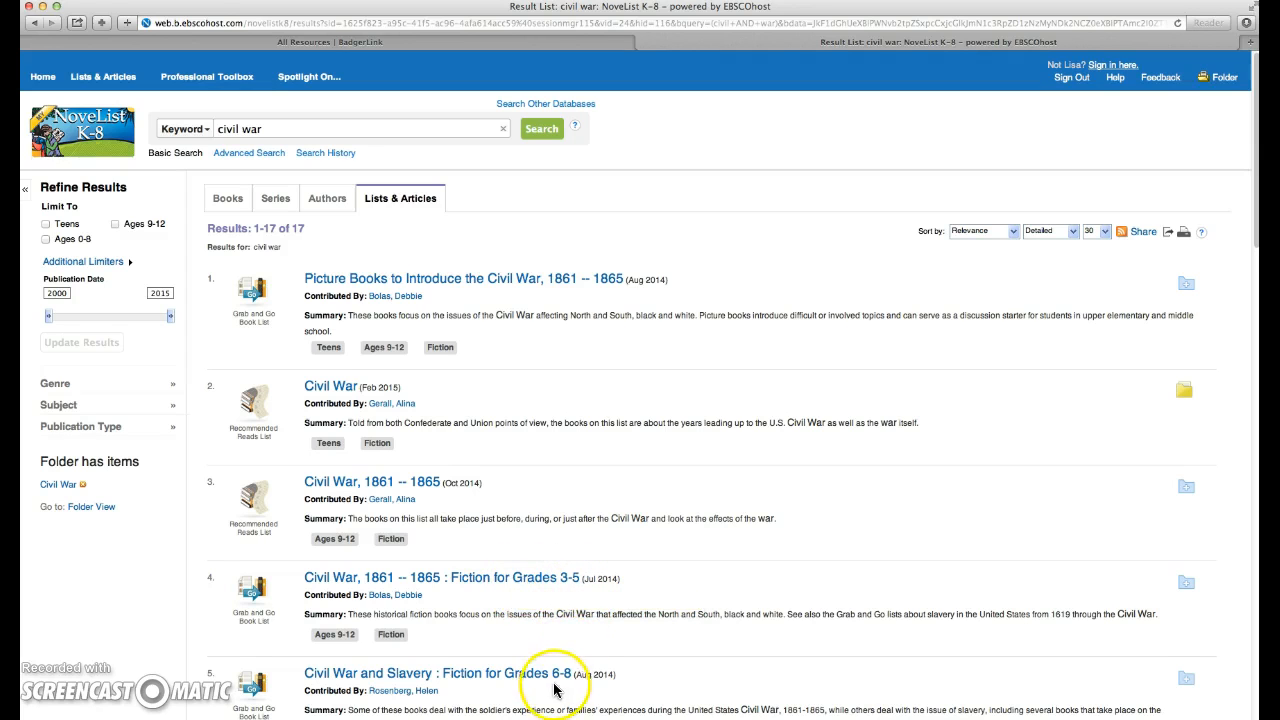
{"action": "scroll", "scroll_direction": "down", "scroll_amount": 3}
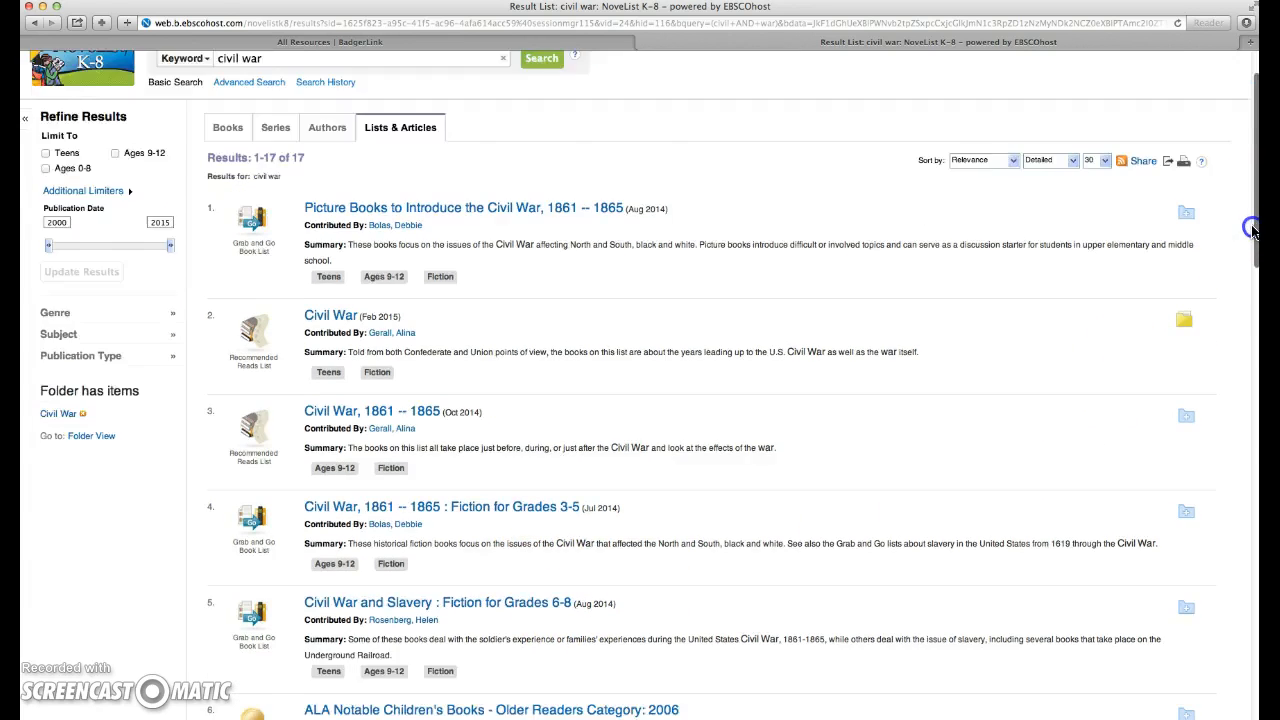
{"action": "scroll", "scroll_direction": "down", "scroll_amount": 3}
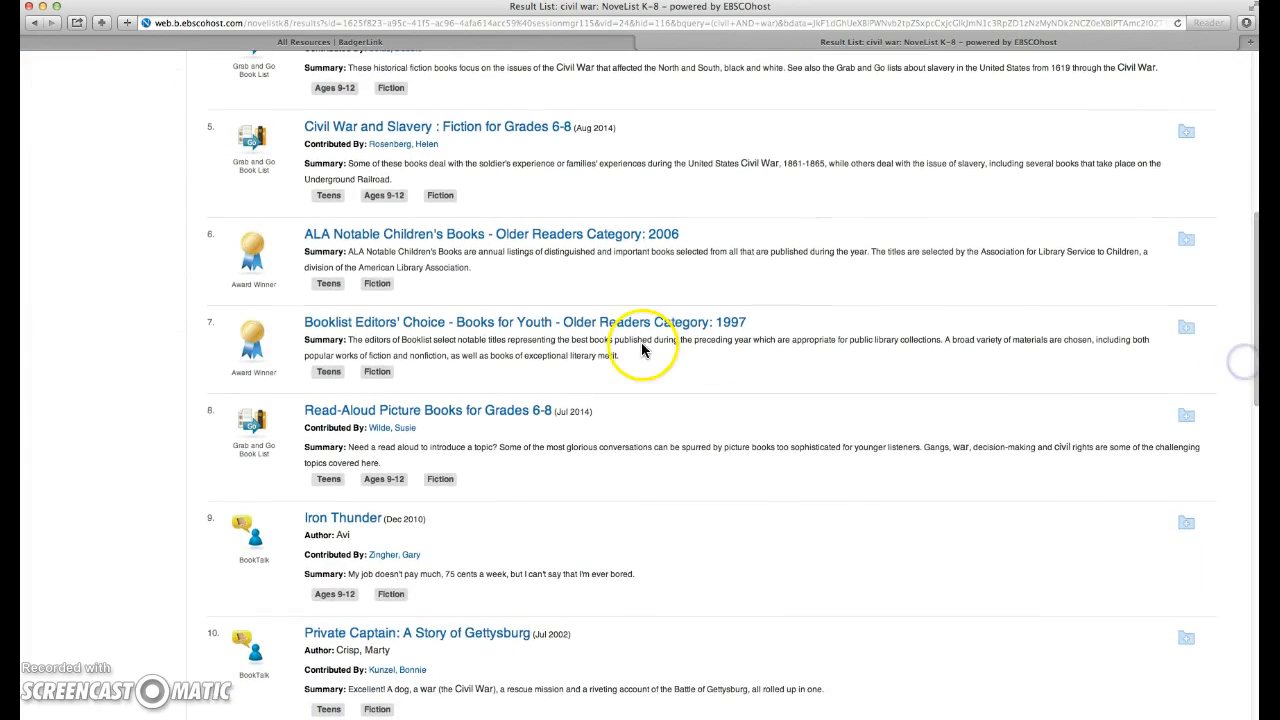
{"action": "mouse_move", "coordinate": [330, 252]}
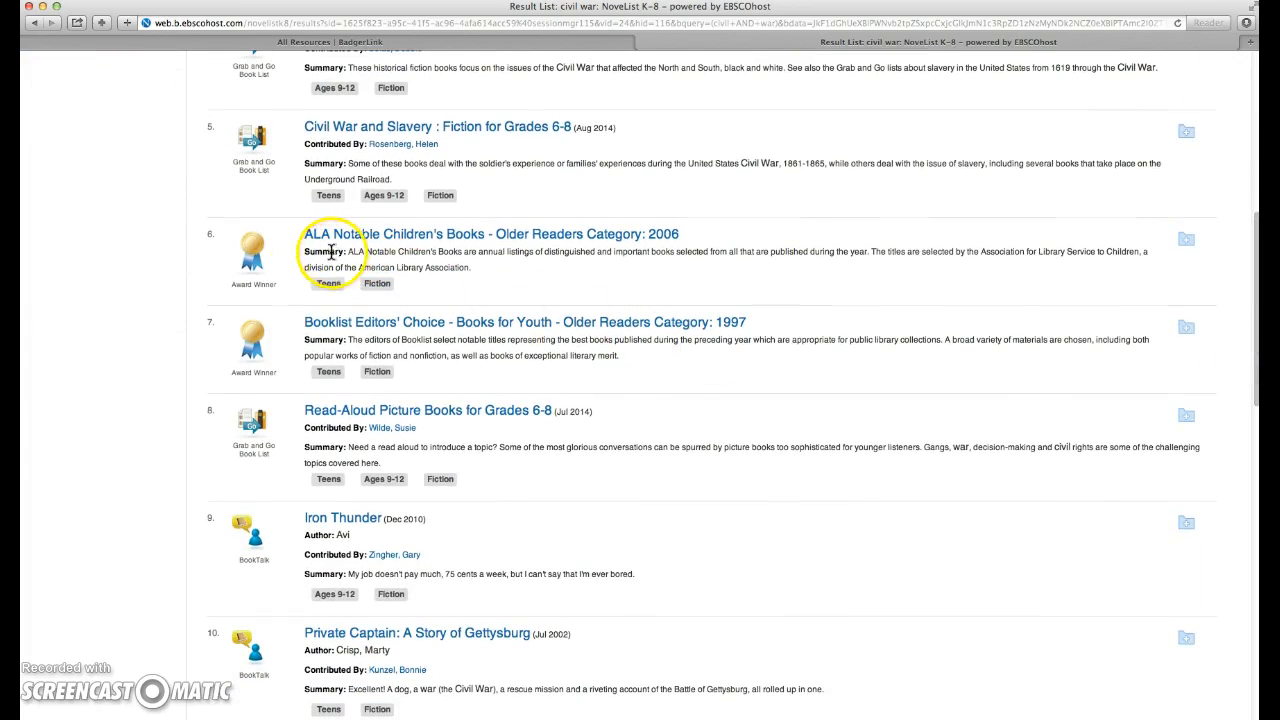
{"action": "mouse_move", "coordinate": [252, 250]}
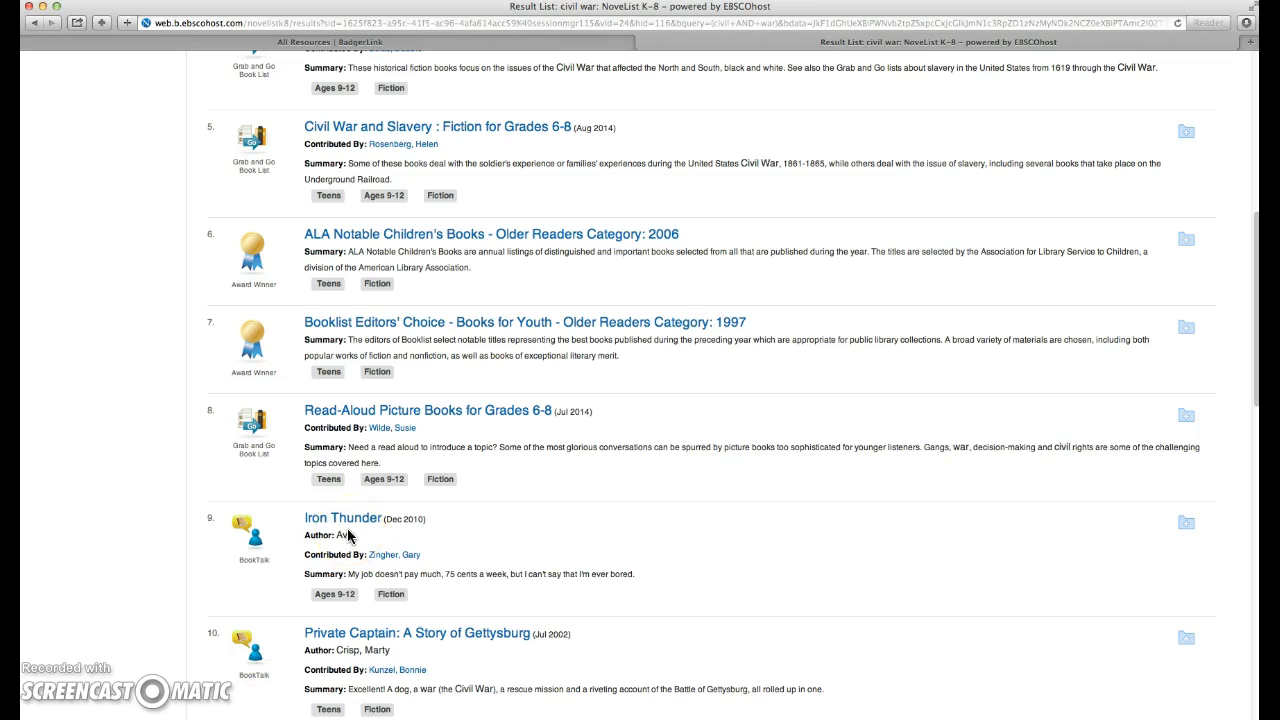
{"action": "scroll", "scroll_direction": "down", "scroll_amount": 3}
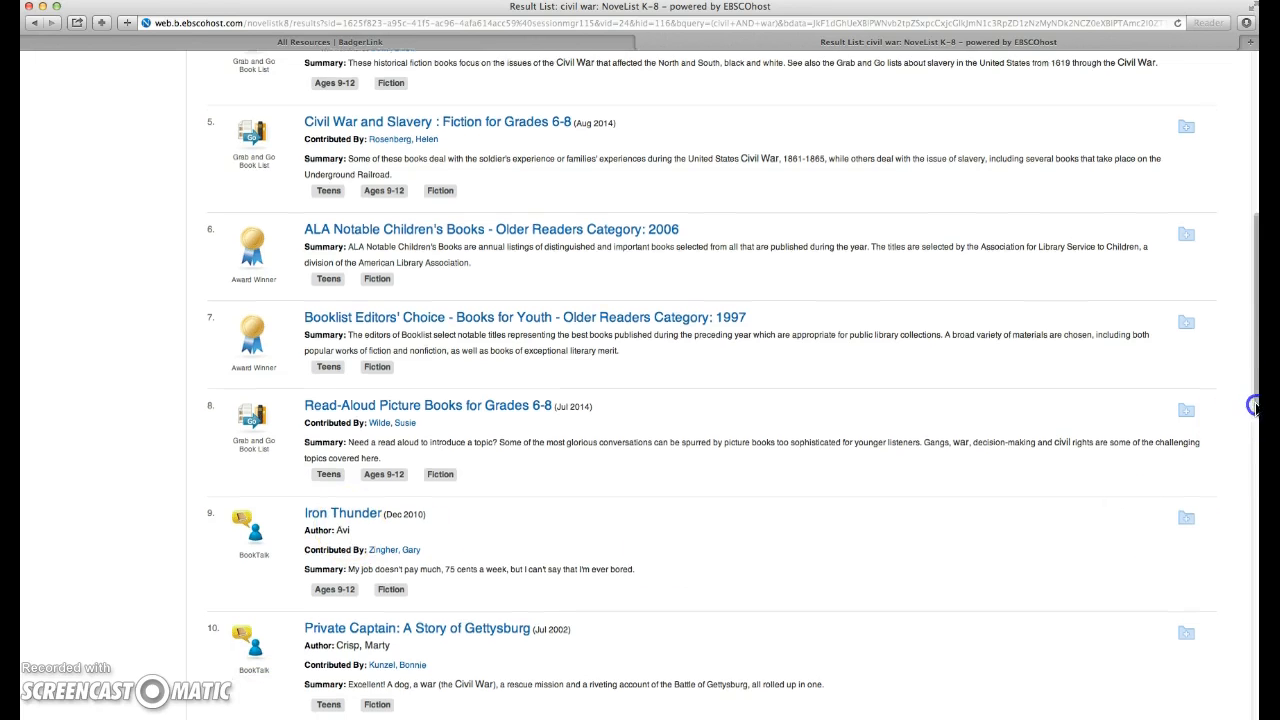
{"action": "scroll", "scroll_direction": "down", "scroll_amount": 3}
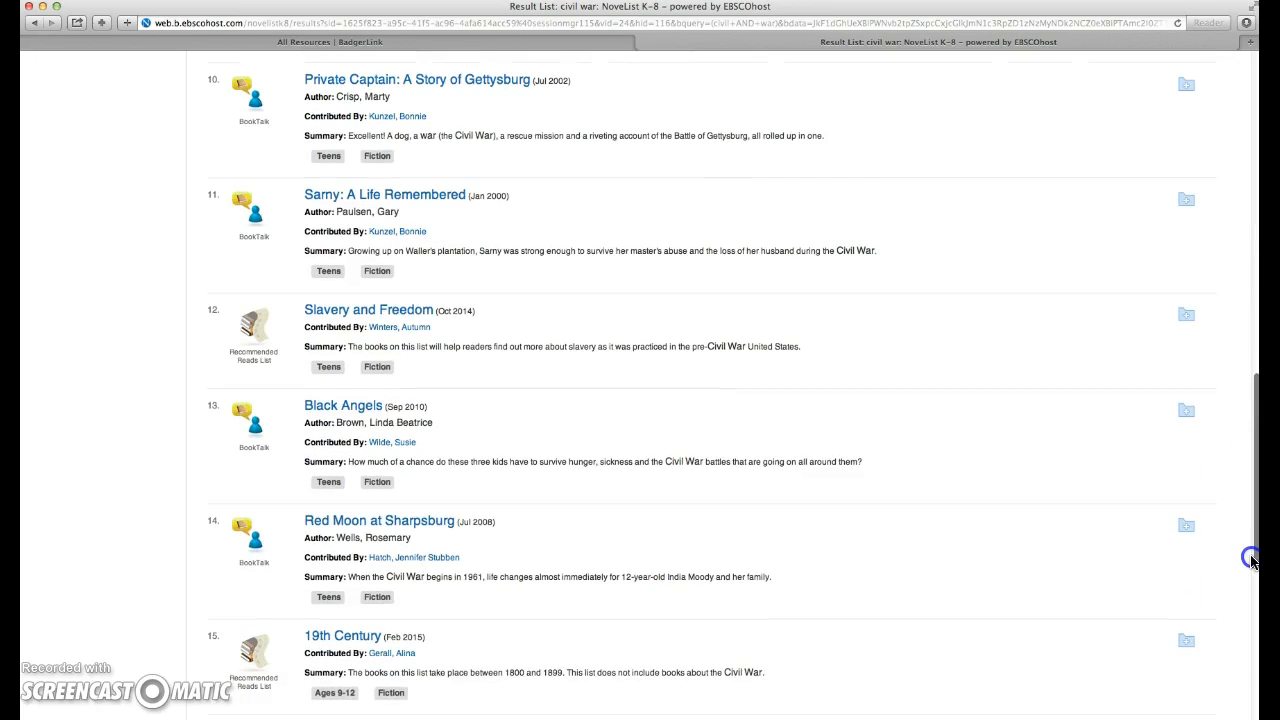
{"action": "scroll", "scroll_direction": "down", "scroll_amount": 3}
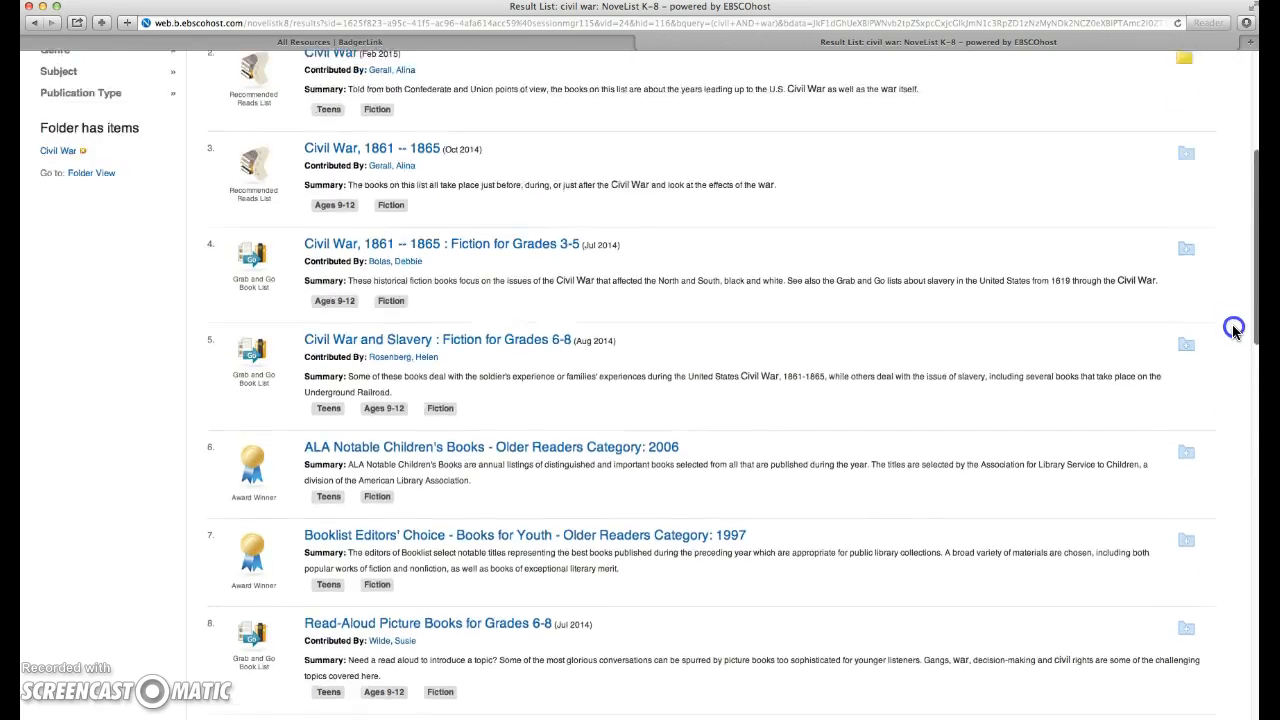
Step: Save the Civil War and Slavery list into the Civil War folder
{"action": "scroll", "scroll_direction": "up", "scroll_amount": 3}
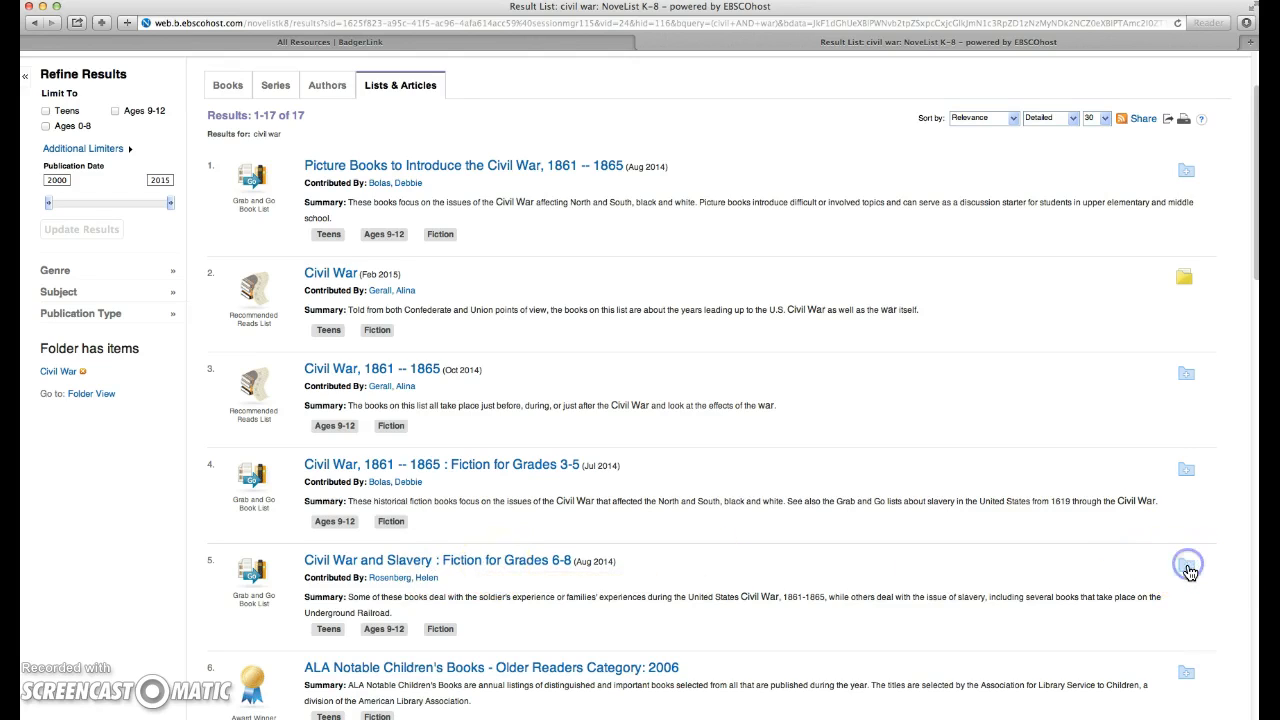
{"action": "left_click", "coordinate": [1186, 565]}
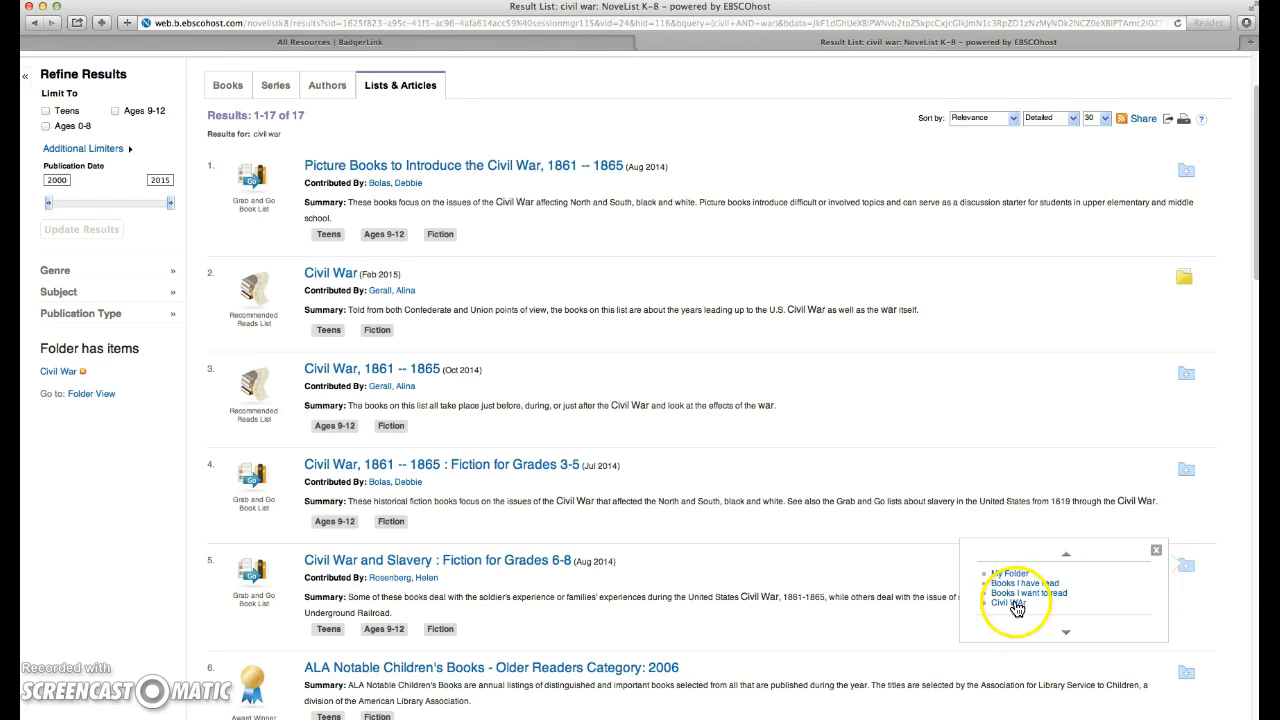
{"action": "left_click", "coordinate": [1017, 603]}
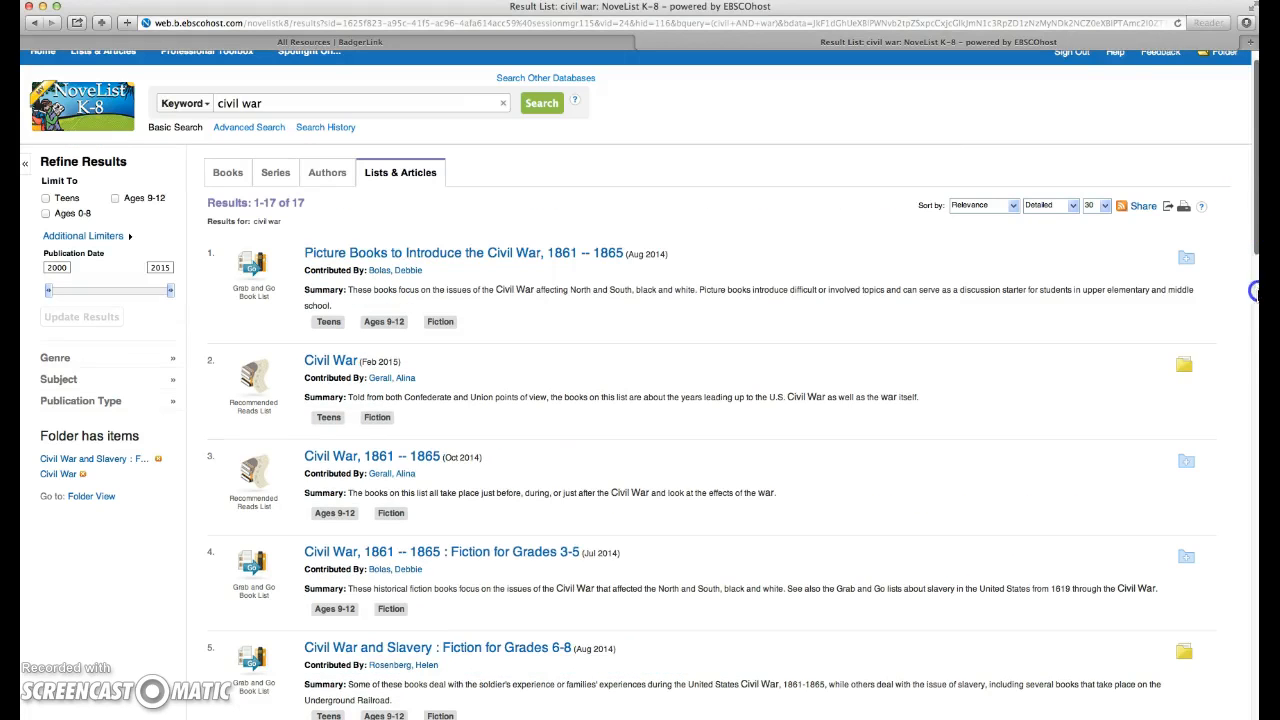
{"action": "scroll", "scroll_direction": "down", "scroll_amount": 3}
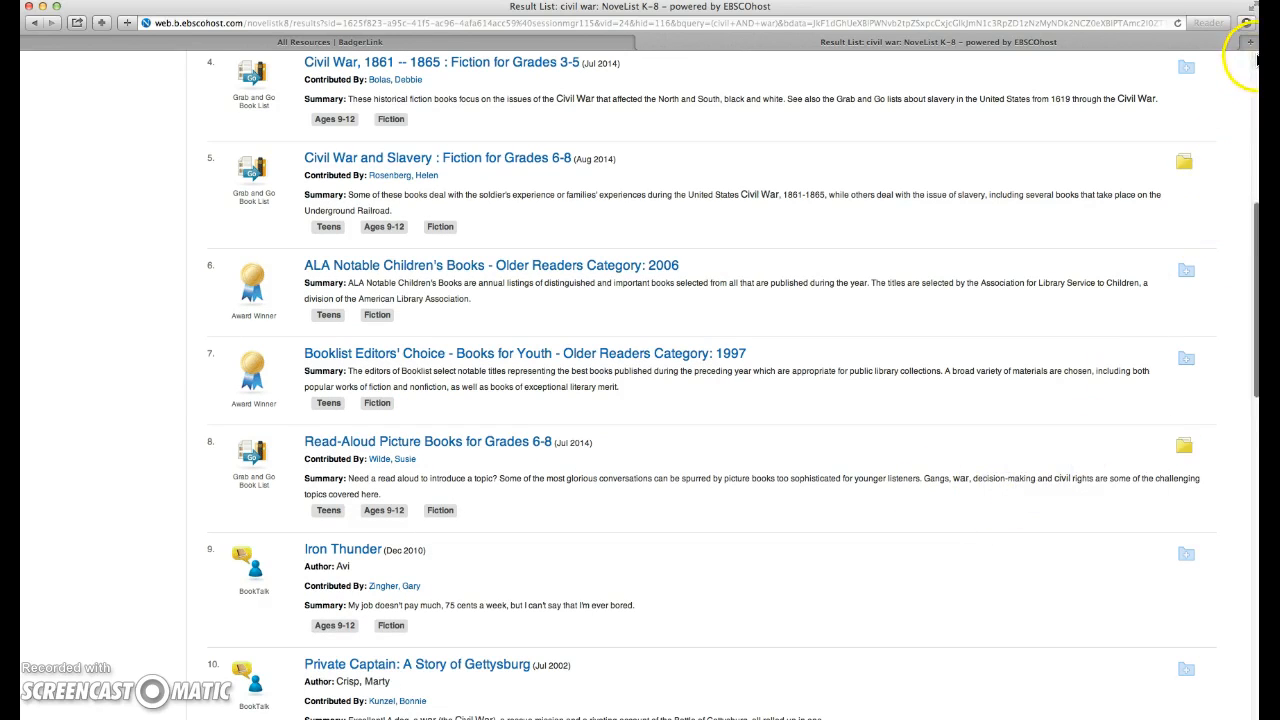
{"action": "scroll", "scroll_direction": "up", "scroll_amount": 3}
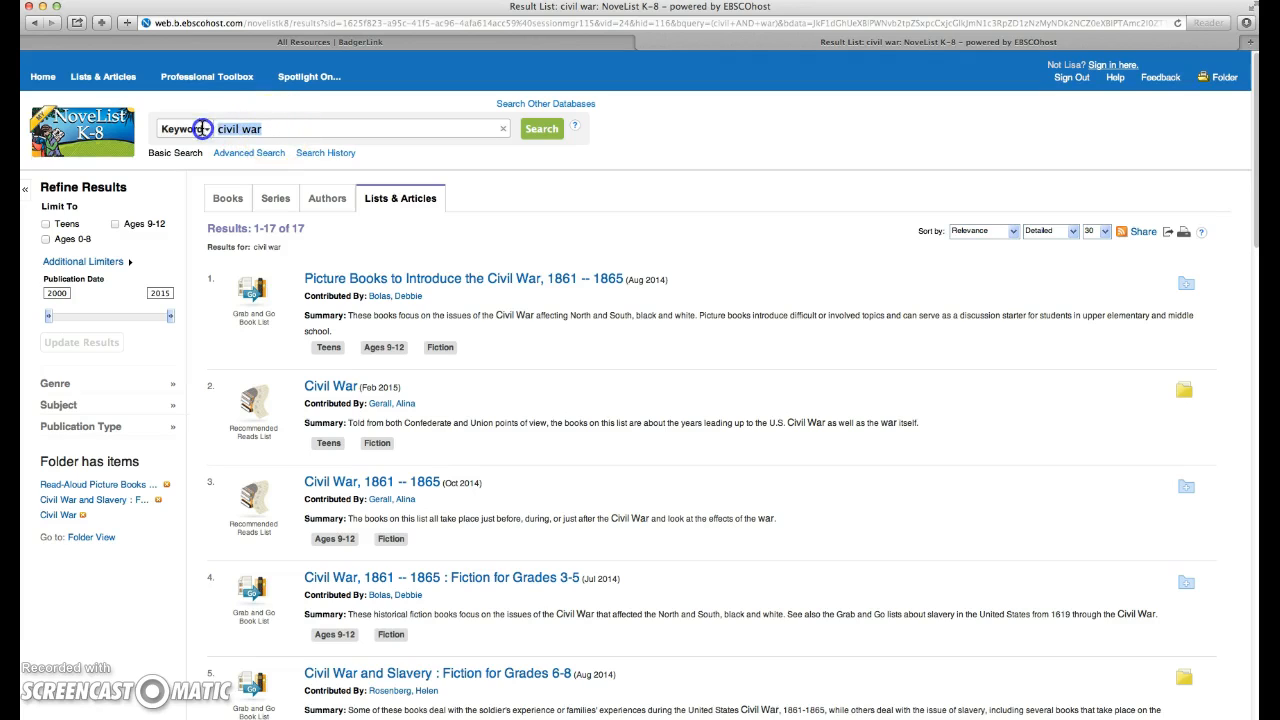
Step: Return to book results and filter by Historical fiction, United States and Virginia
{"action": "left_click", "coordinate": [542, 128]}
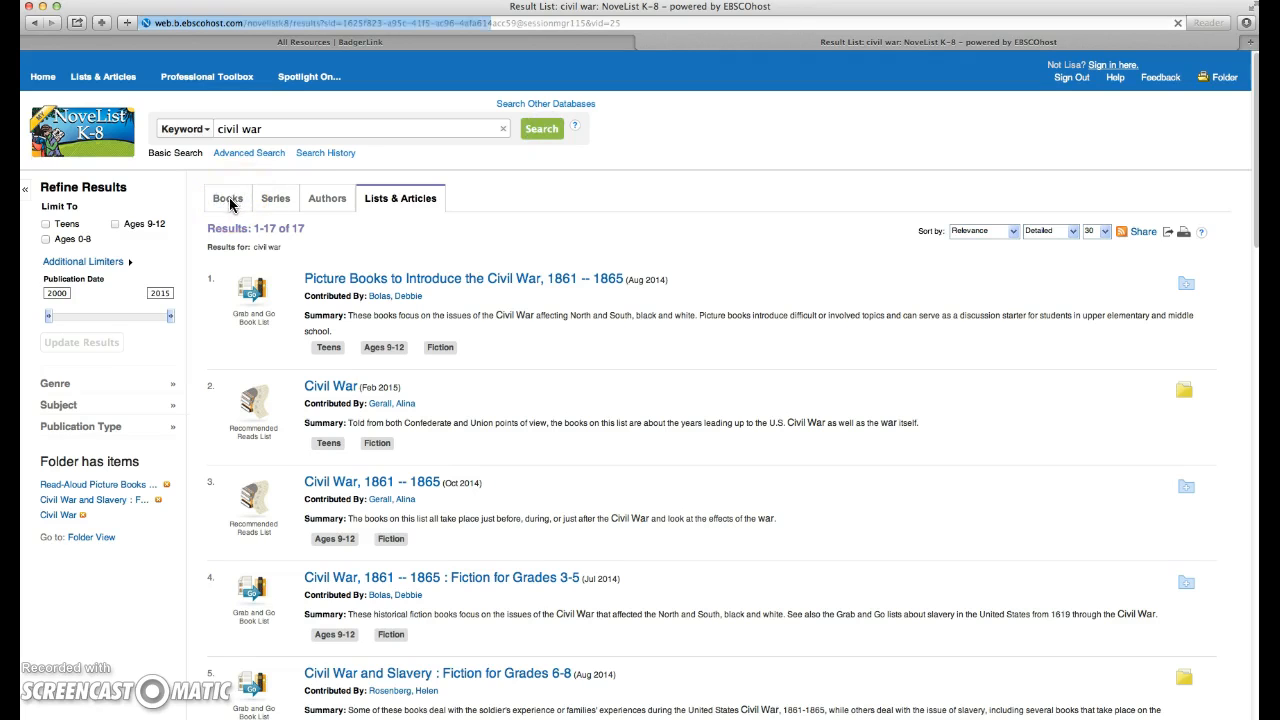
{"action": "left_click", "coordinate": [228, 198]}
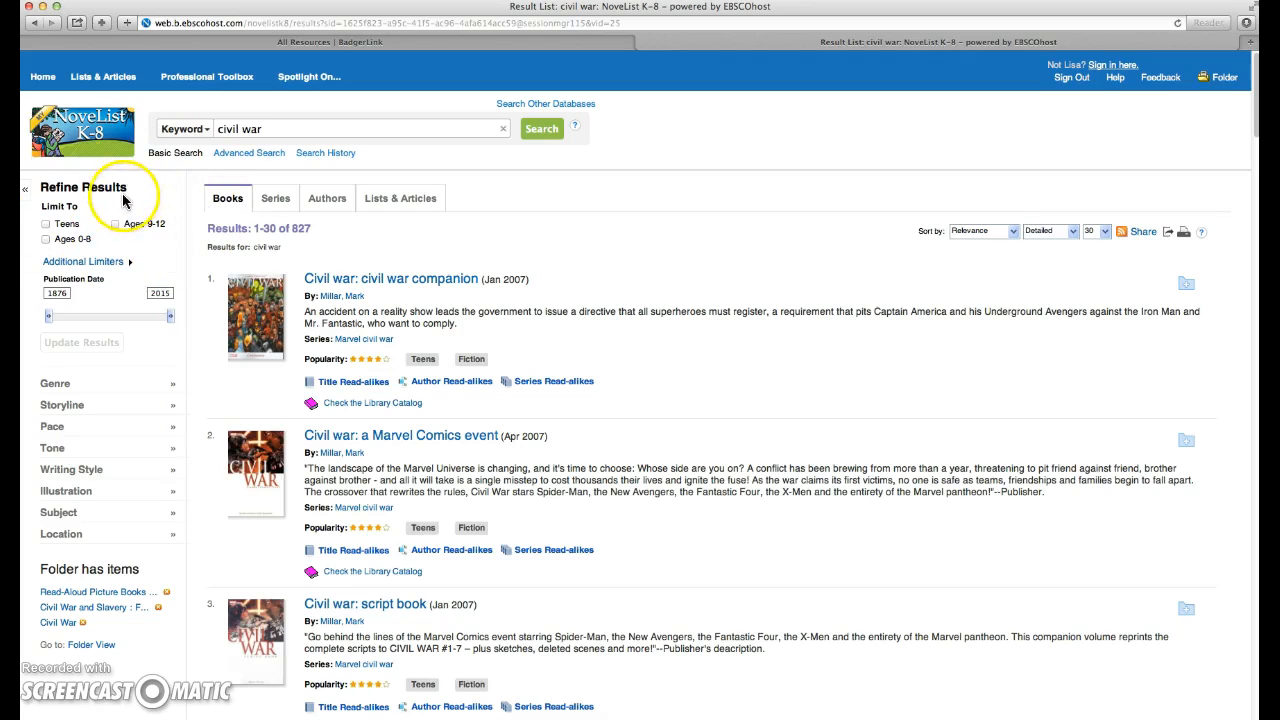
{"action": "left_click", "coordinate": [46, 223]}
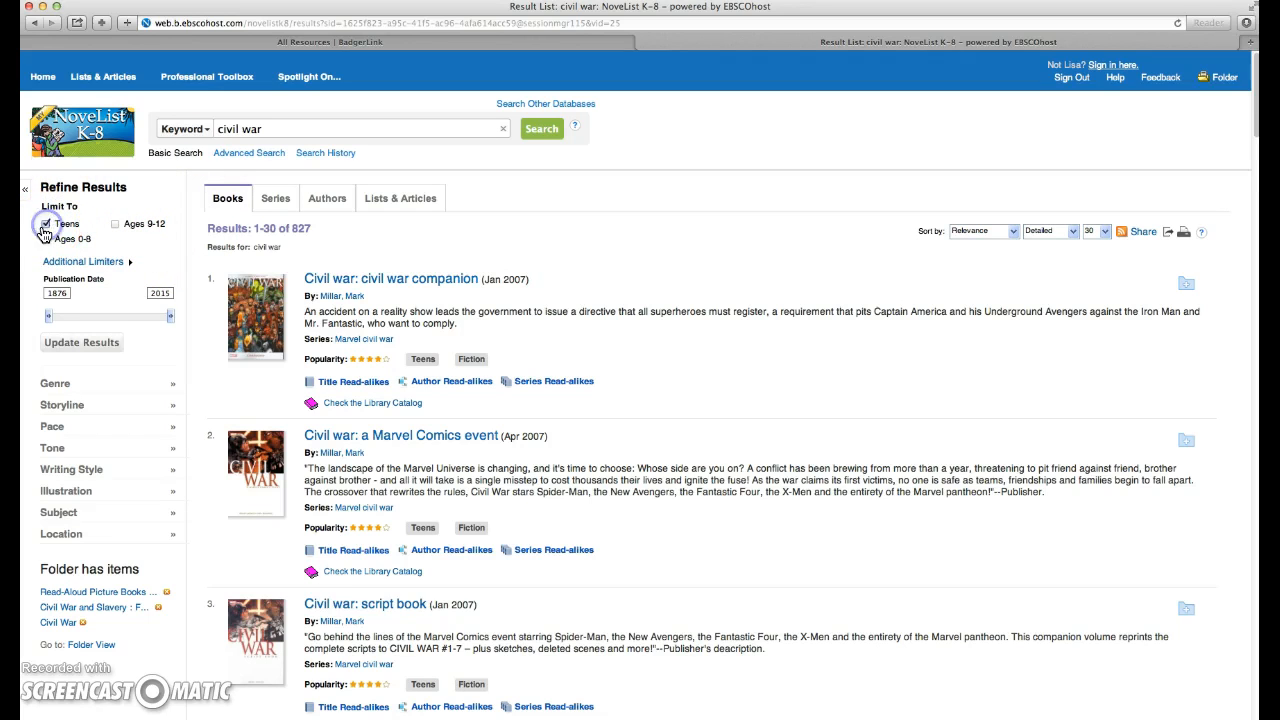
{"action": "left_click", "coordinate": [46, 223]}
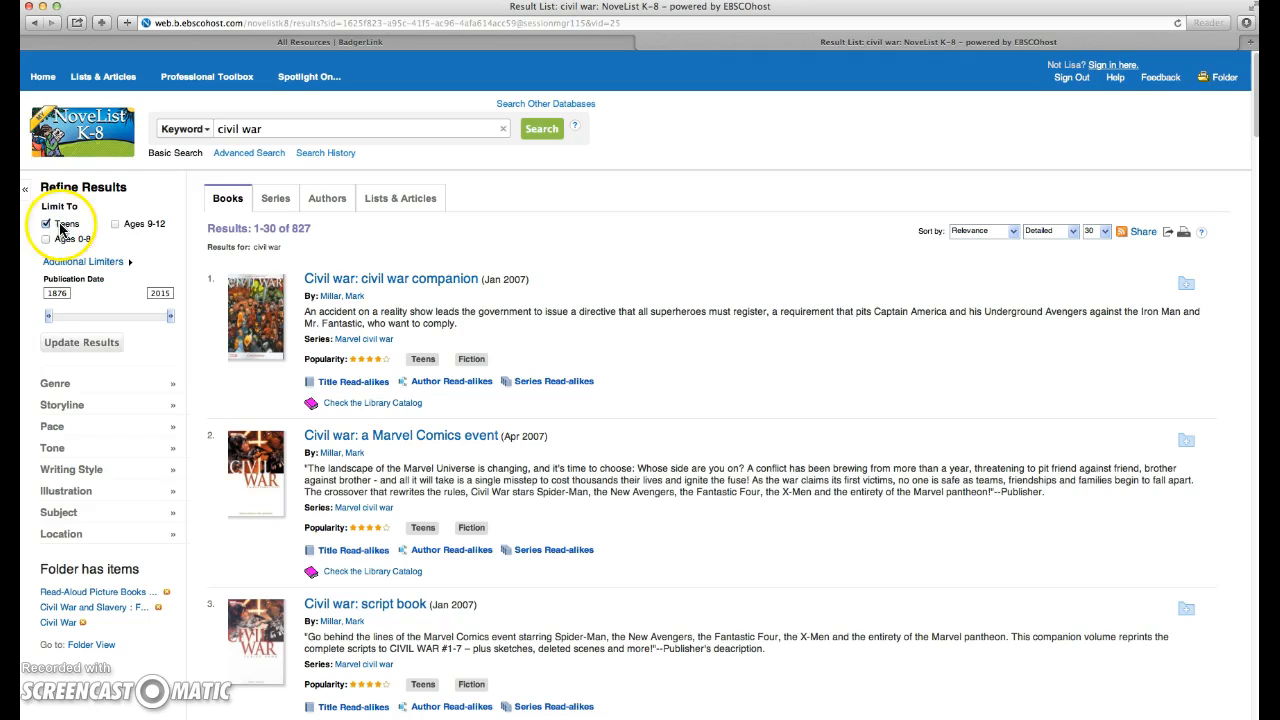
{"action": "left_click", "coordinate": [55, 383]}
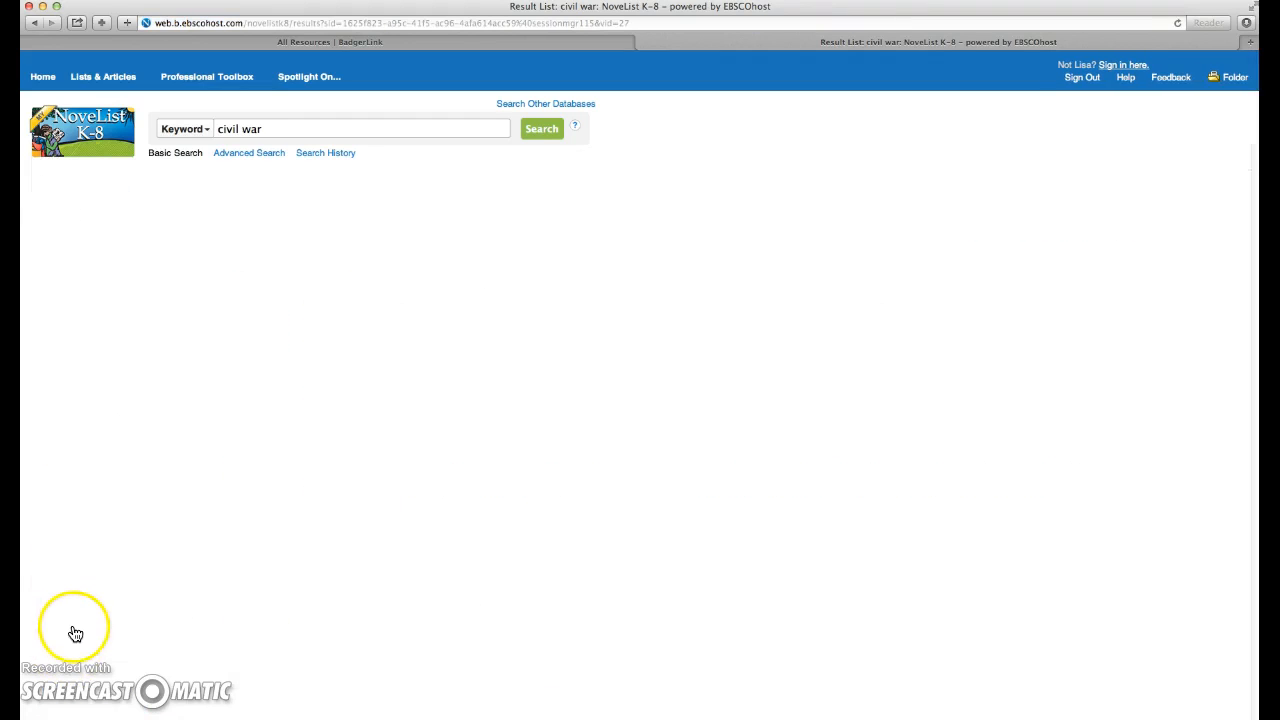
{"action": "left_click", "coordinate": [541, 128]}
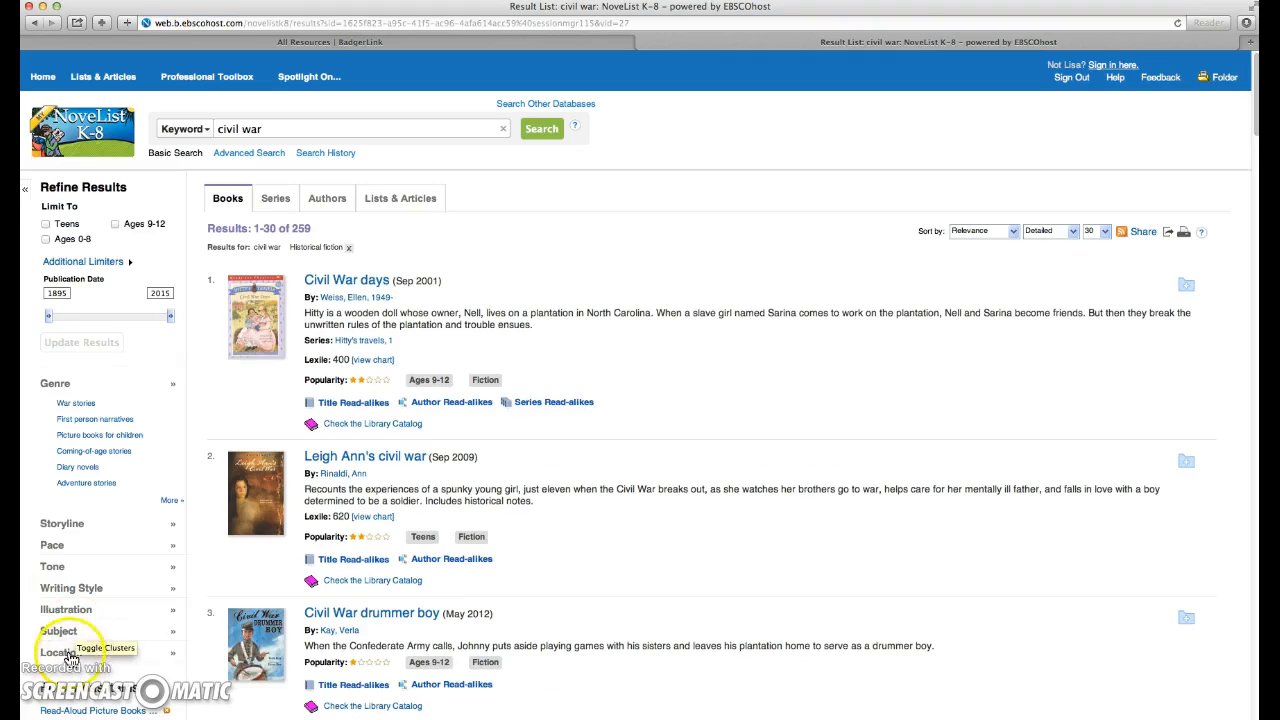
{"action": "left_click", "coordinate": [61, 652]}
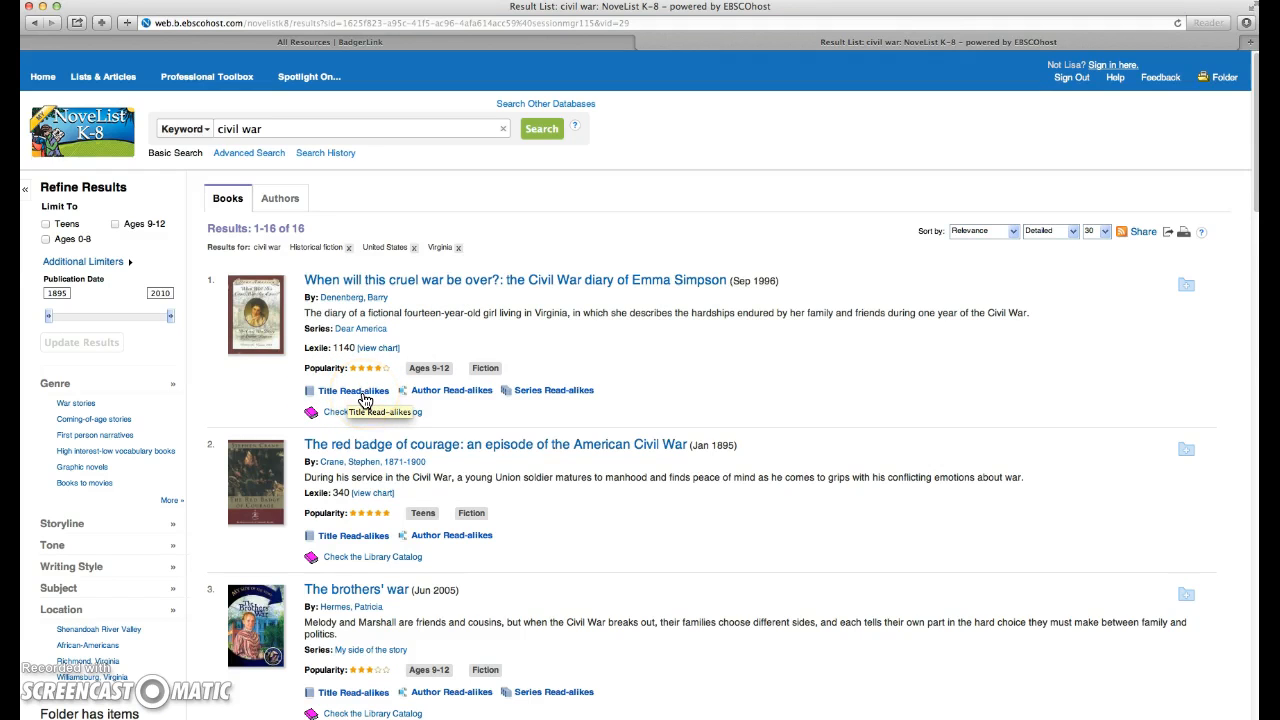
Step: View read-alikes for 'When will this cruel war be over?', upvote The journal of Jesse Smoke, then leave feedback
{"action": "left_click", "coordinate": [352, 390]}
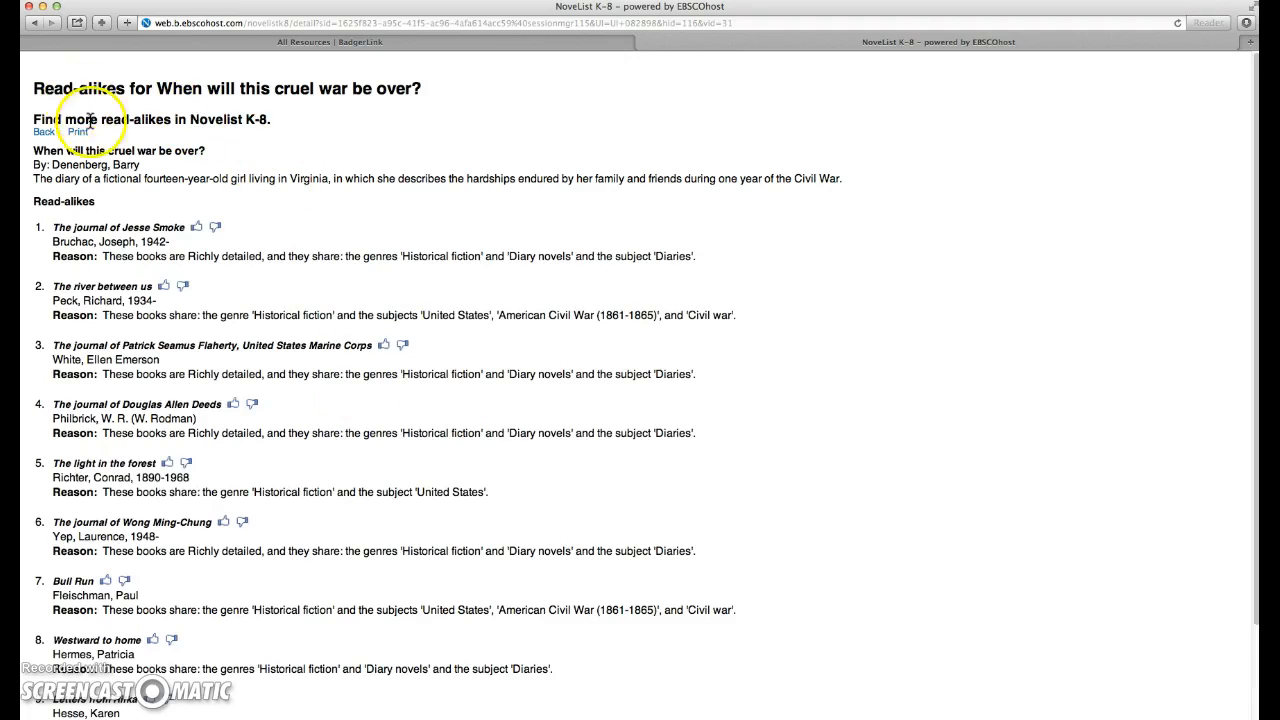
{"action": "mouse_move", "coordinate": [128, 400]}
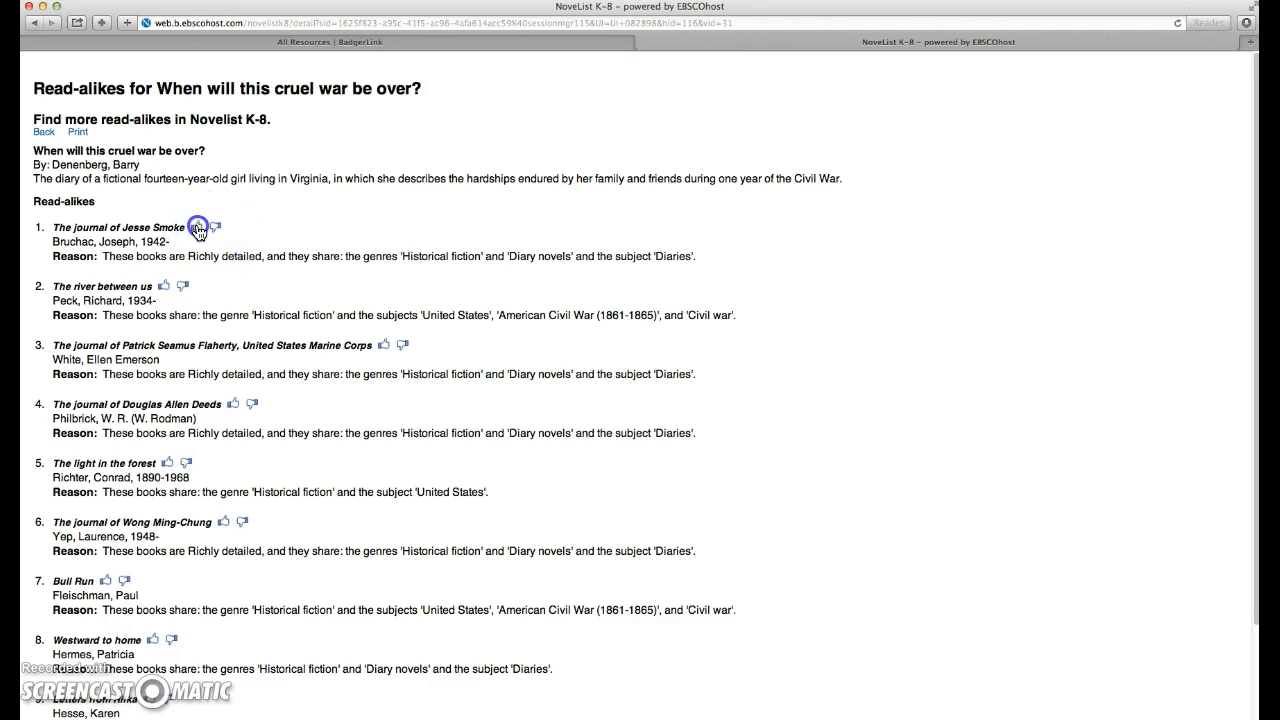
{"action": "left_click", "coordinate": [198, 226]}
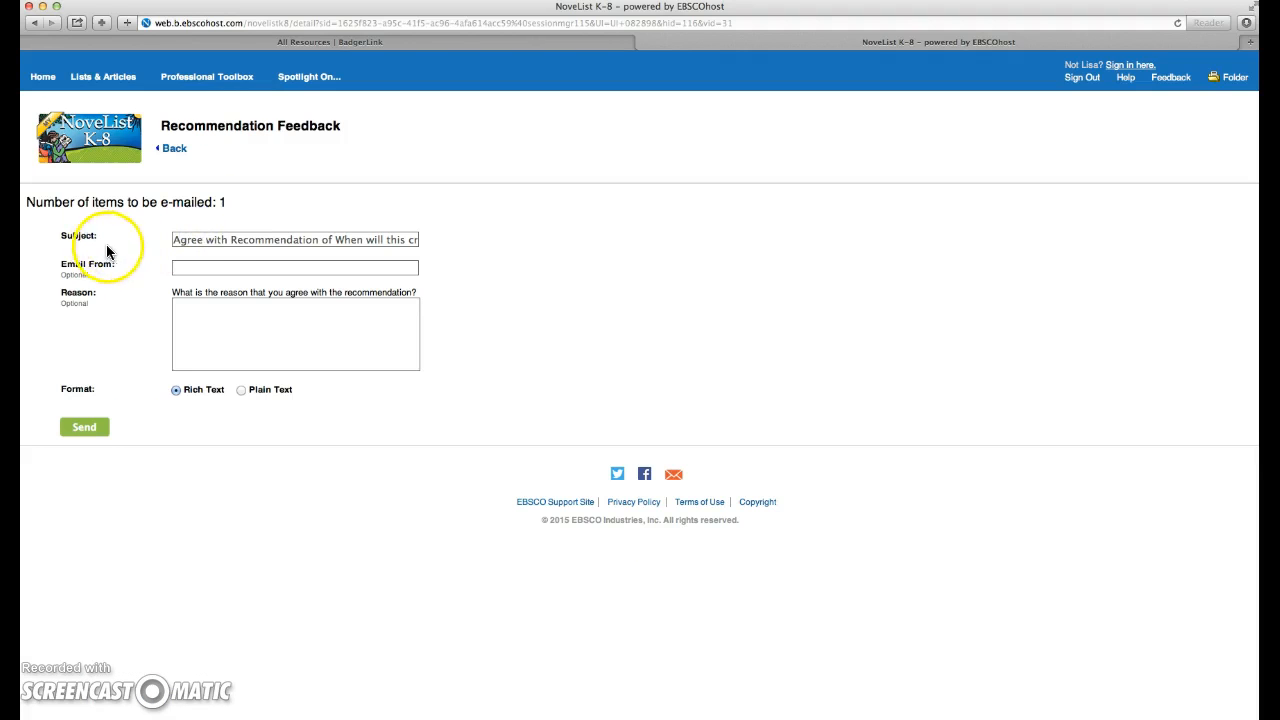
{"action": "mouse_move", "coordinate": [193, 247]}
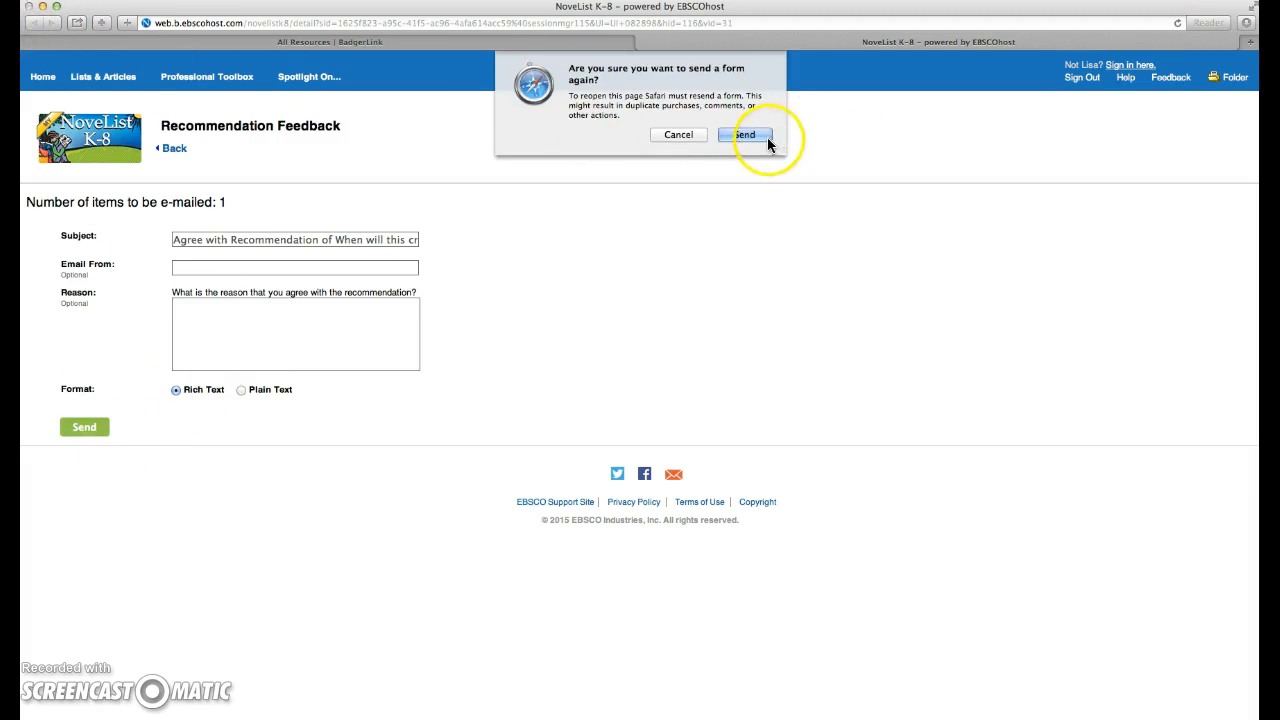
{"action": "left_click", "coordinate": [745, 135]}
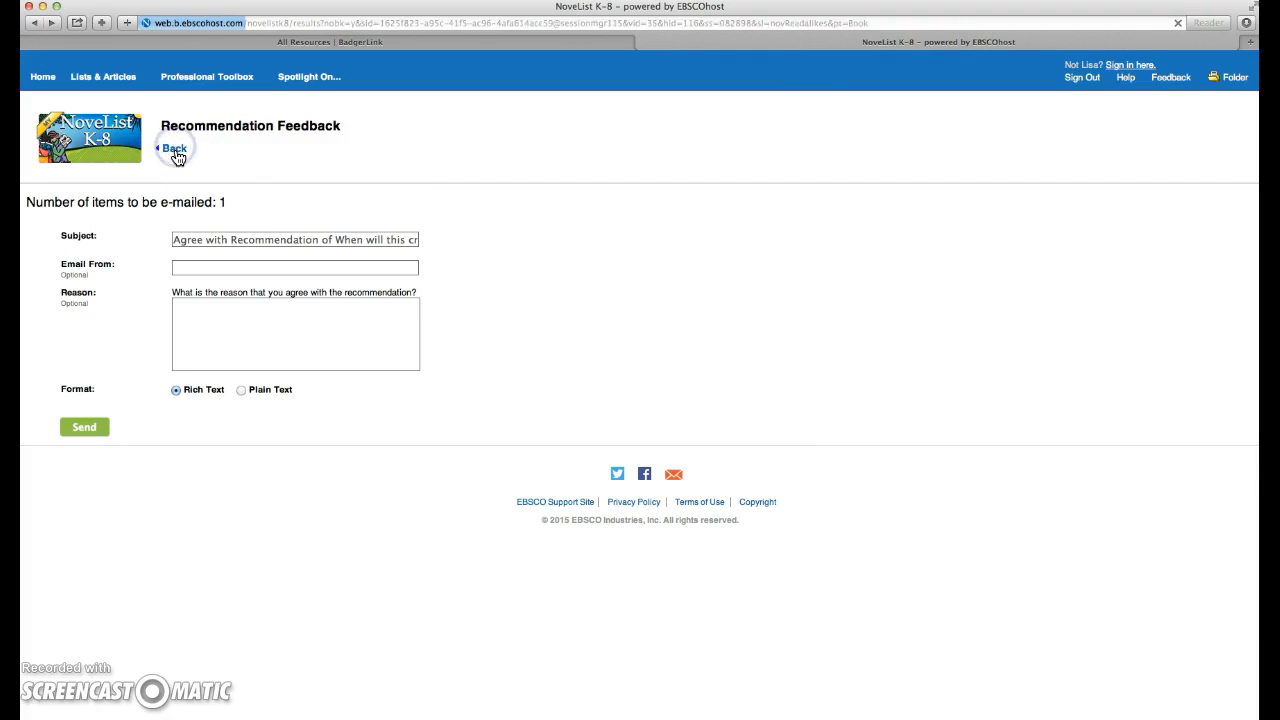
{"action": "left_click", "coordinate": [174, 147]}
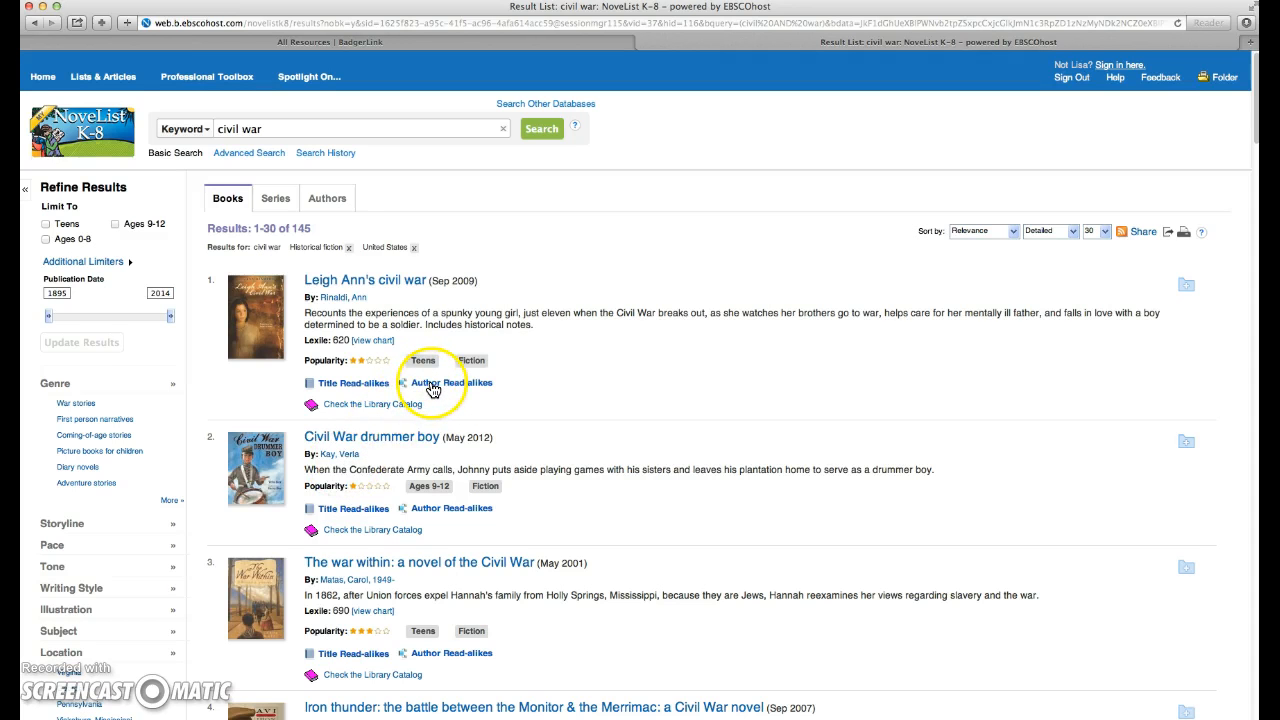
{"action": "mouse_move", "coordinate": [355, 310]}
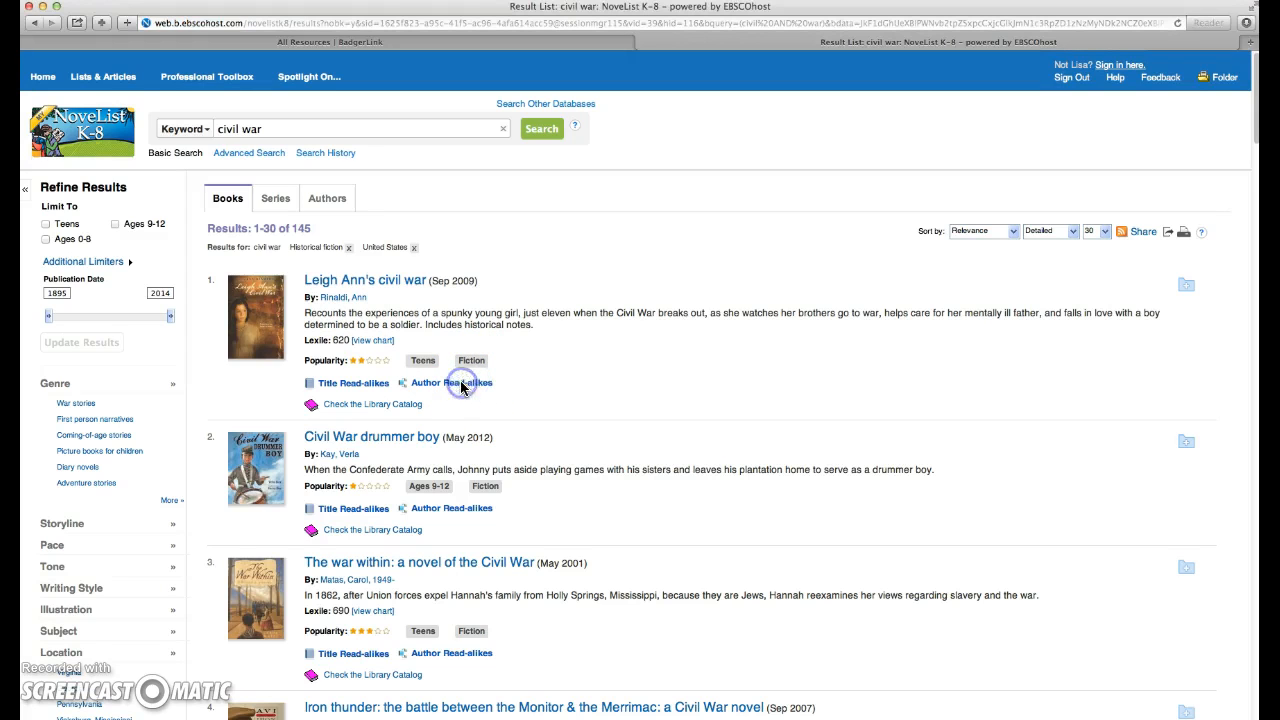
Step: View Ann Rinaldi's author read-alikes from Leigh Ann's civil war, then go back
{"action": "left_click", "coordinate": [451, 383]}
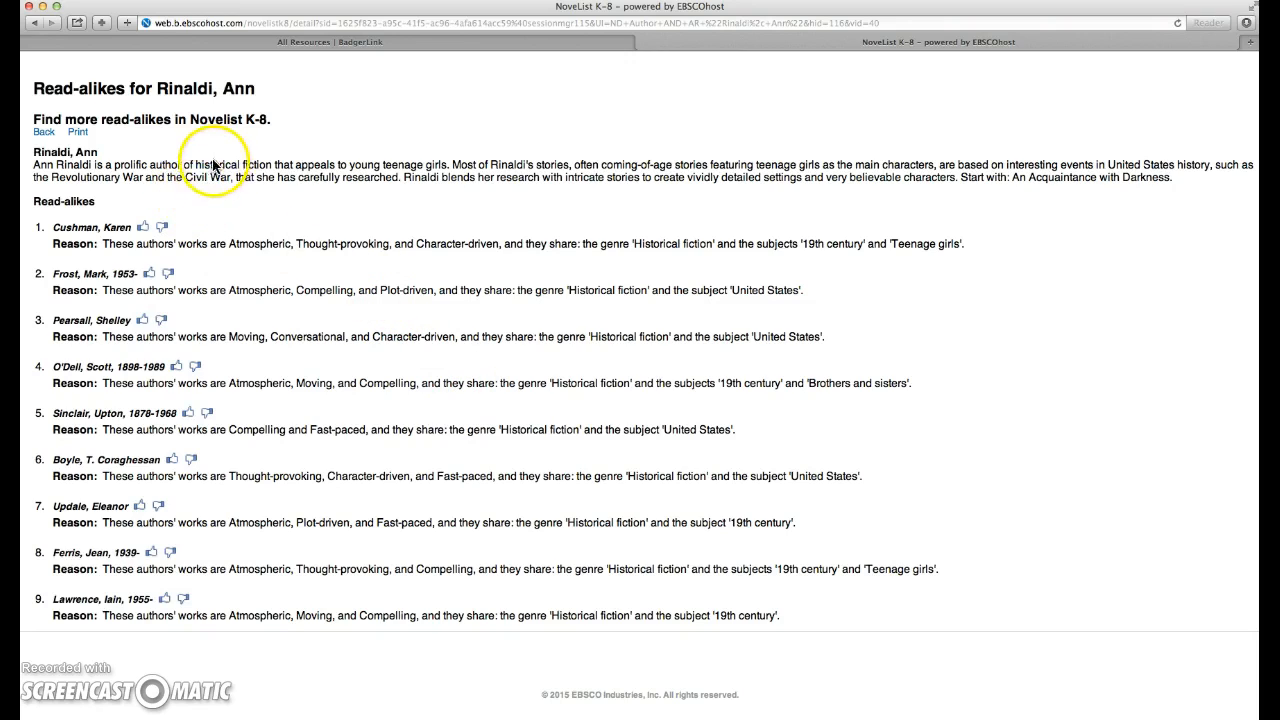
{"action": "mouse_move", "coordinate": [420, 163]}
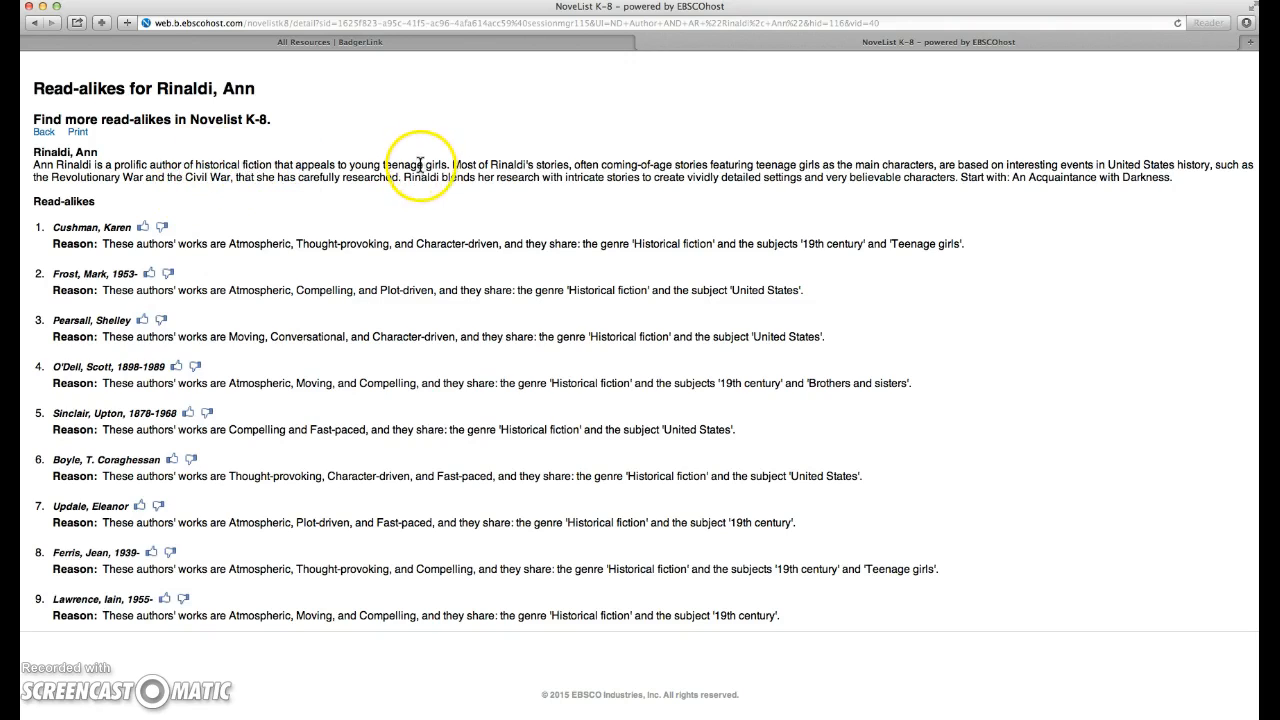
{"action": "mouse_move", "coordinate": [500, 170]}
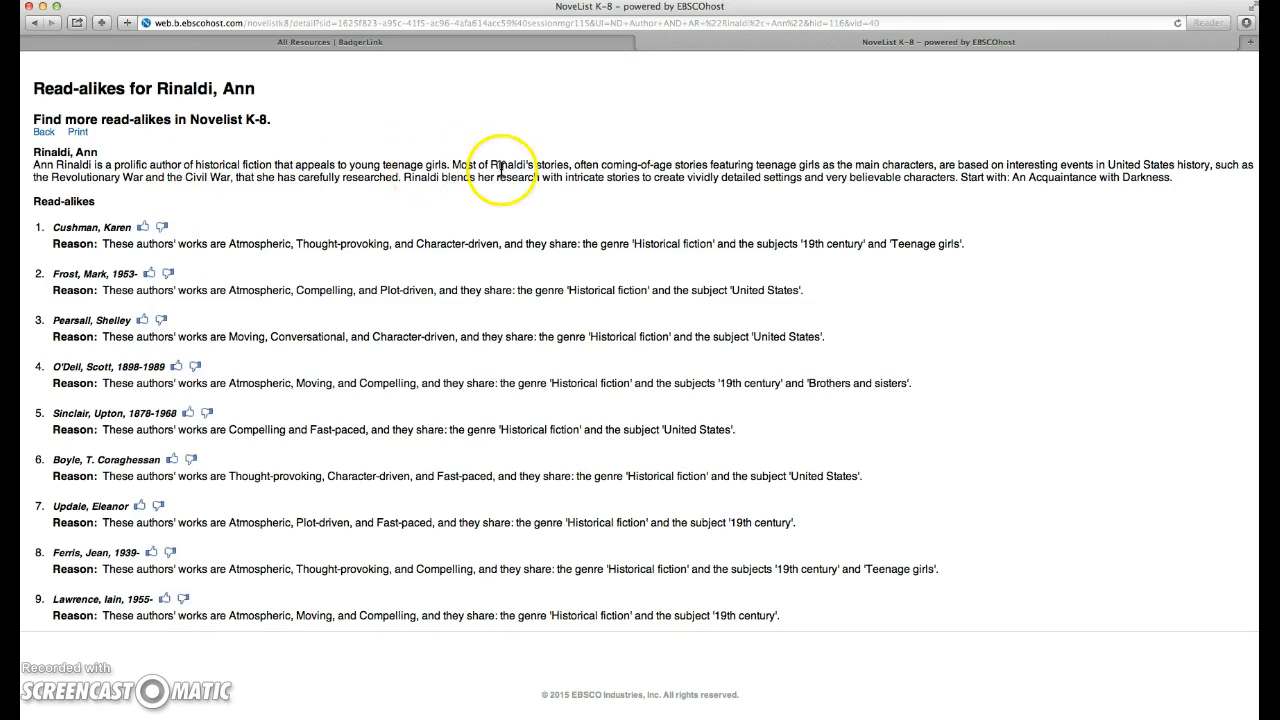
{"action": "mouse_move", "coordinate": [678, 165]}
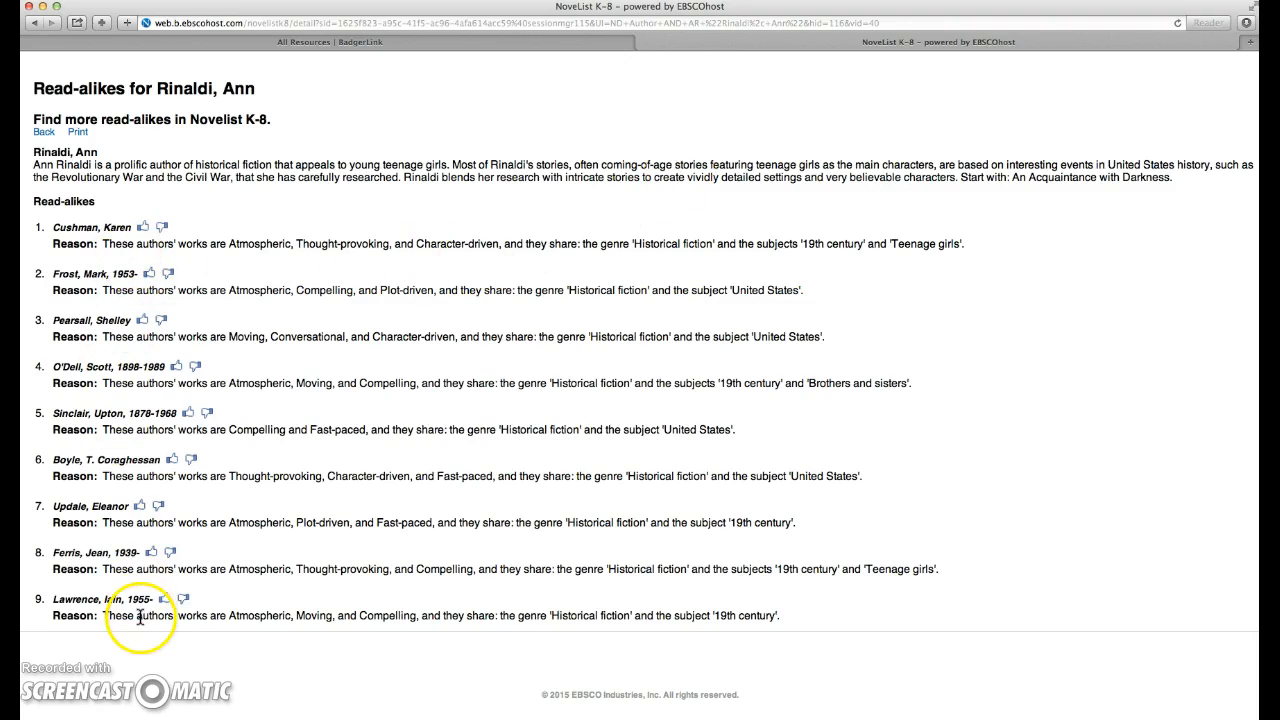
{"action": "mouse_move", "coordinate": [400, 278]}
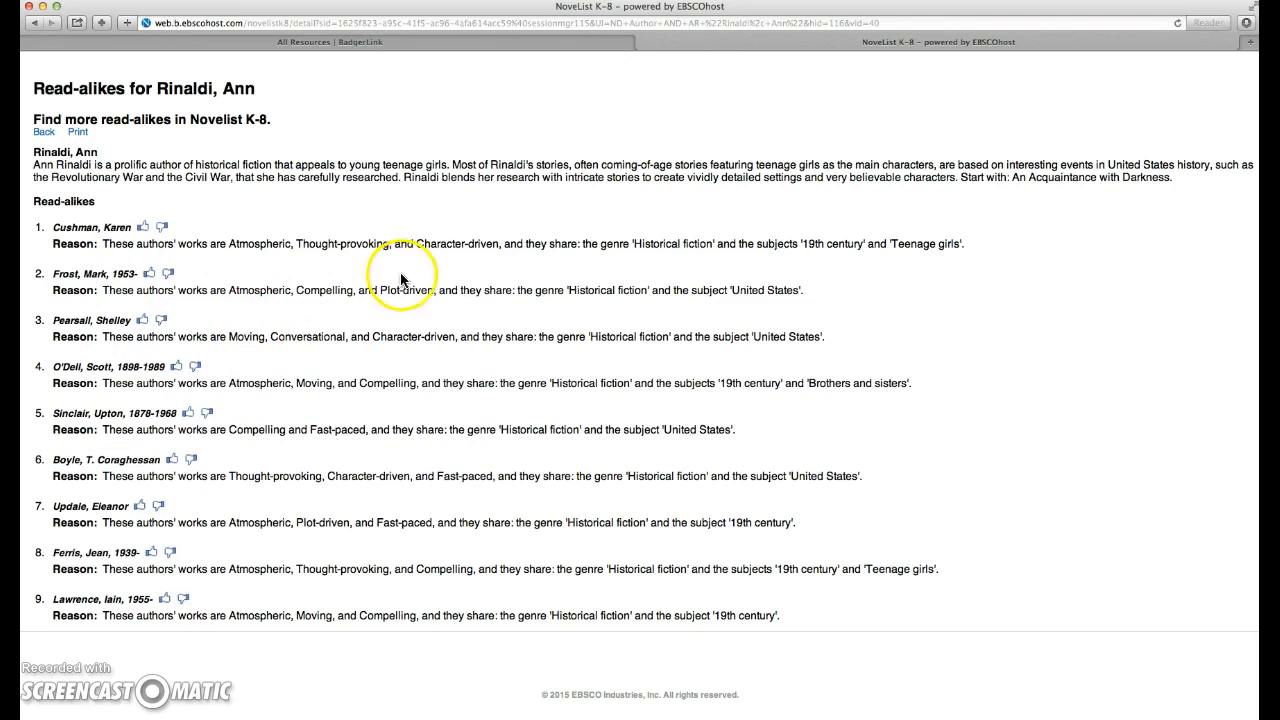
{"action": "mouse_move", "coordinate": [322, 331]}
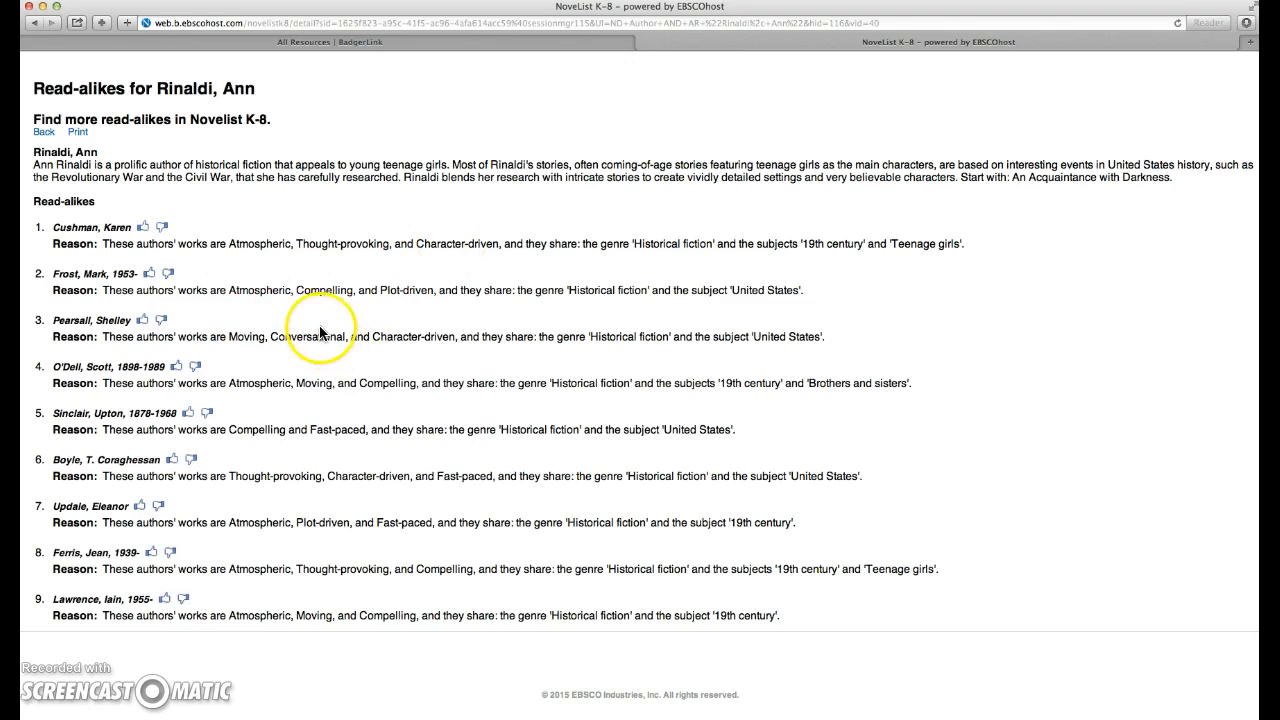
{"action": "mouse_move", "coordinate": [388, 377]}
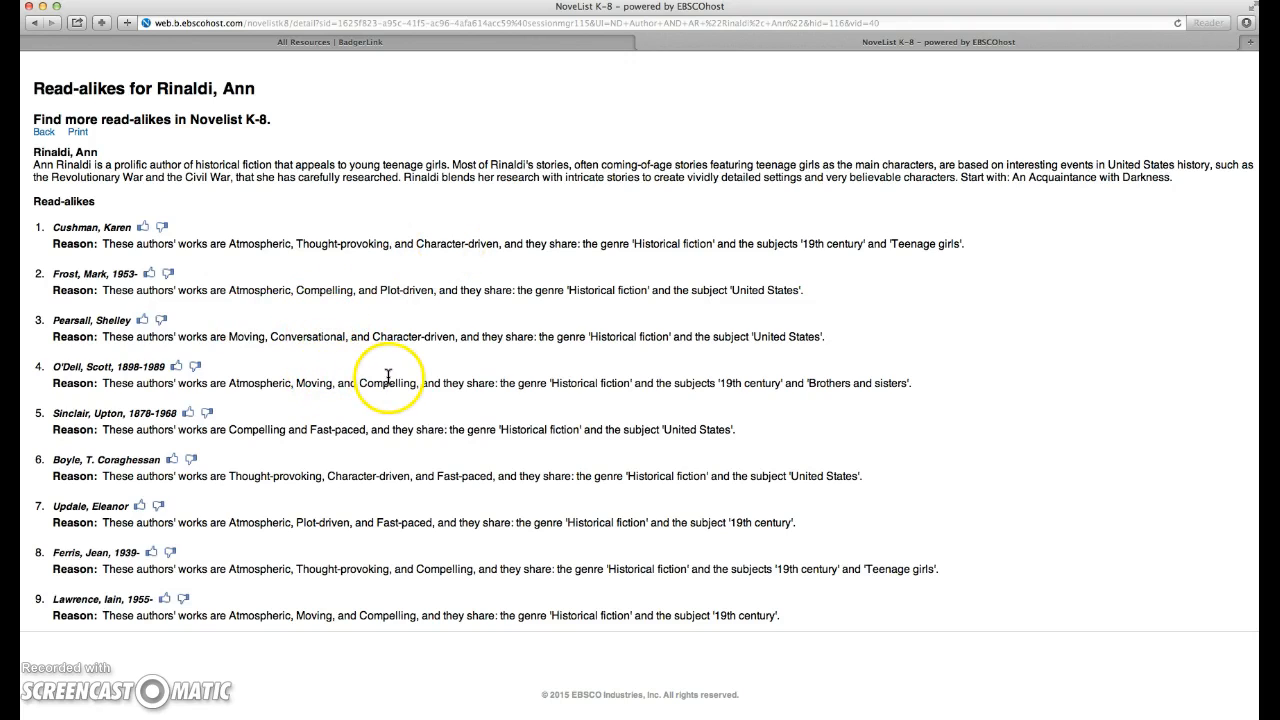
{"action": "mouse_move", "coordinate": [430, 383]}
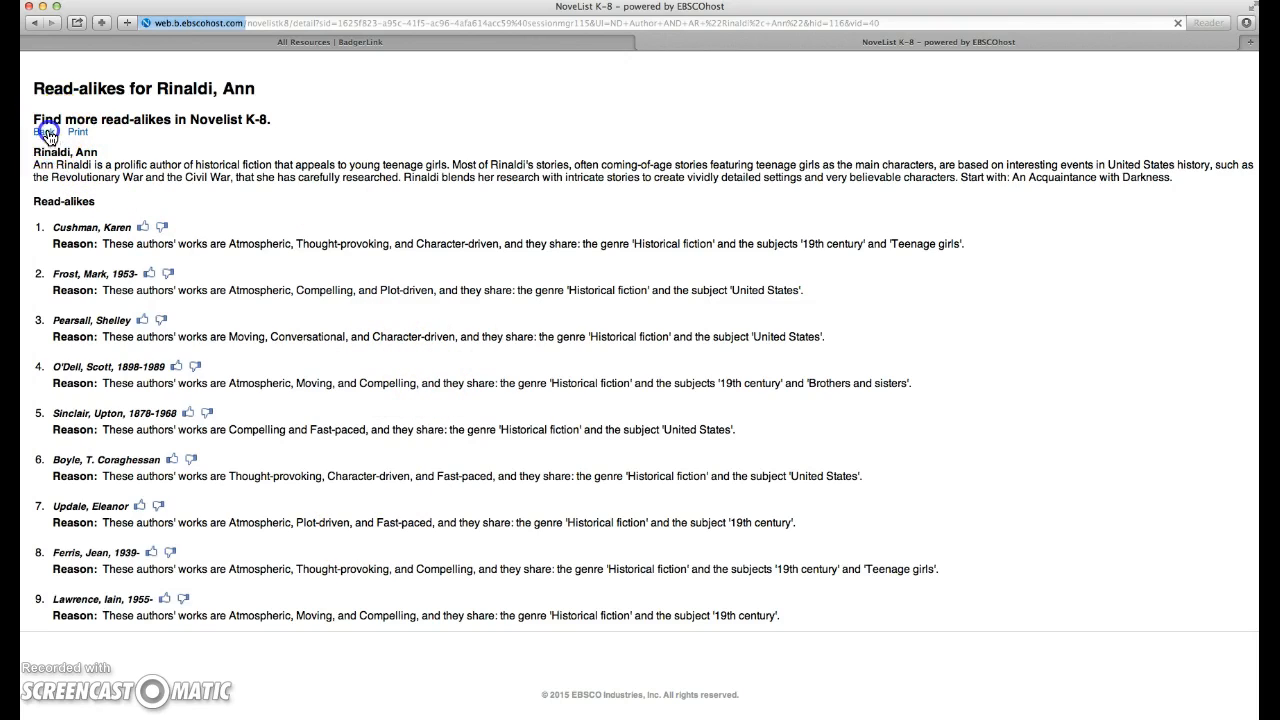
{"action": "left_click", "coordinate": [44, 131]}
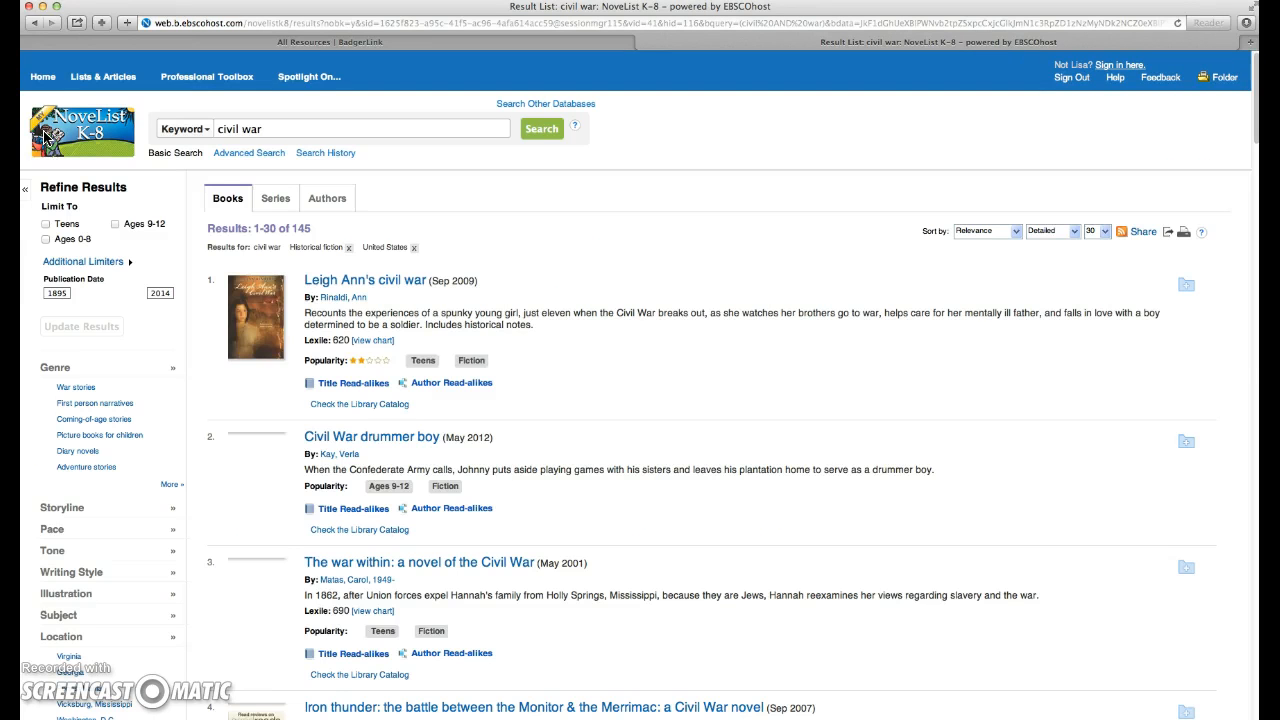